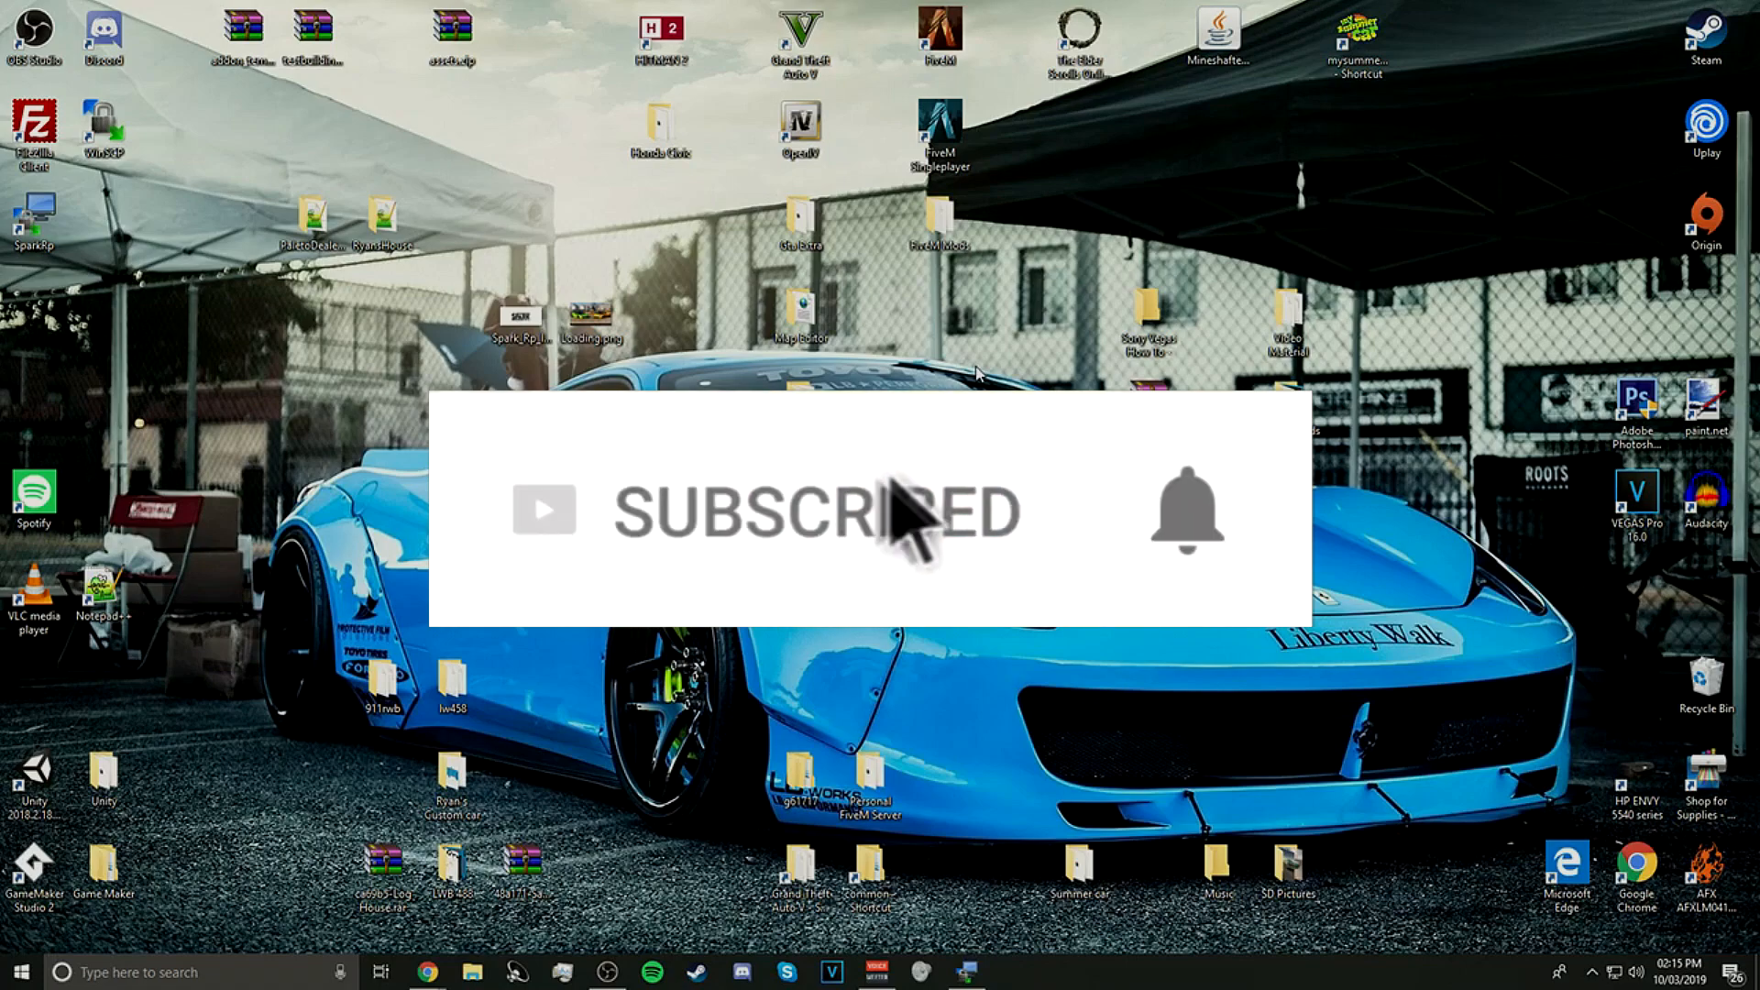
mouse_move(1201, 561)
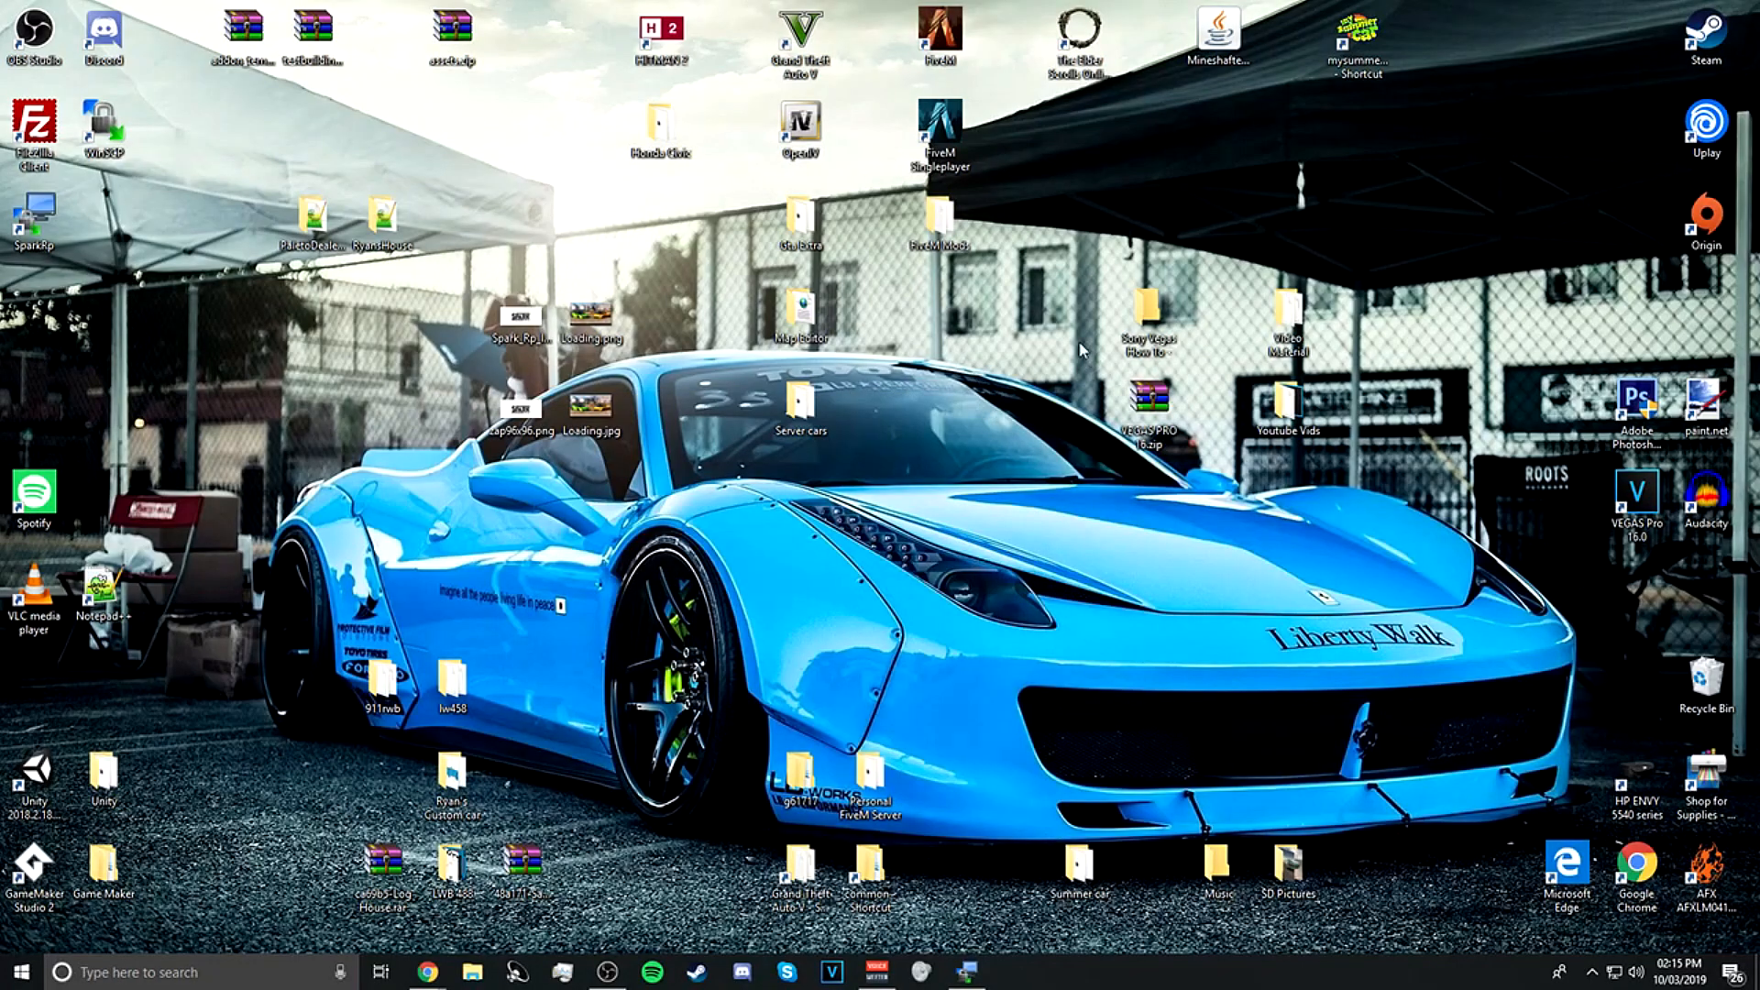
mouse_move(1074, 288)
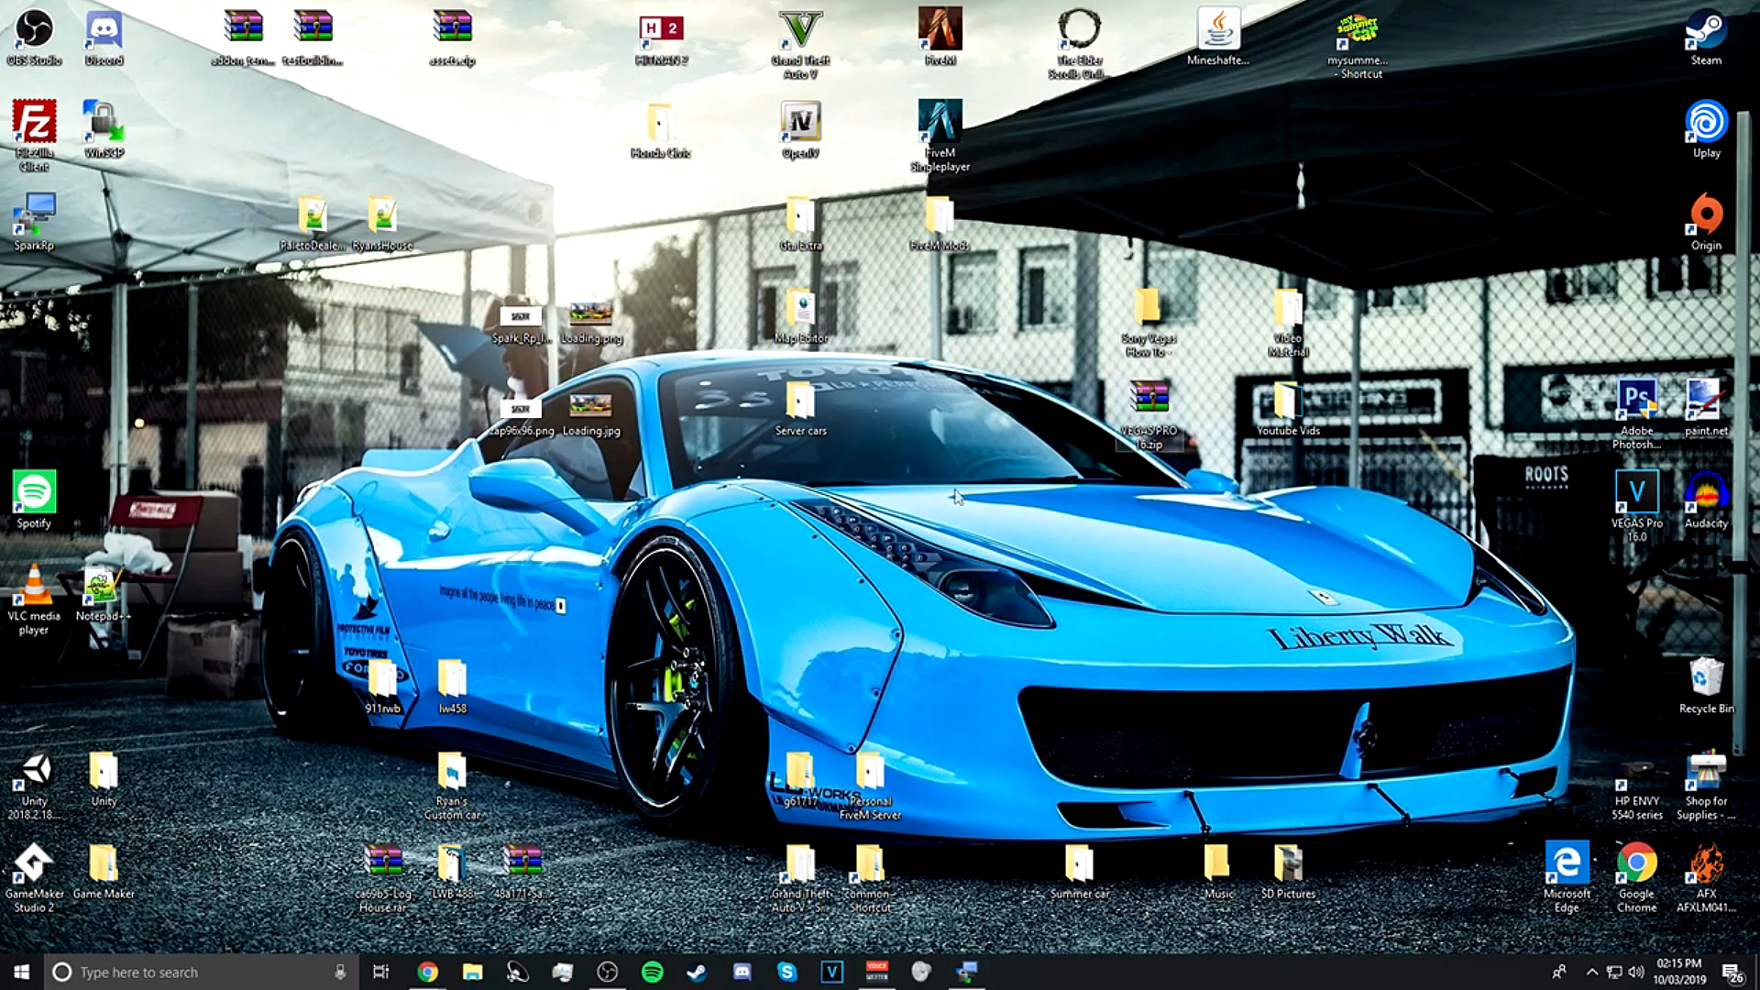
mouse_move(741, 762)
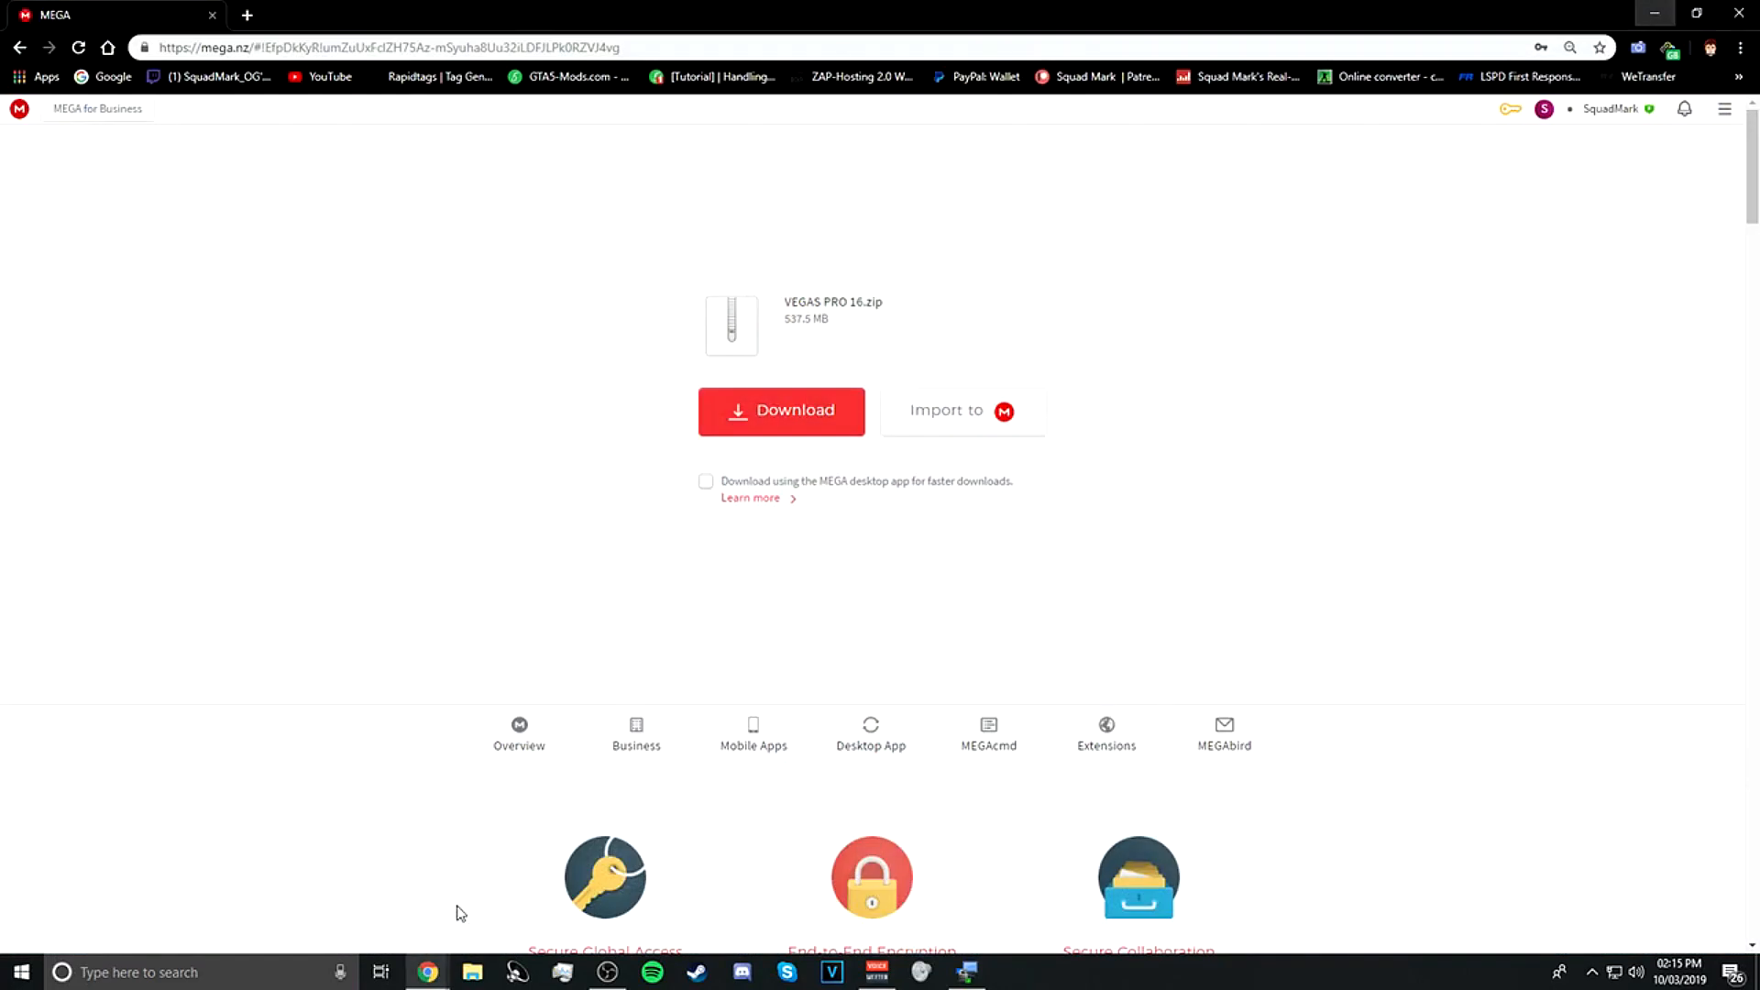
mouse_move(783, 277)
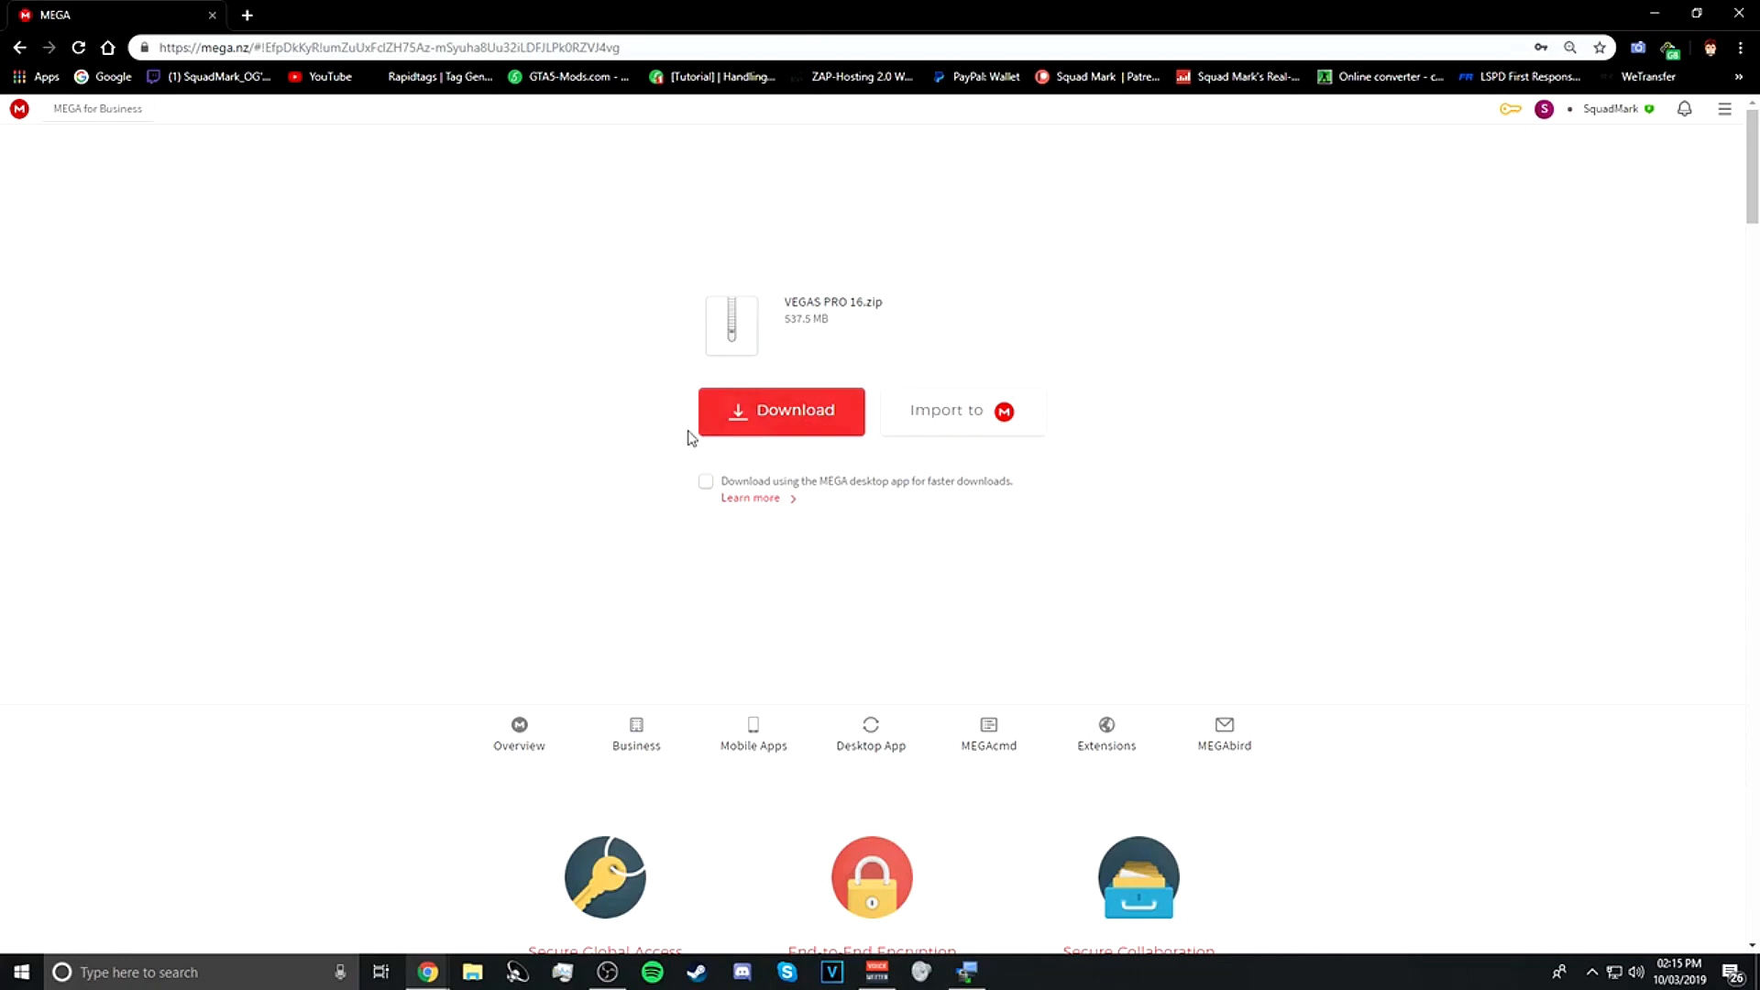
mouse_move(1119, 428)
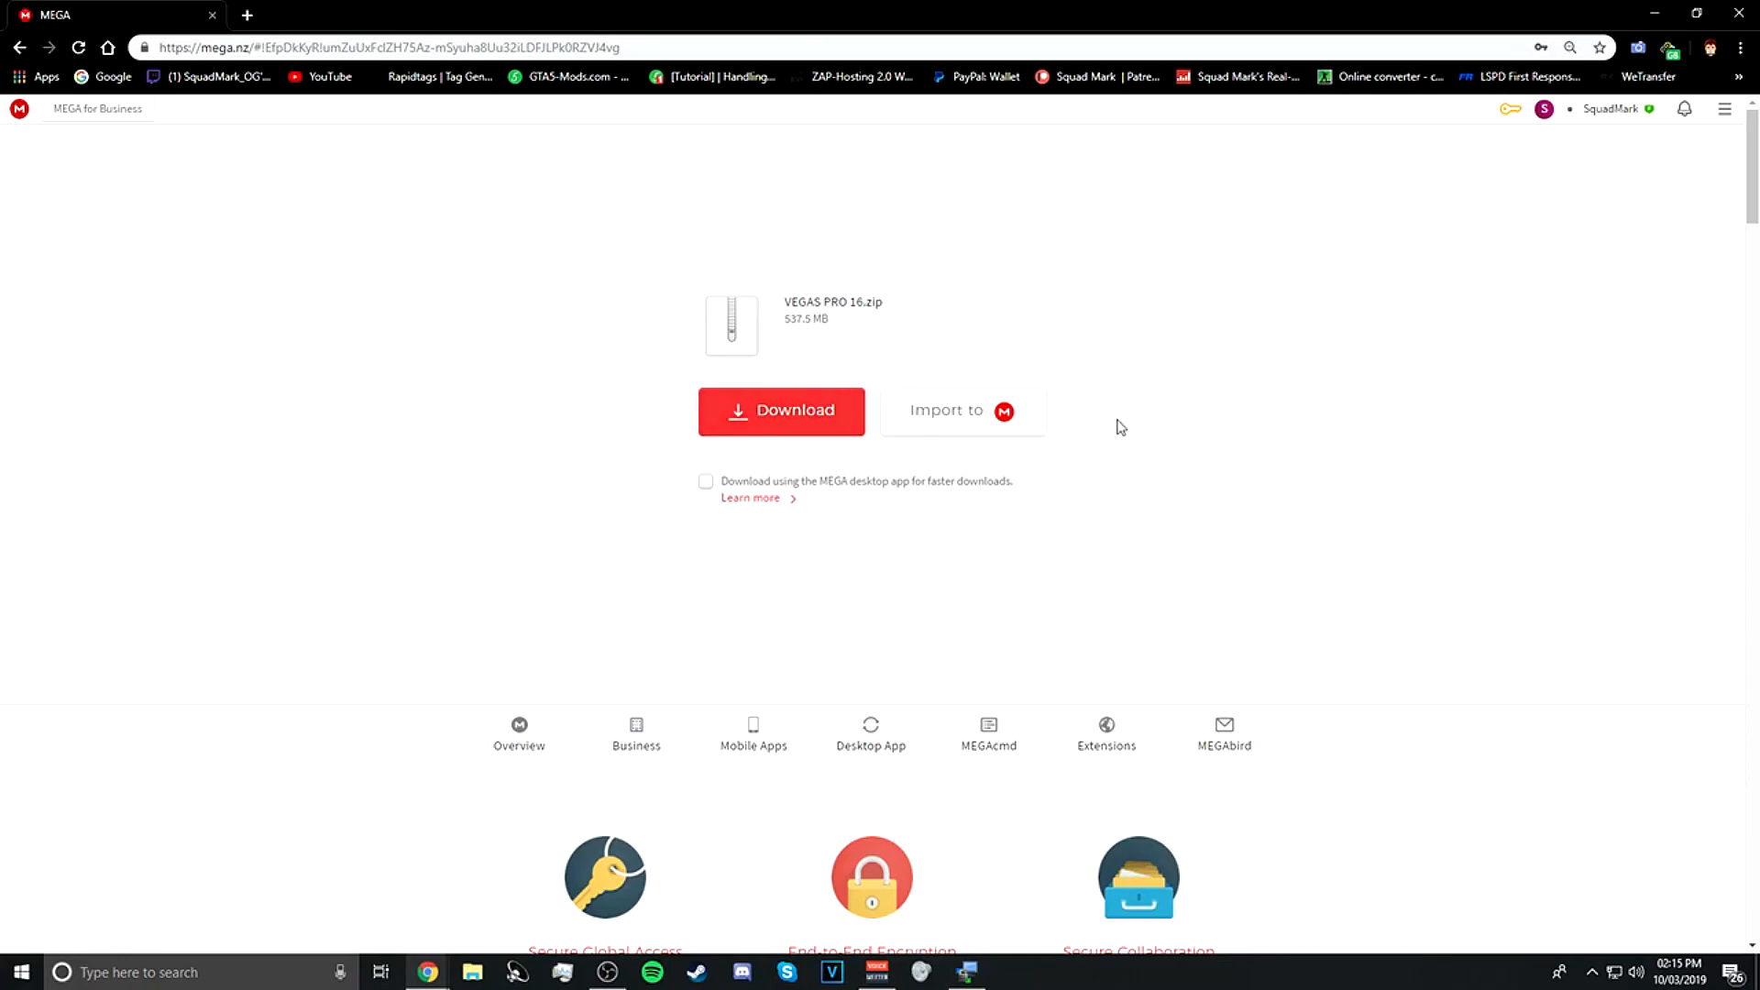
mouse_move(1738, 14)
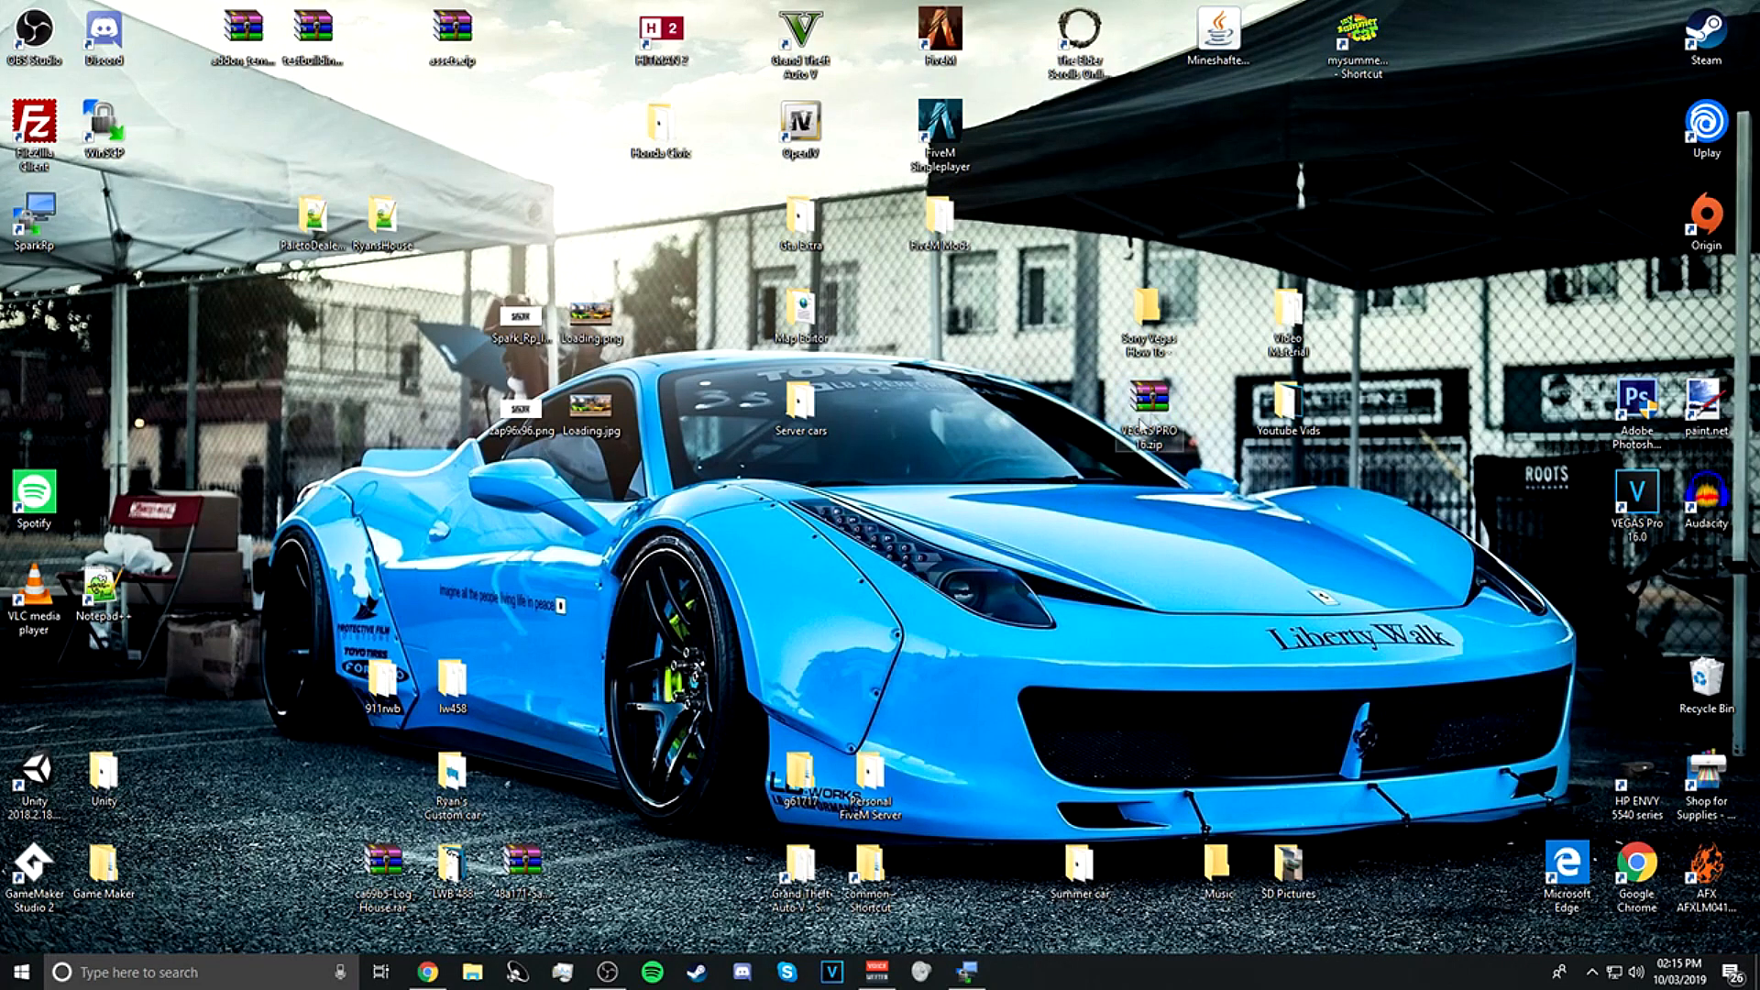
Extract the VEGAS PRO 16 zip into a VEGAS PRO 16 folder via WinRAR's 'Extract to' option
right_click(1148, 403)
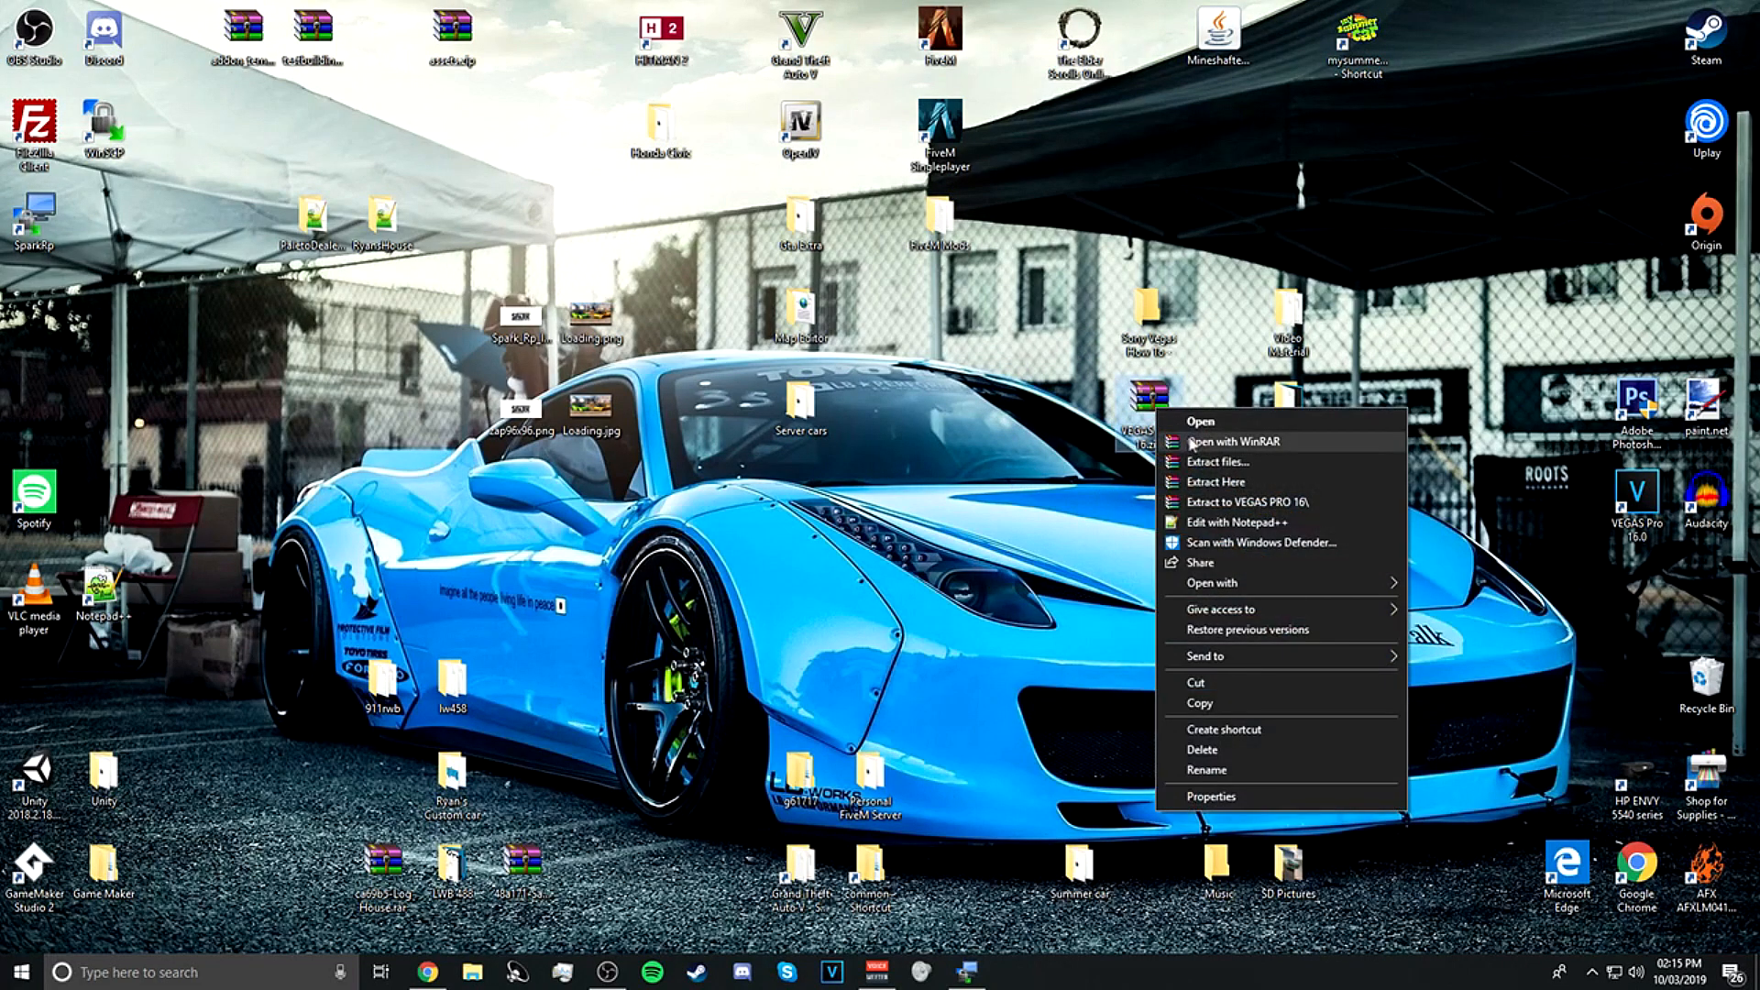
mouse_move(1210, 502)
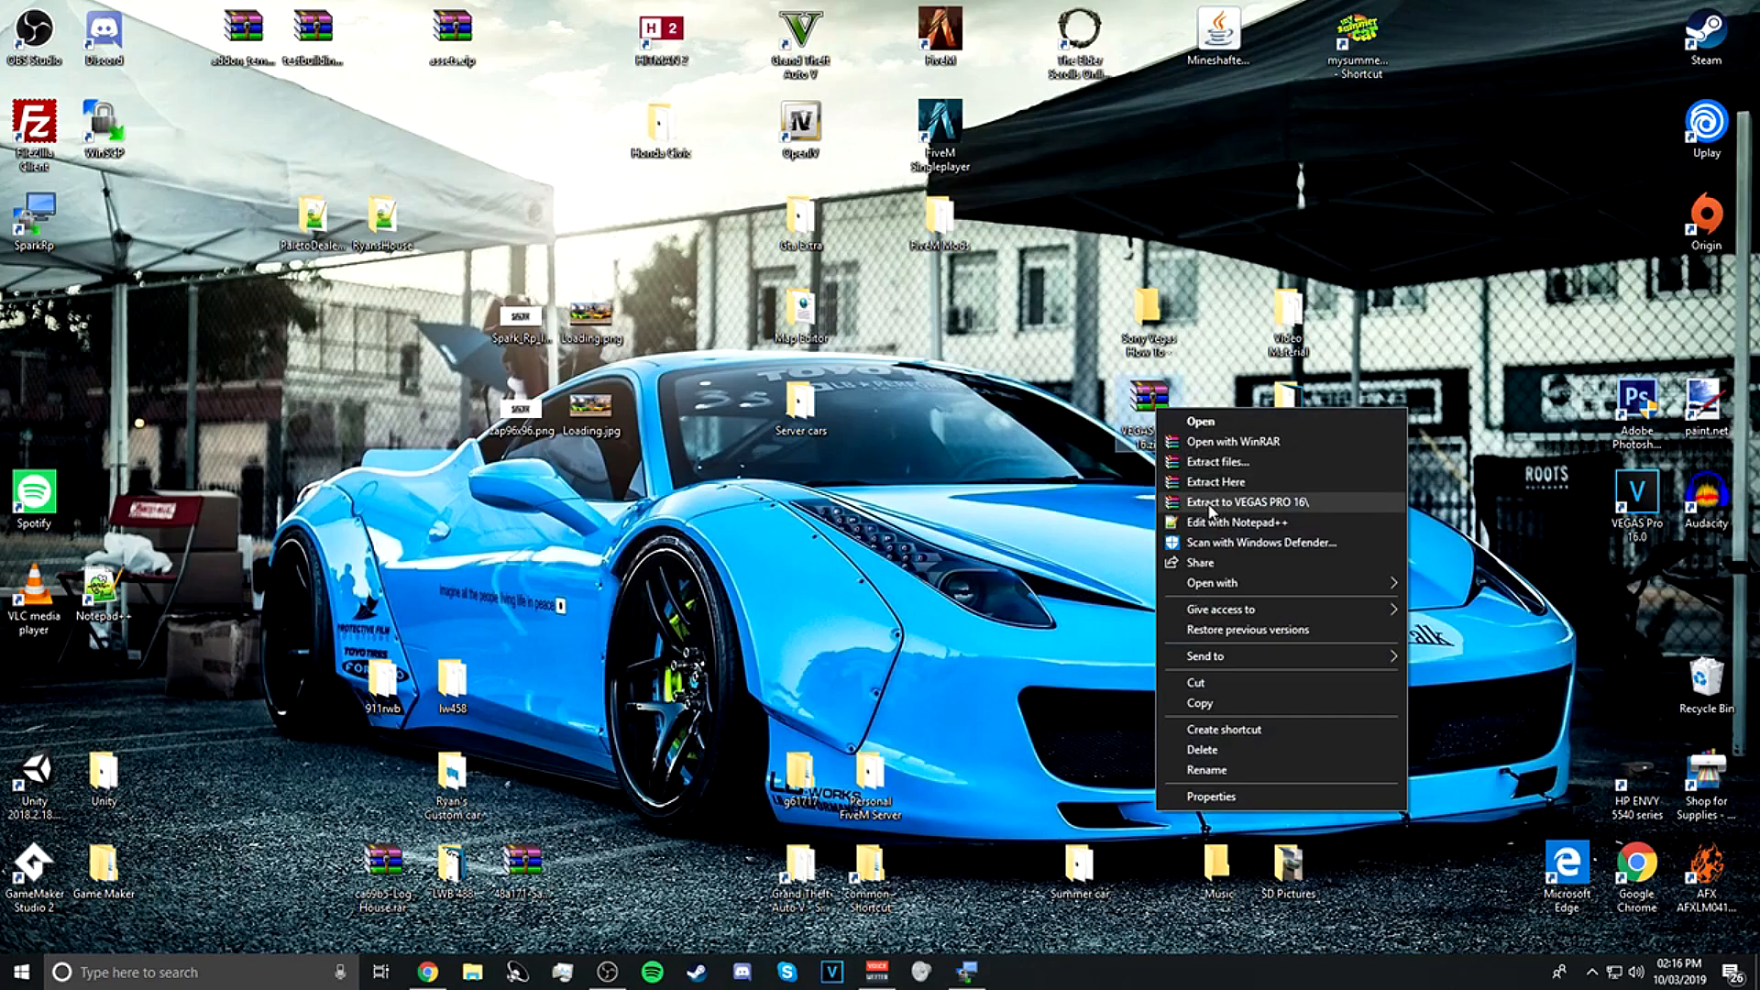
click(1243, 502)
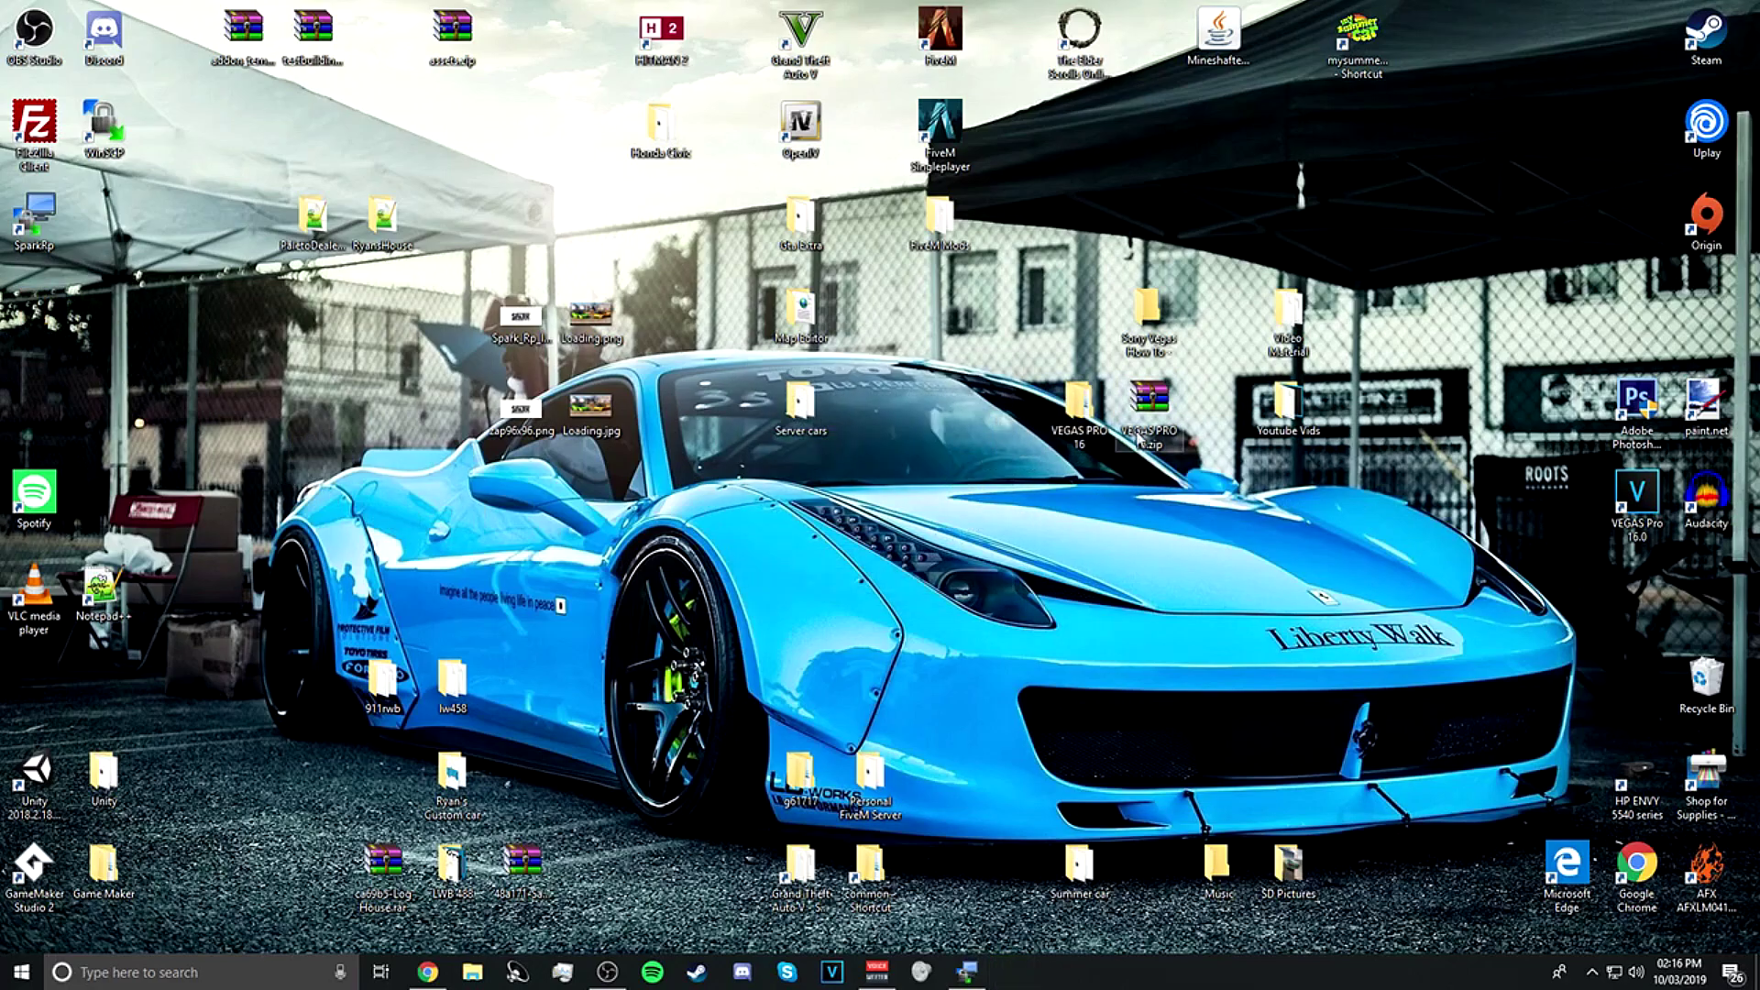
Run Setup.exe from VEGAS PRO 16\VEGAS 16, acknowledge the 'already installed' message, and select Patch
double_click(1076, 392)
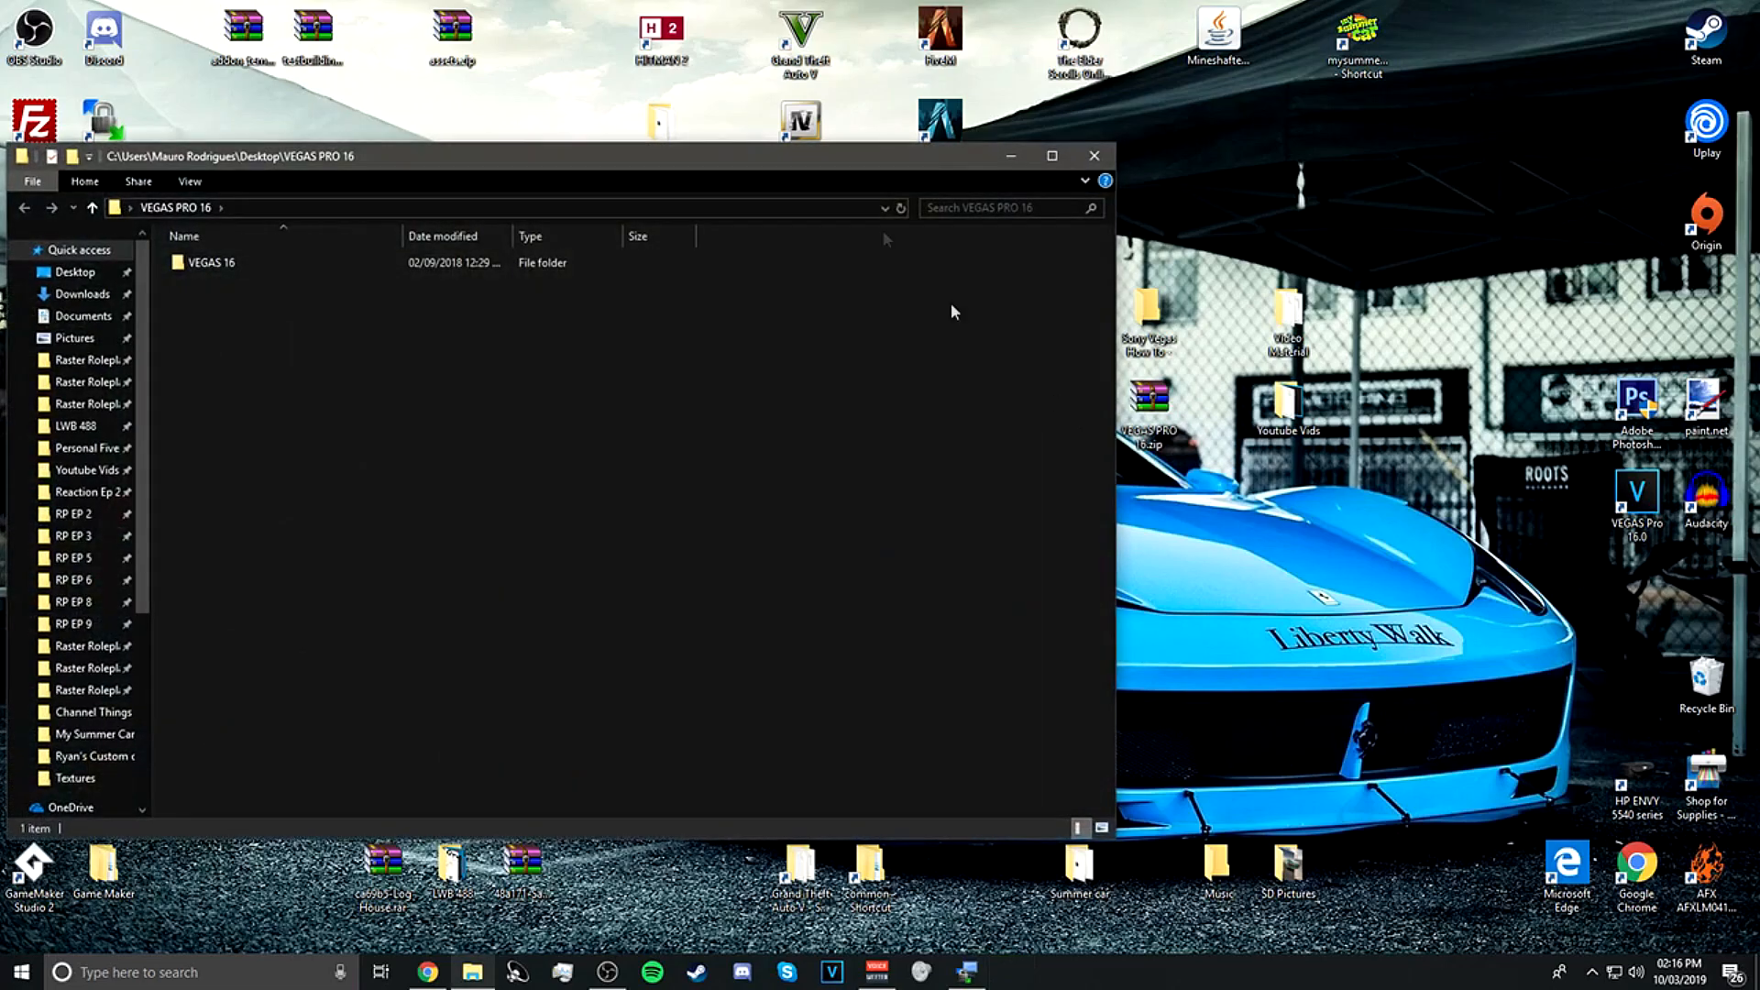
double_click(211, 262)
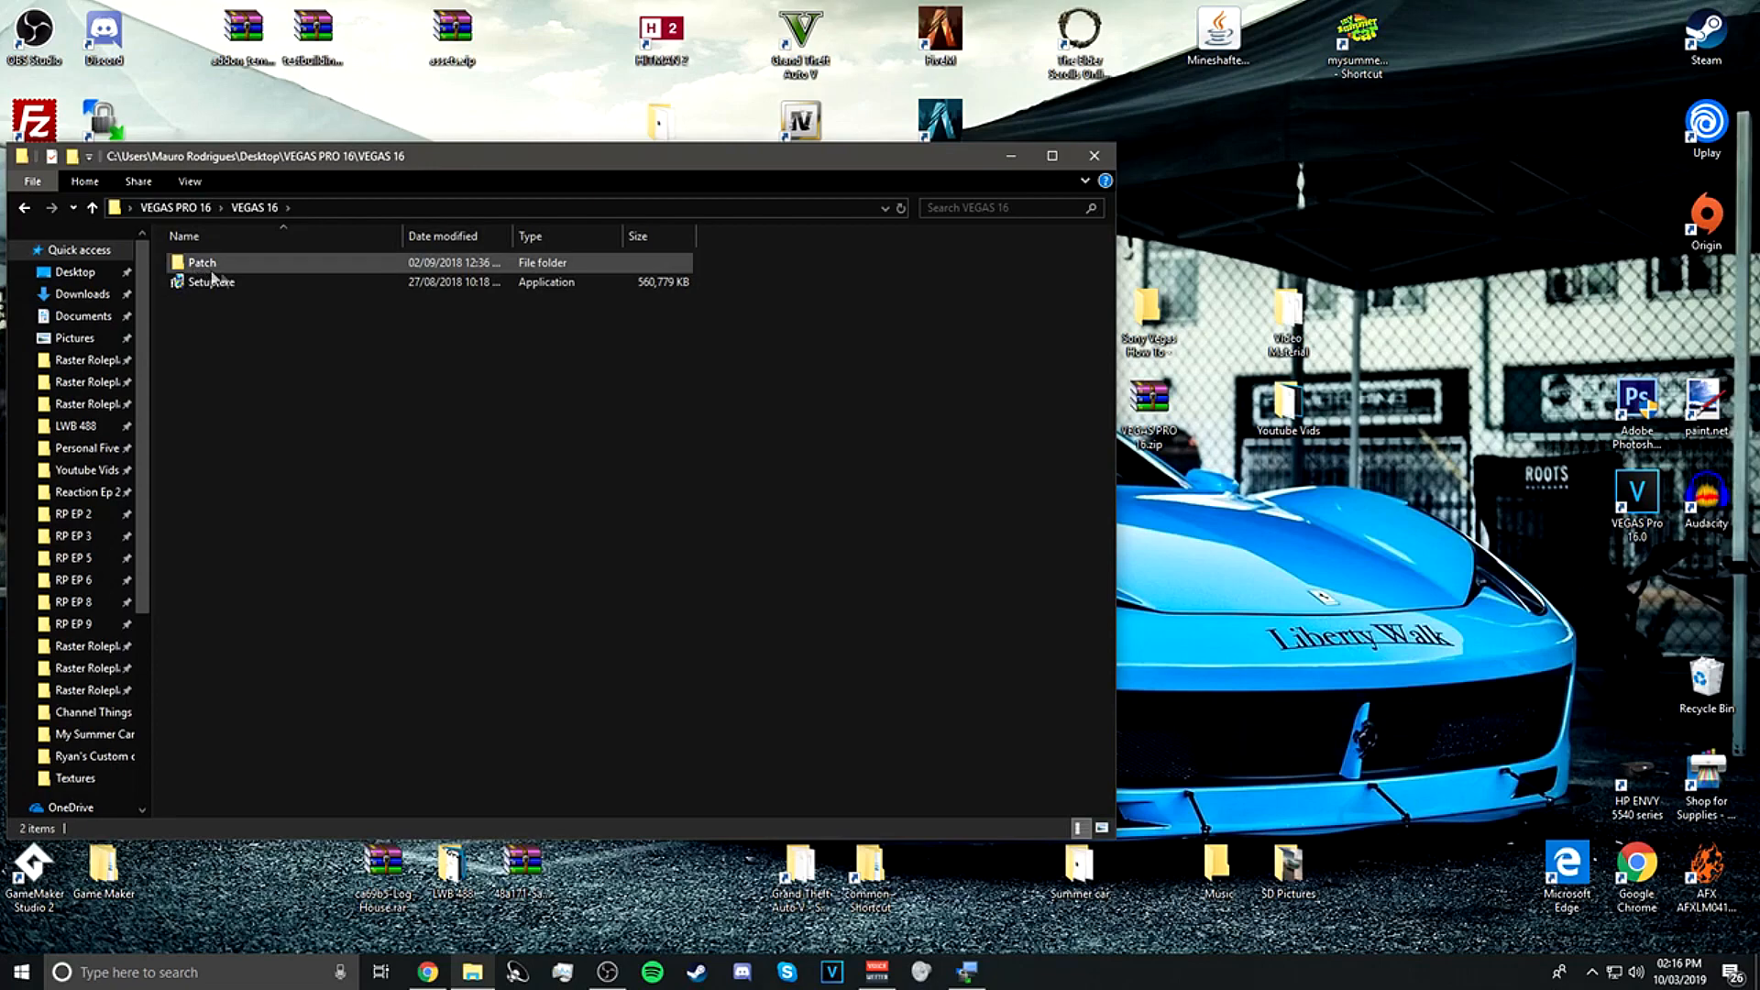
mouse_move(210, 282)
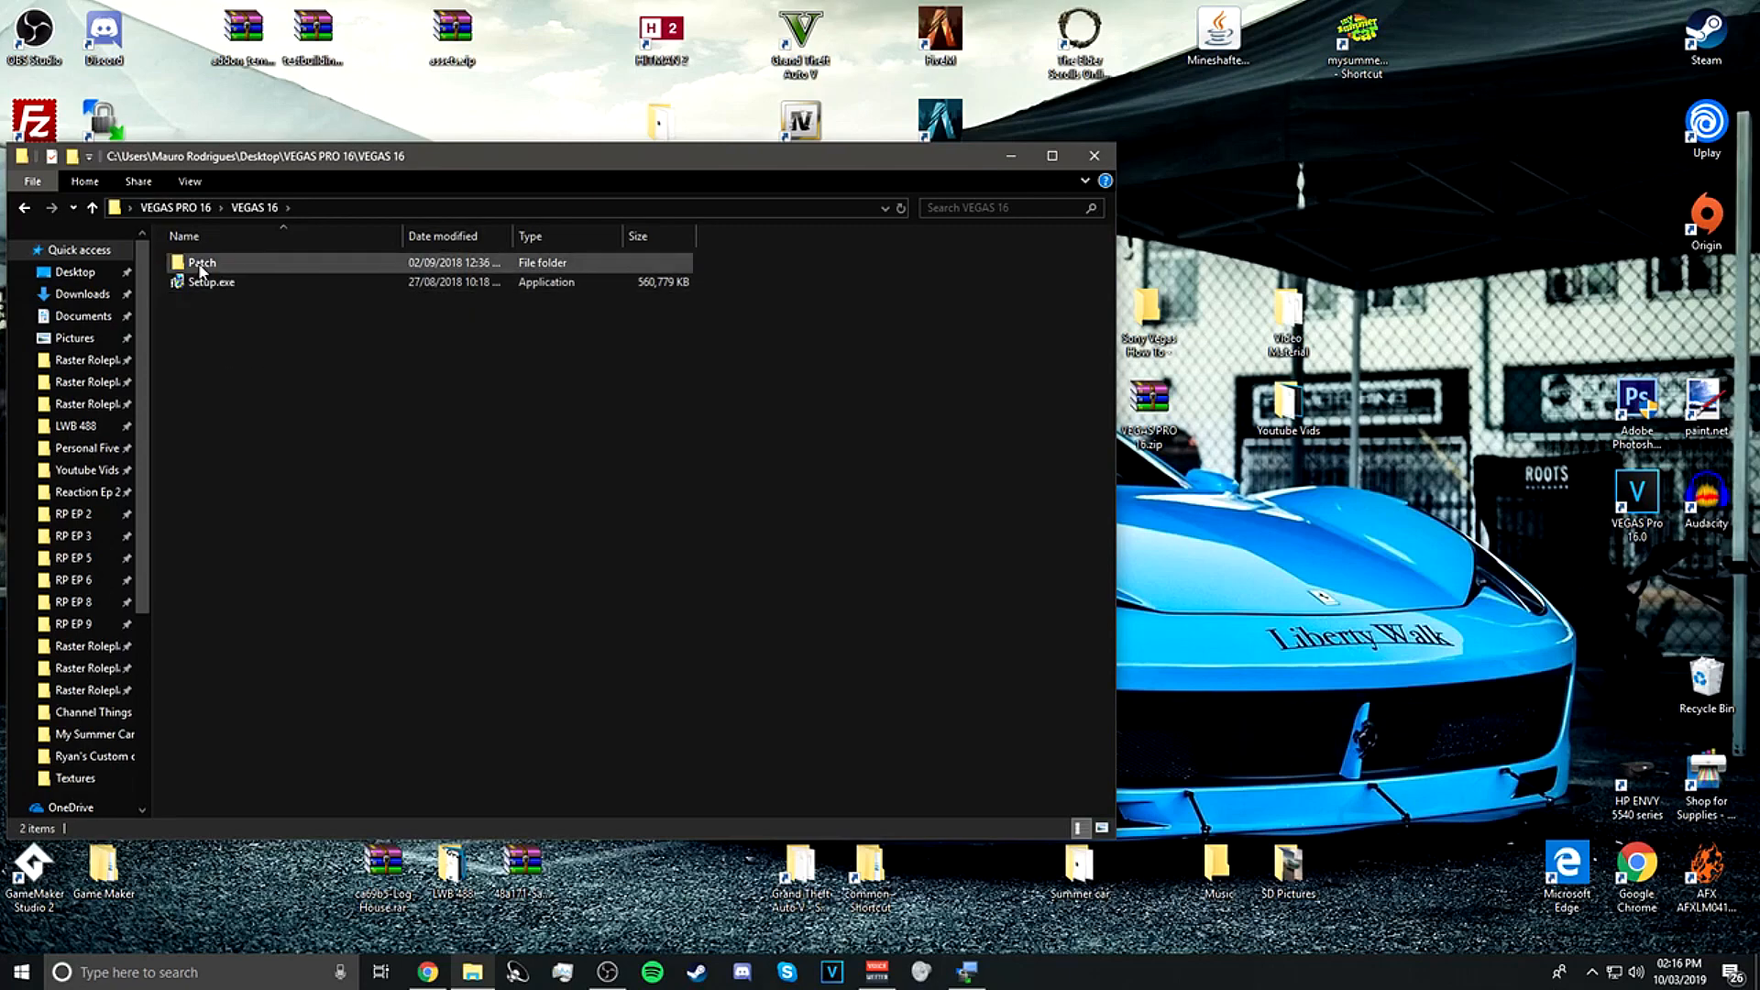
click(202, 282)
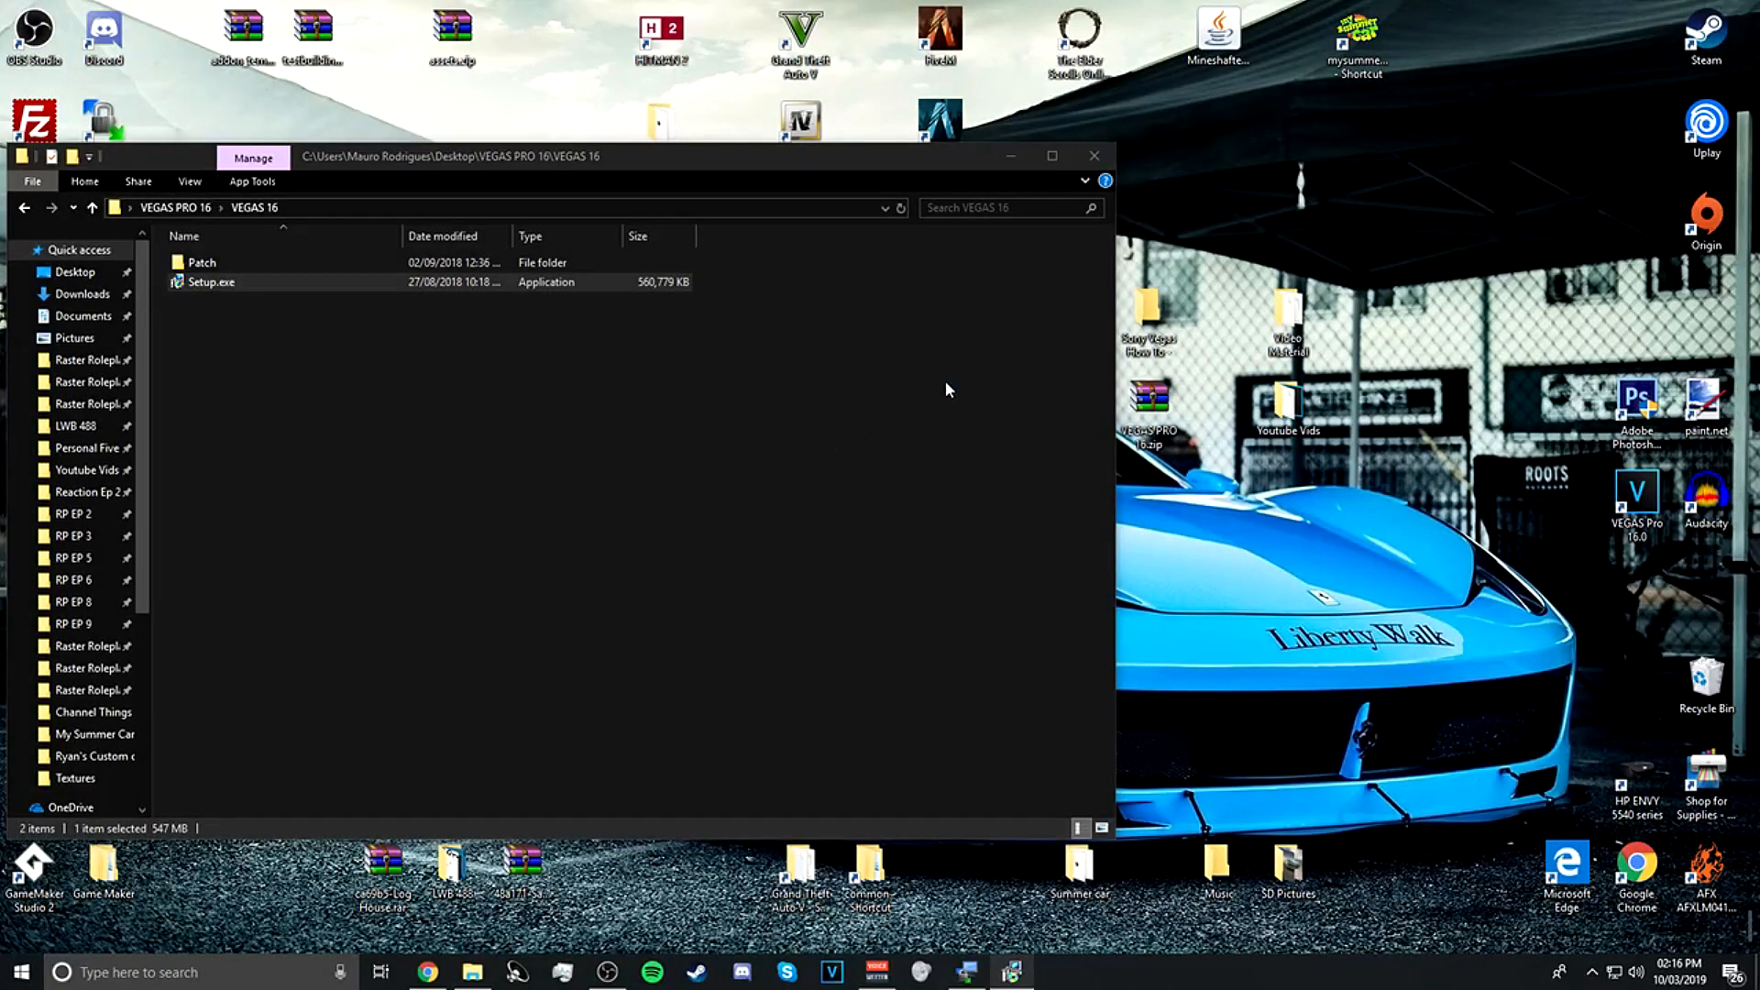
double_click(211, 282)
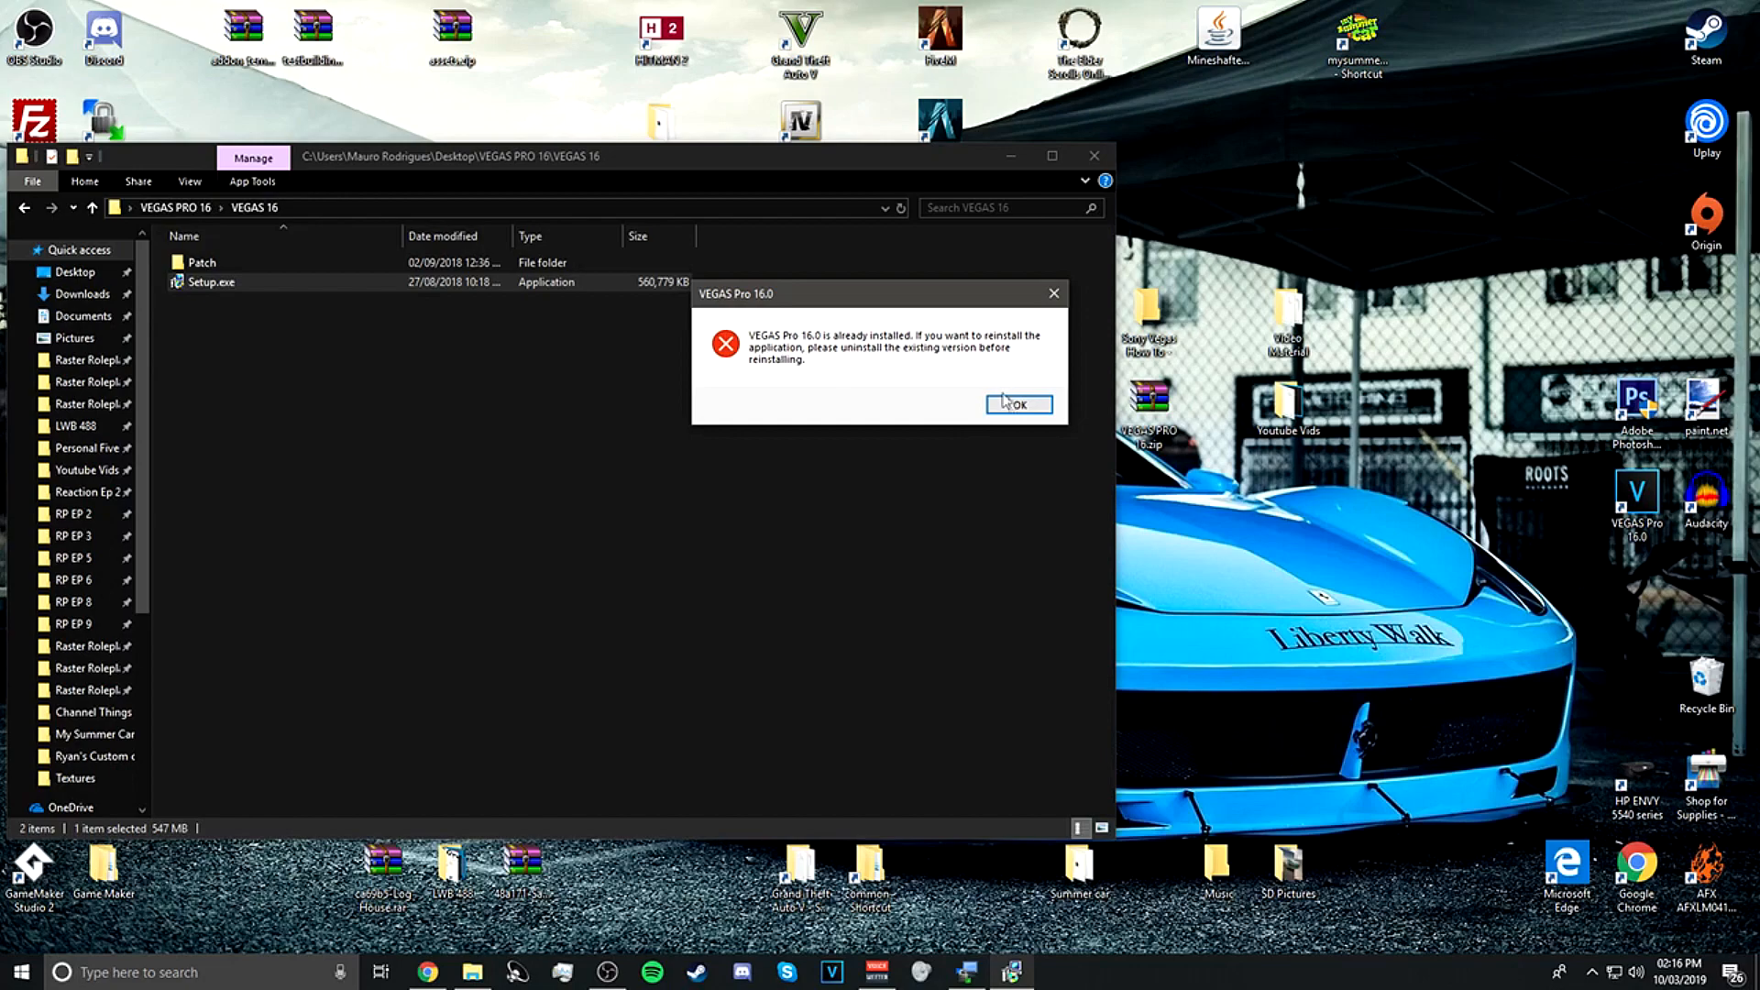
click(1018, 404)
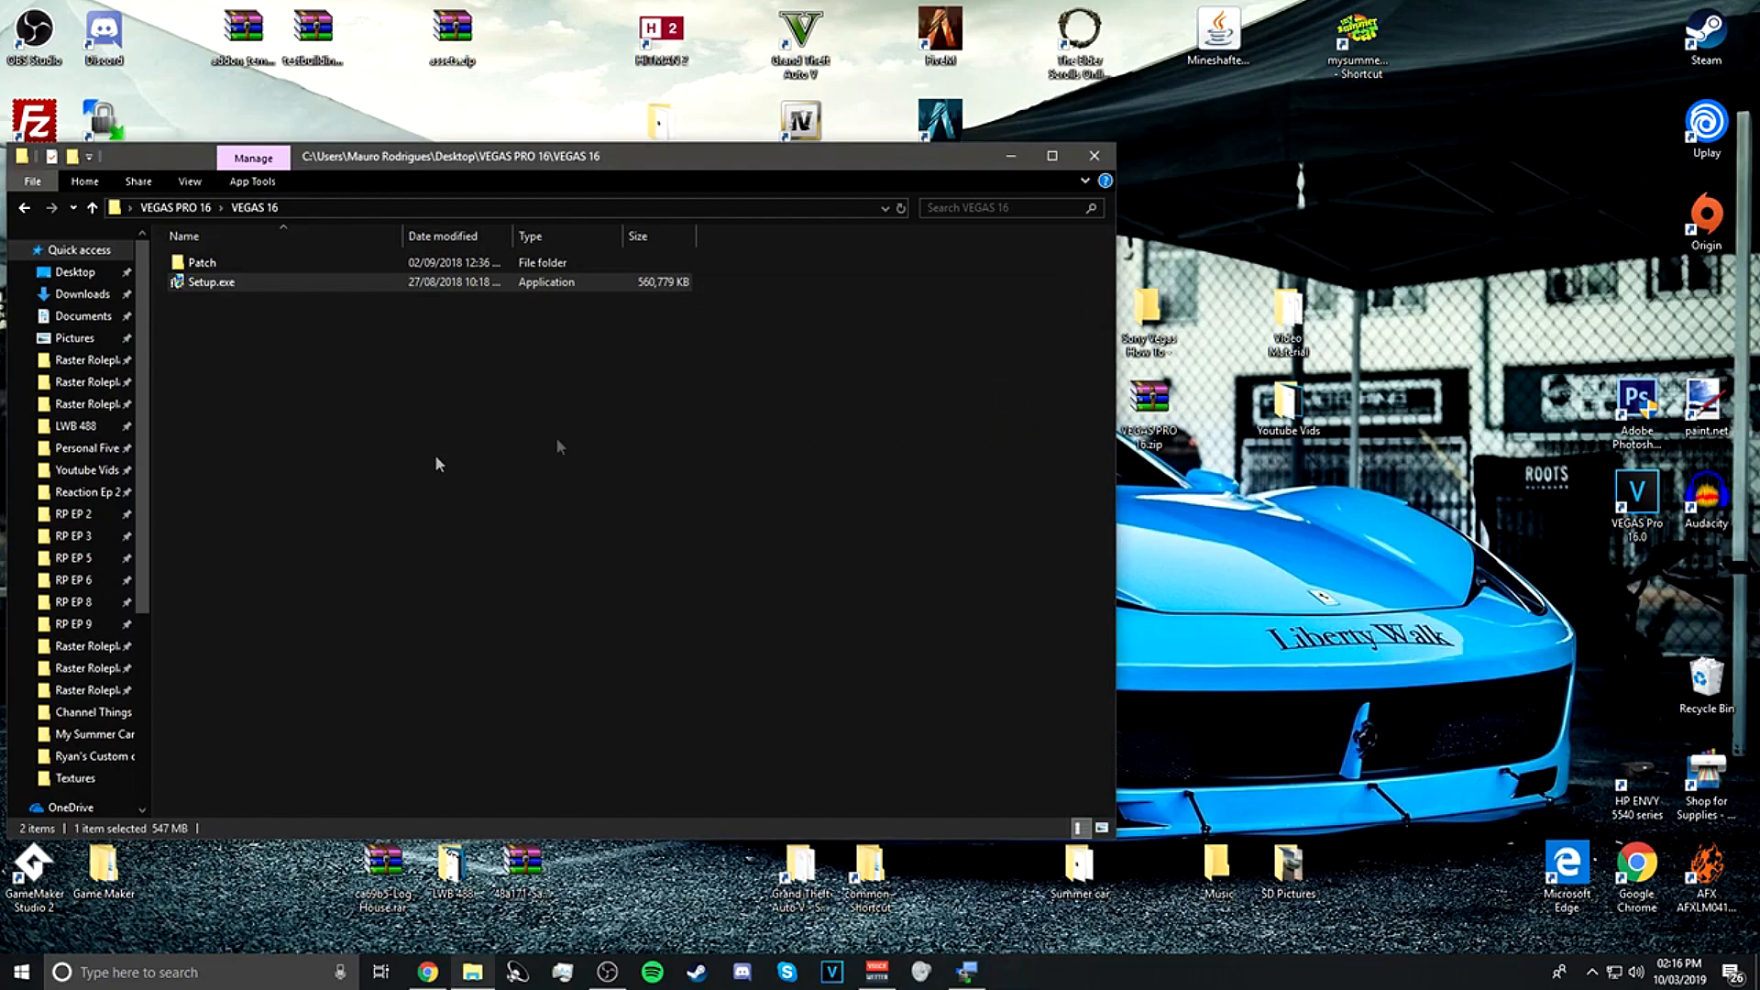
click(202, 262)
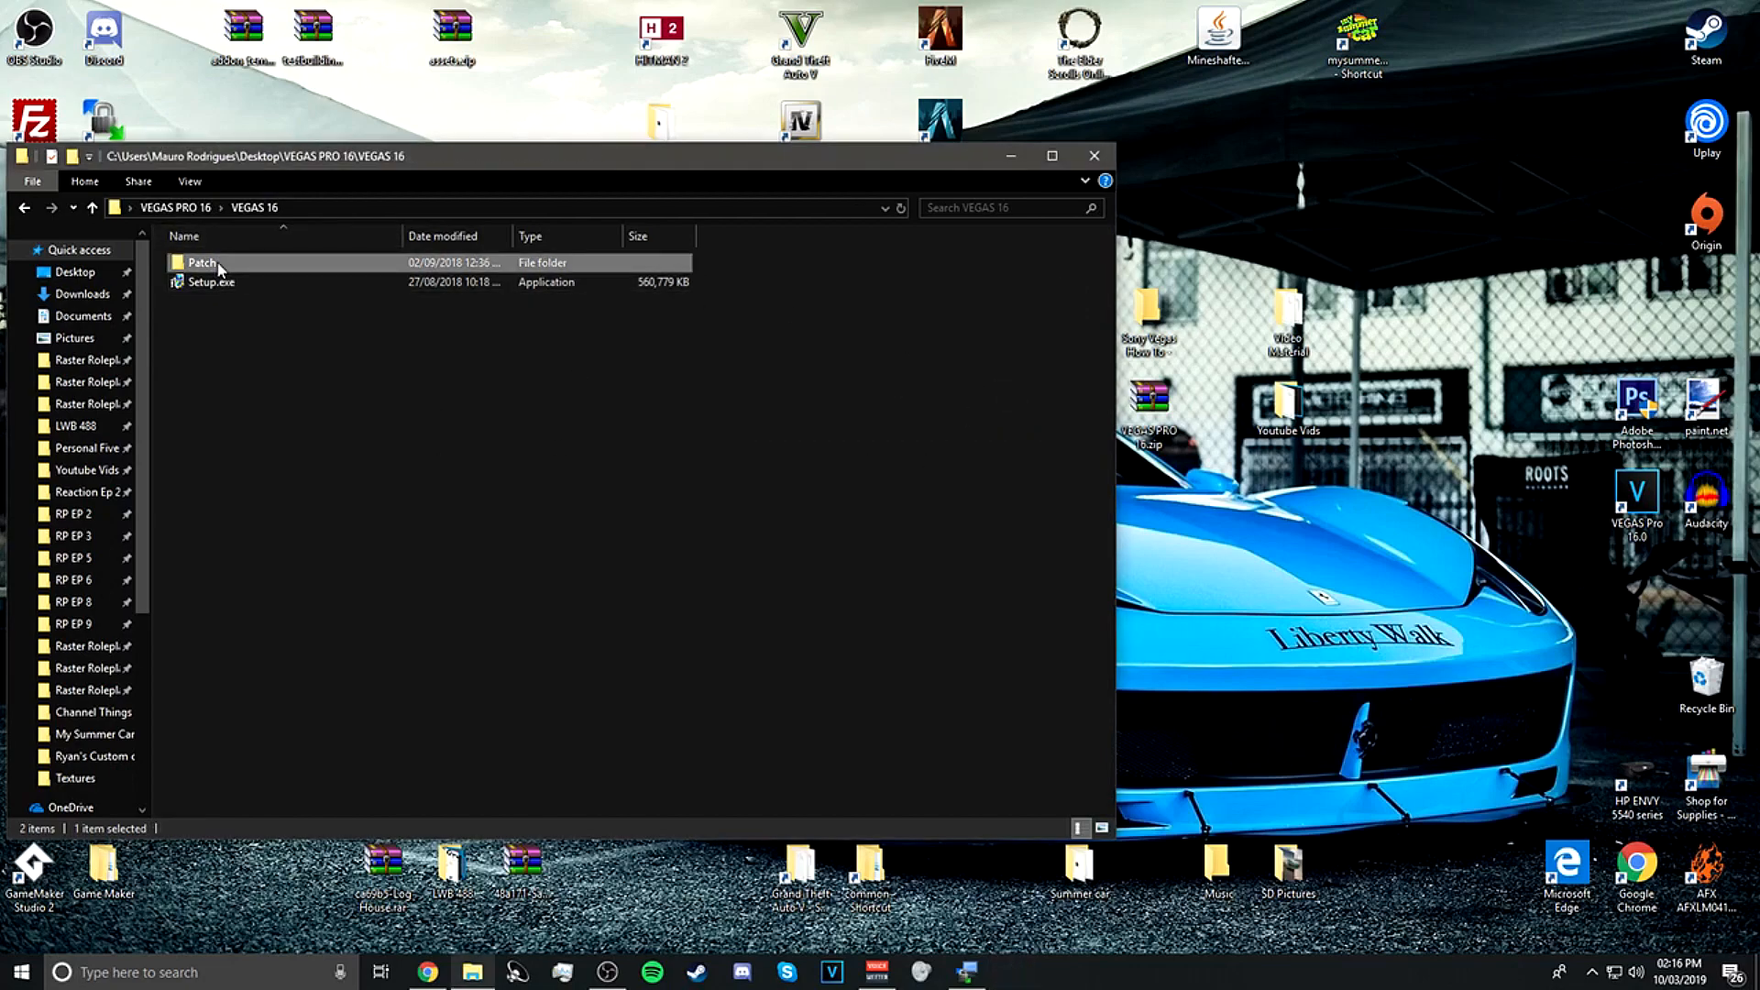
Read the Patch folder's Read me.txt and select the C:\Program Files\VEGAS\VEGAS Pro 16.0\Protein path line
double_click(202, 262)
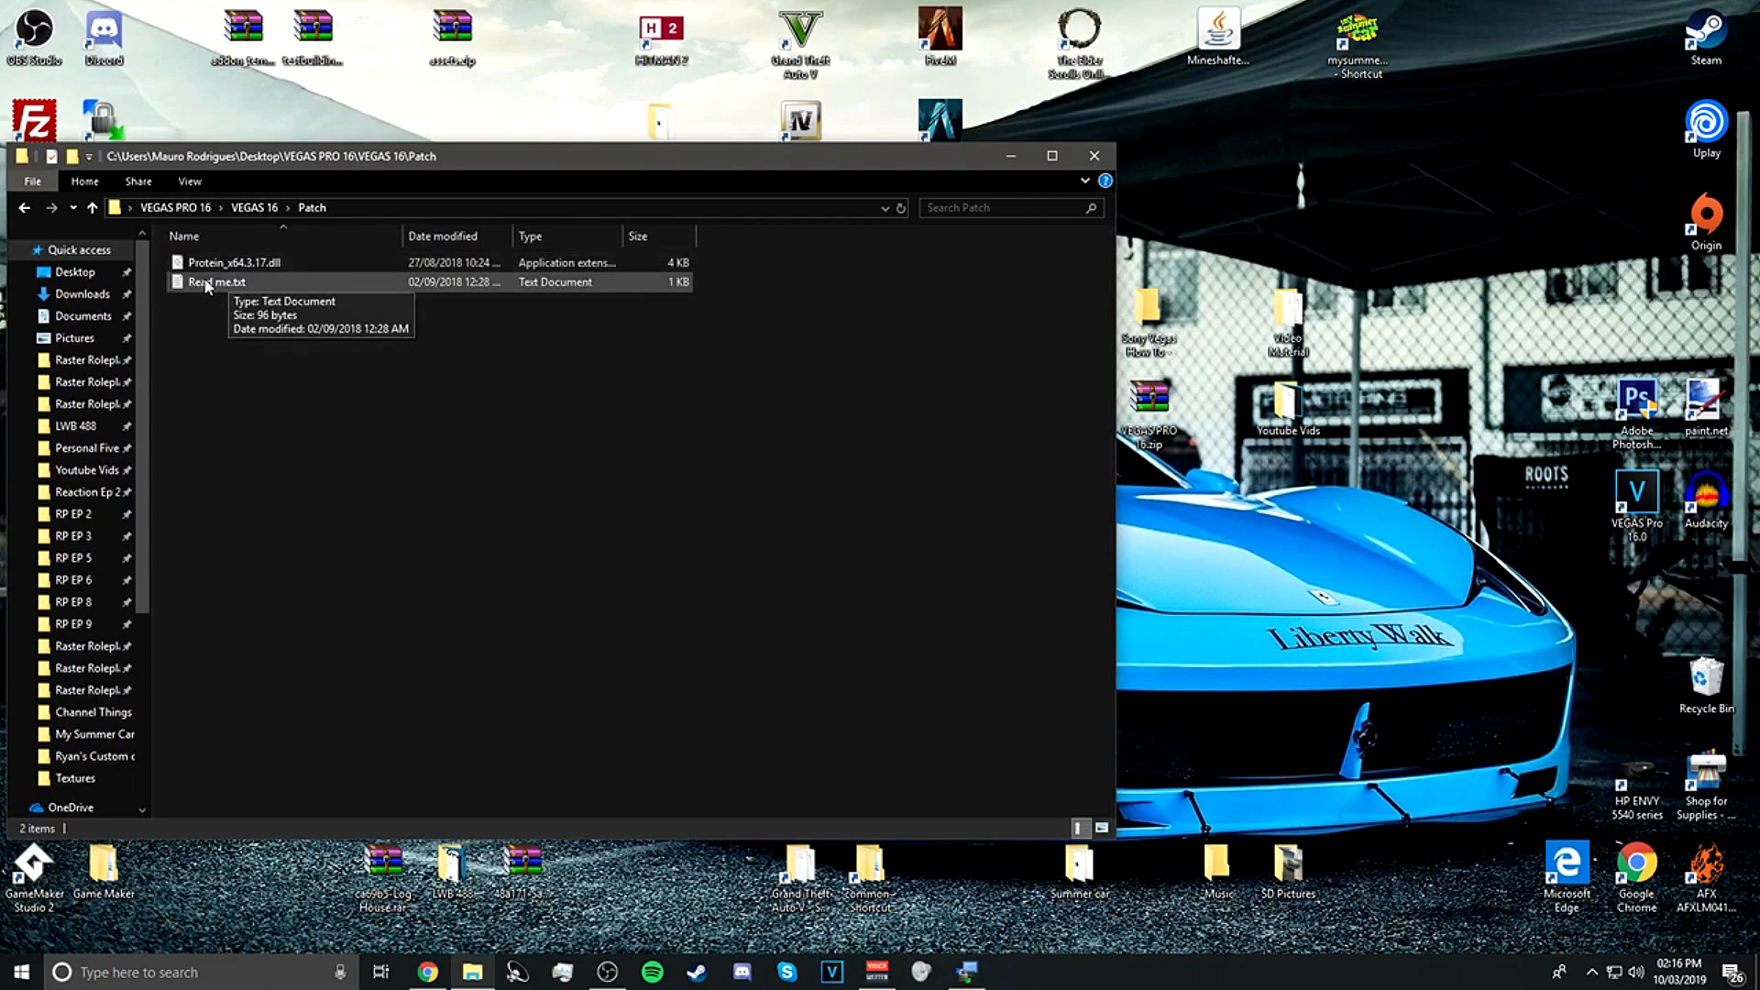
double_click(216, 282)
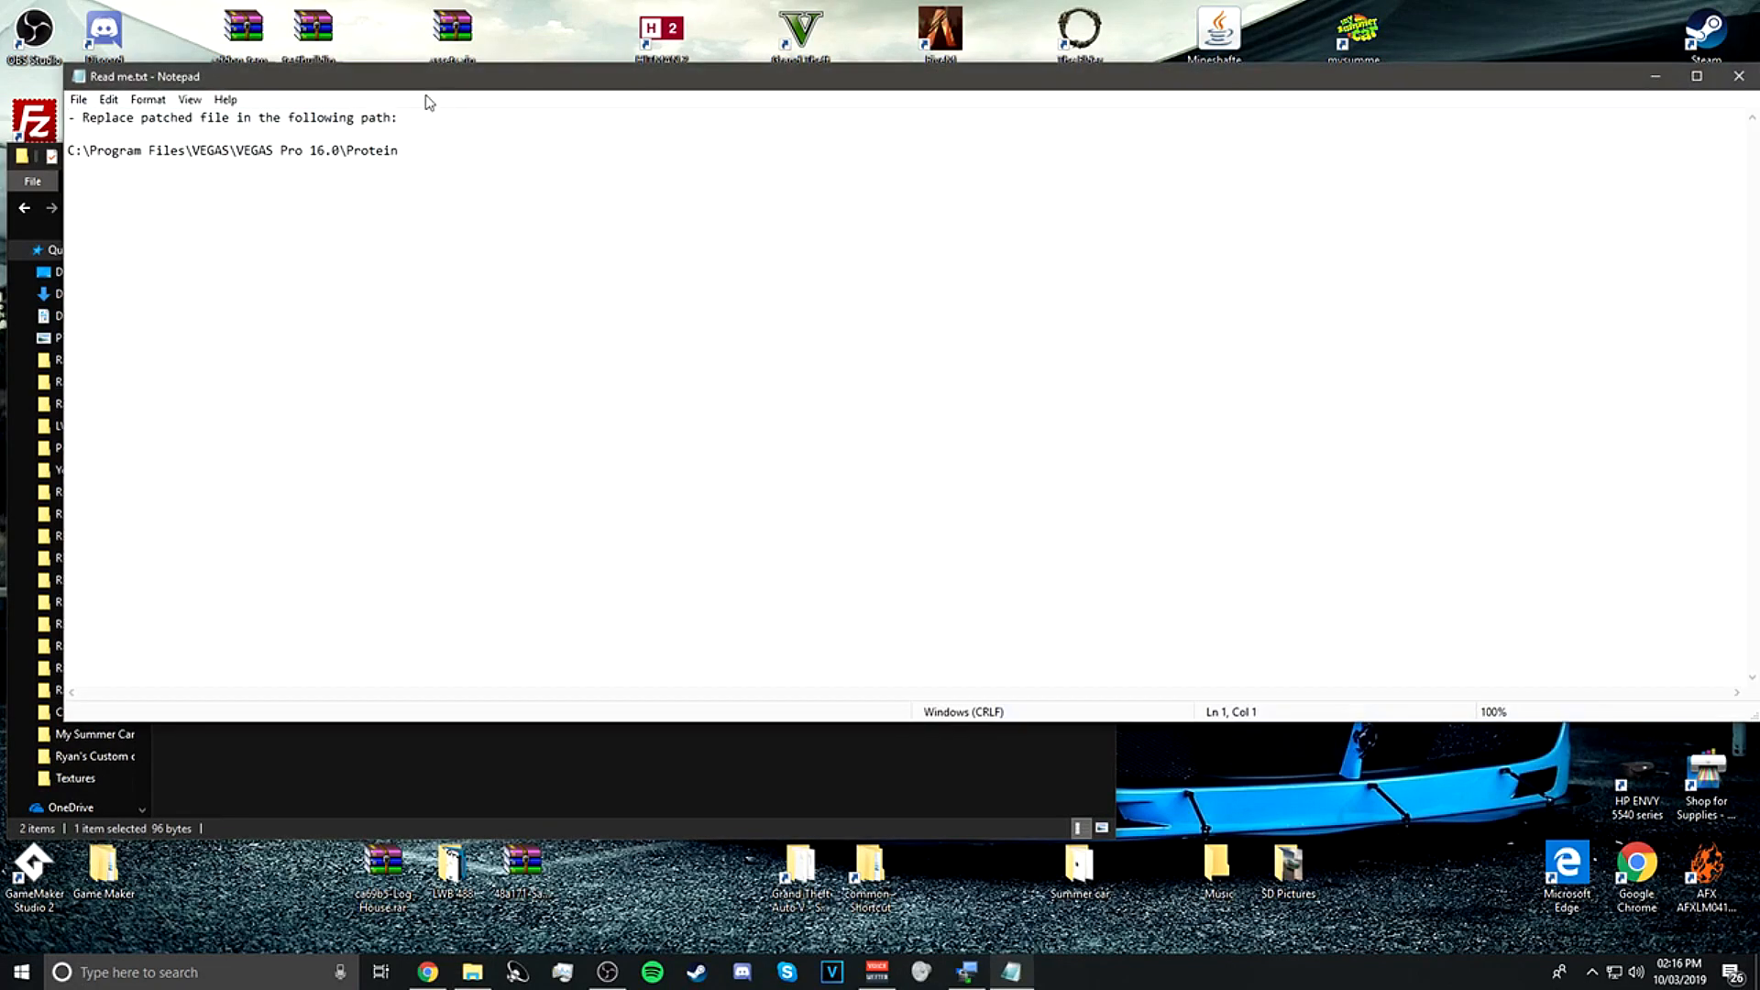
triple_click(233, 148)
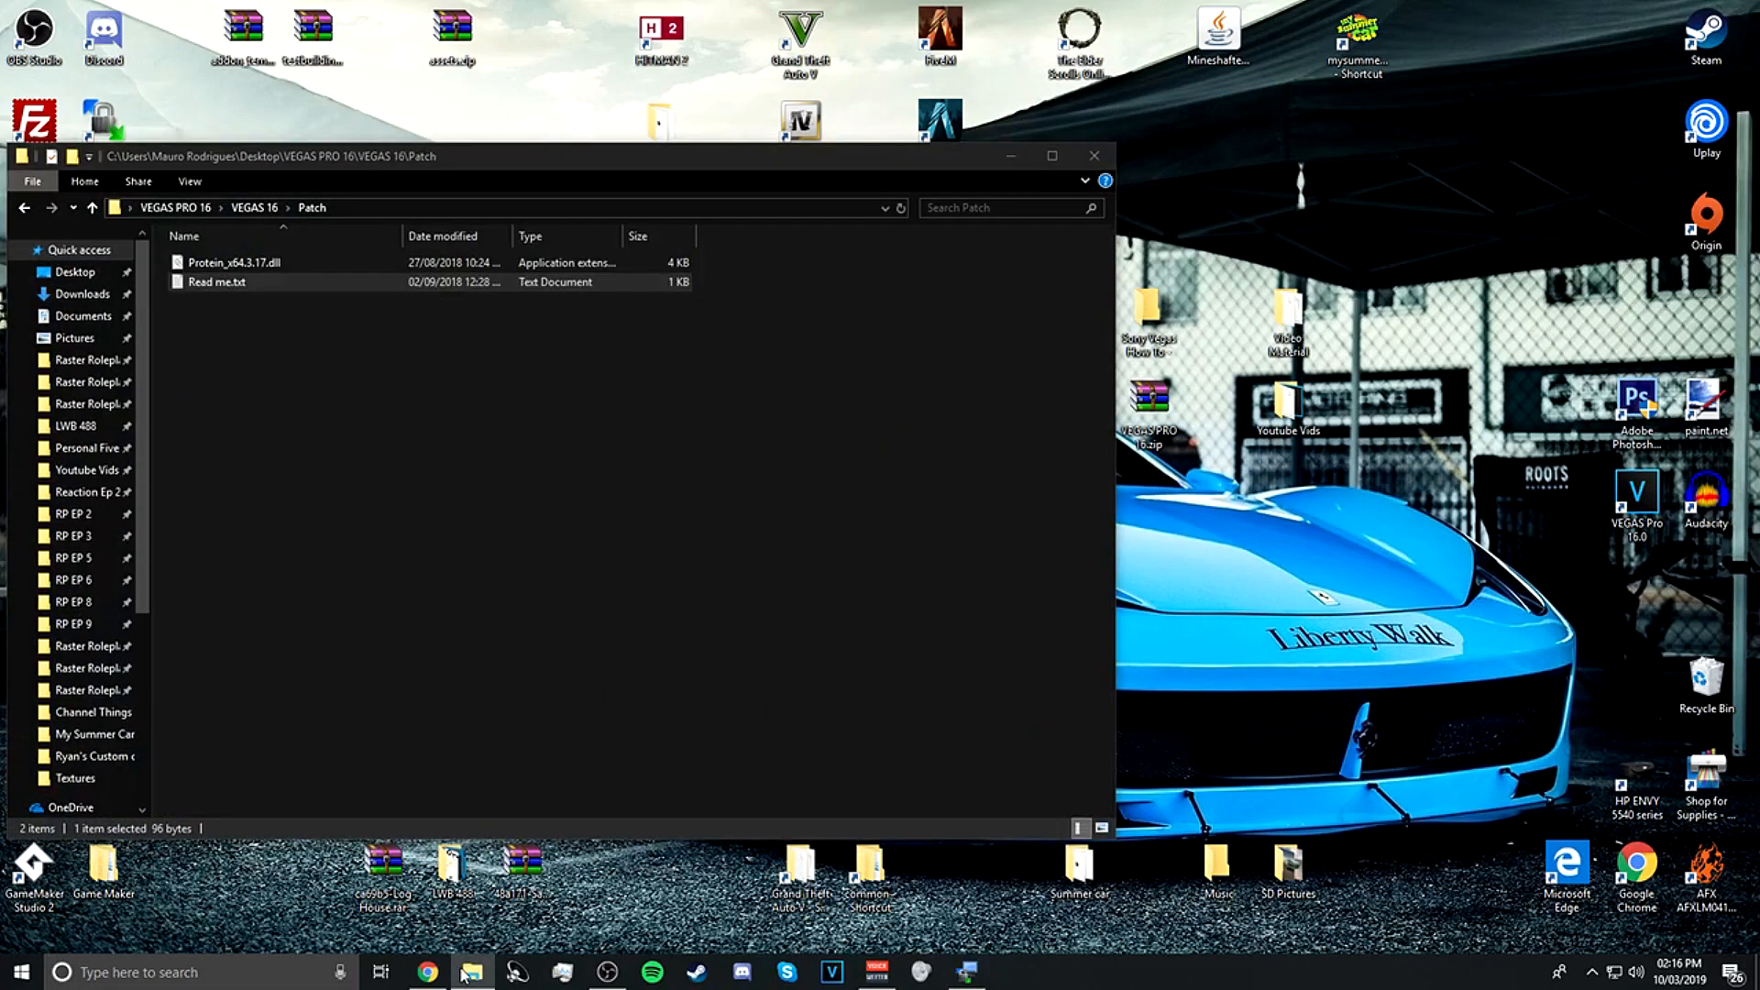
mouse_move(517, 403)
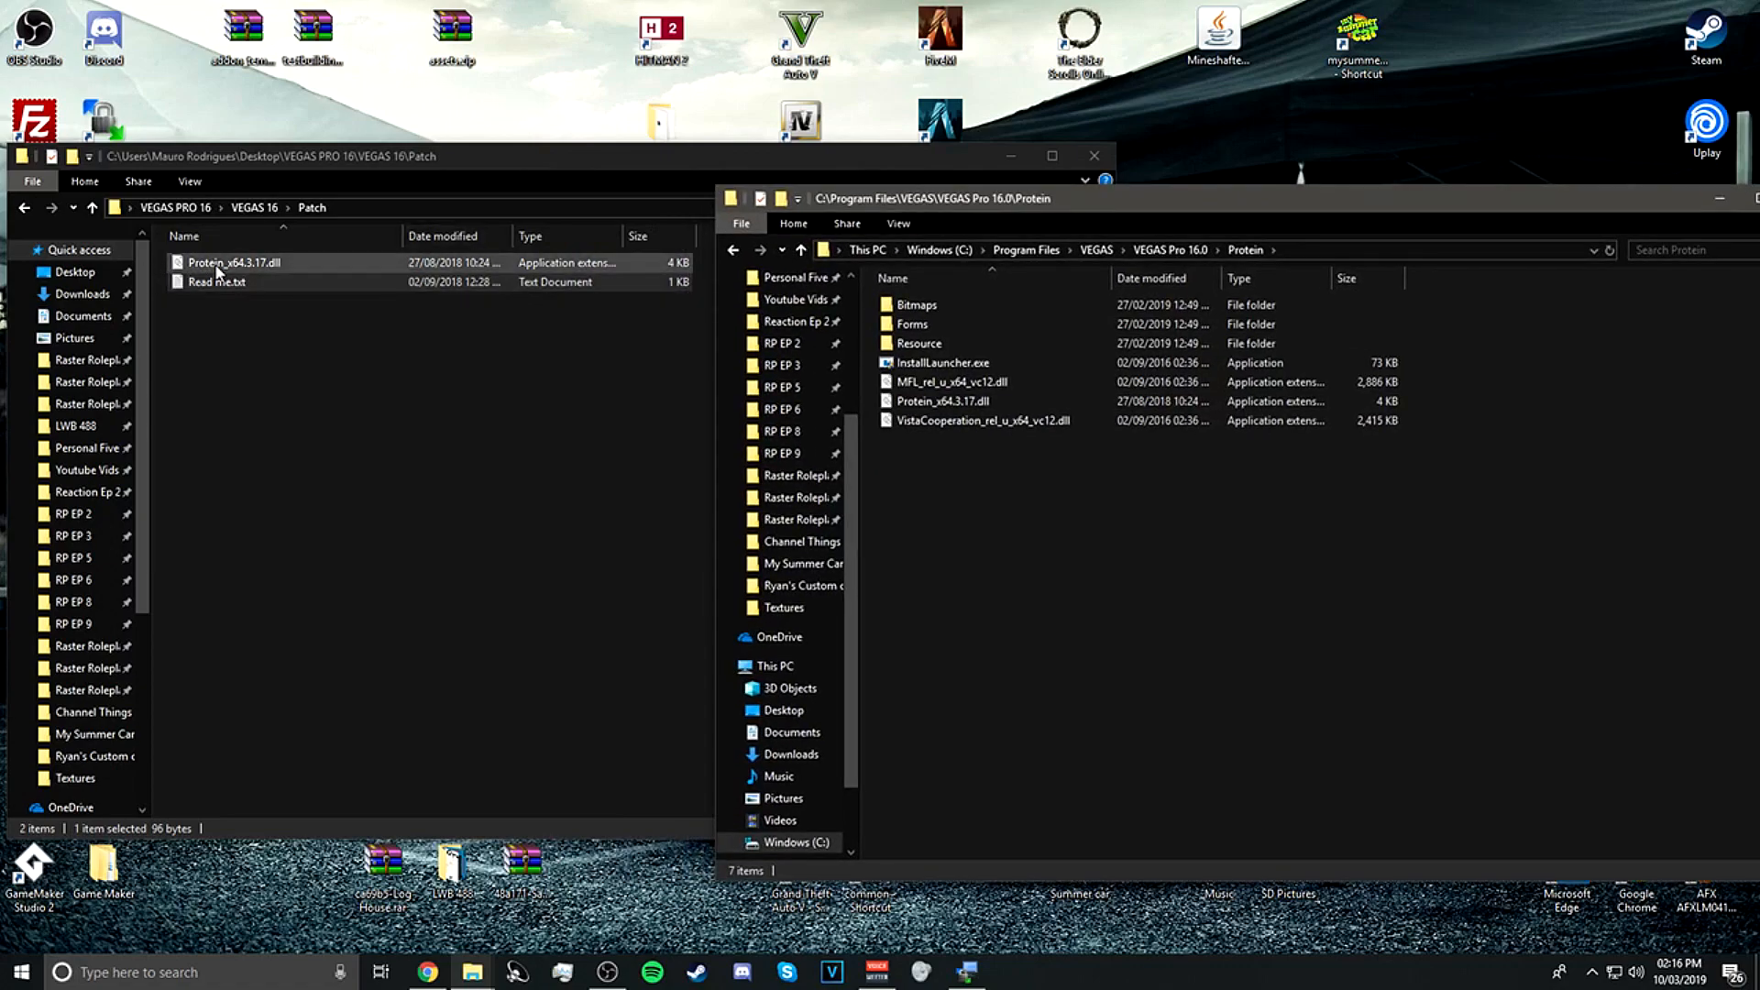
Replace the Protein folder's DLL with the patched Protein_x64.3.17.dll, then close both folder windows
click(943, 402)
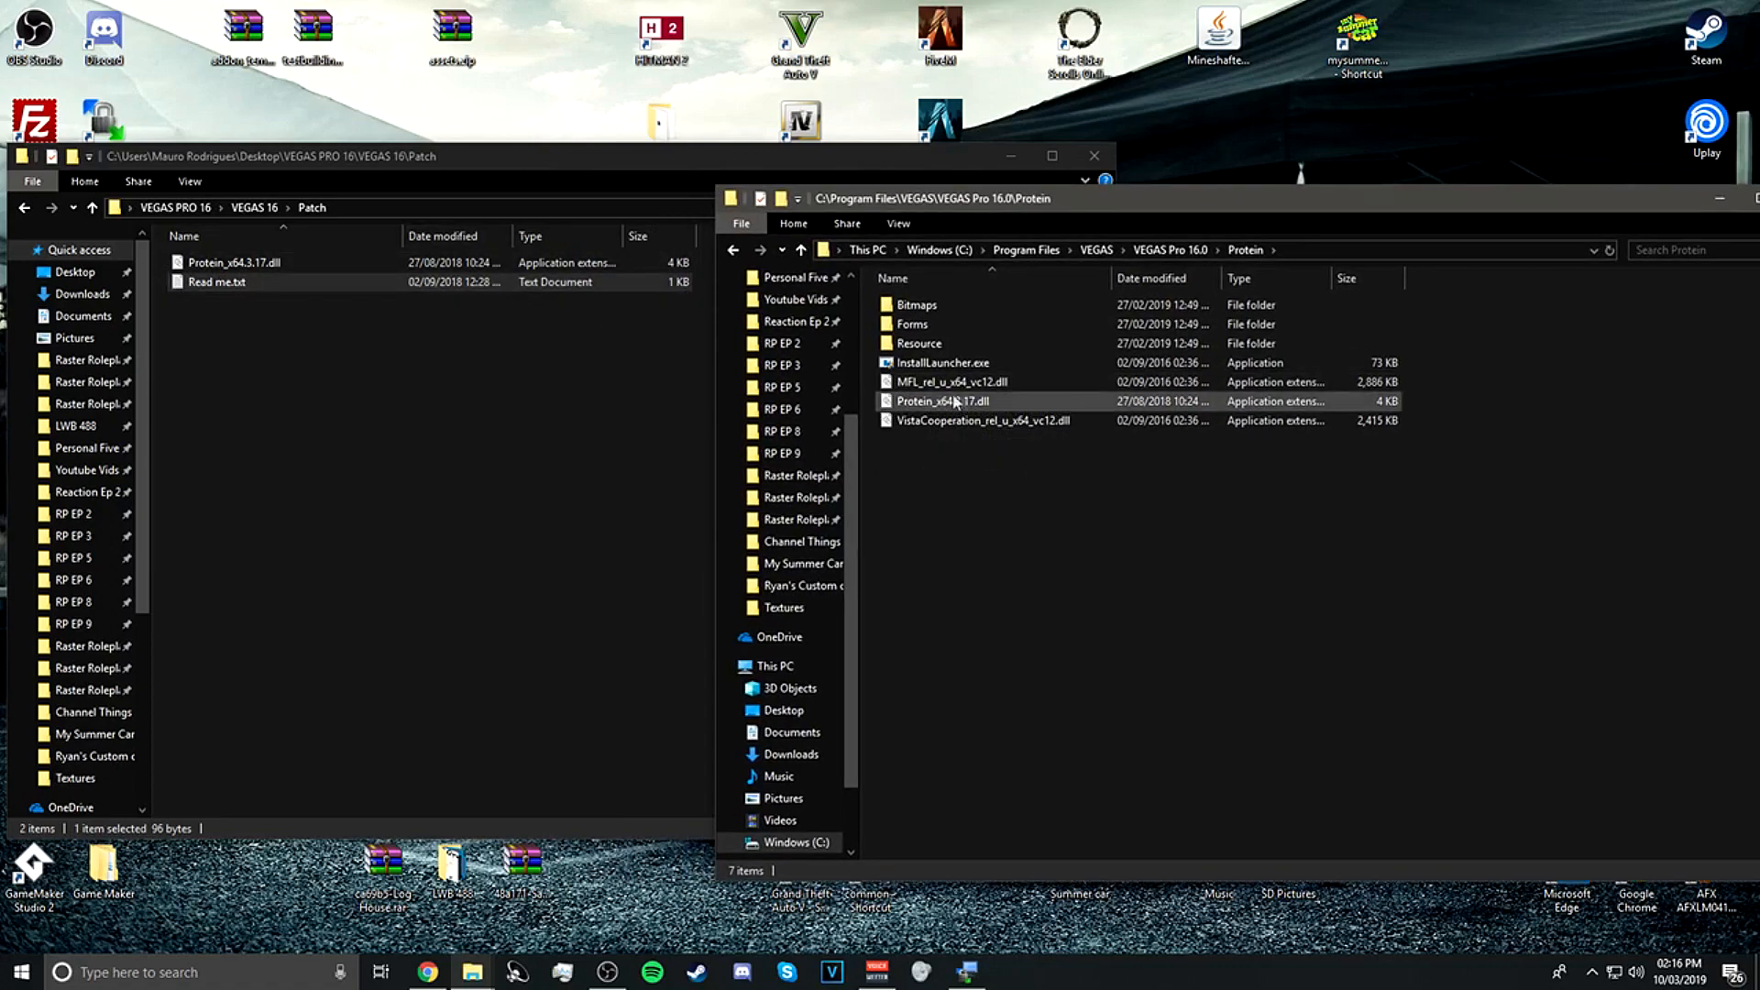
mouse_move(942, 404)
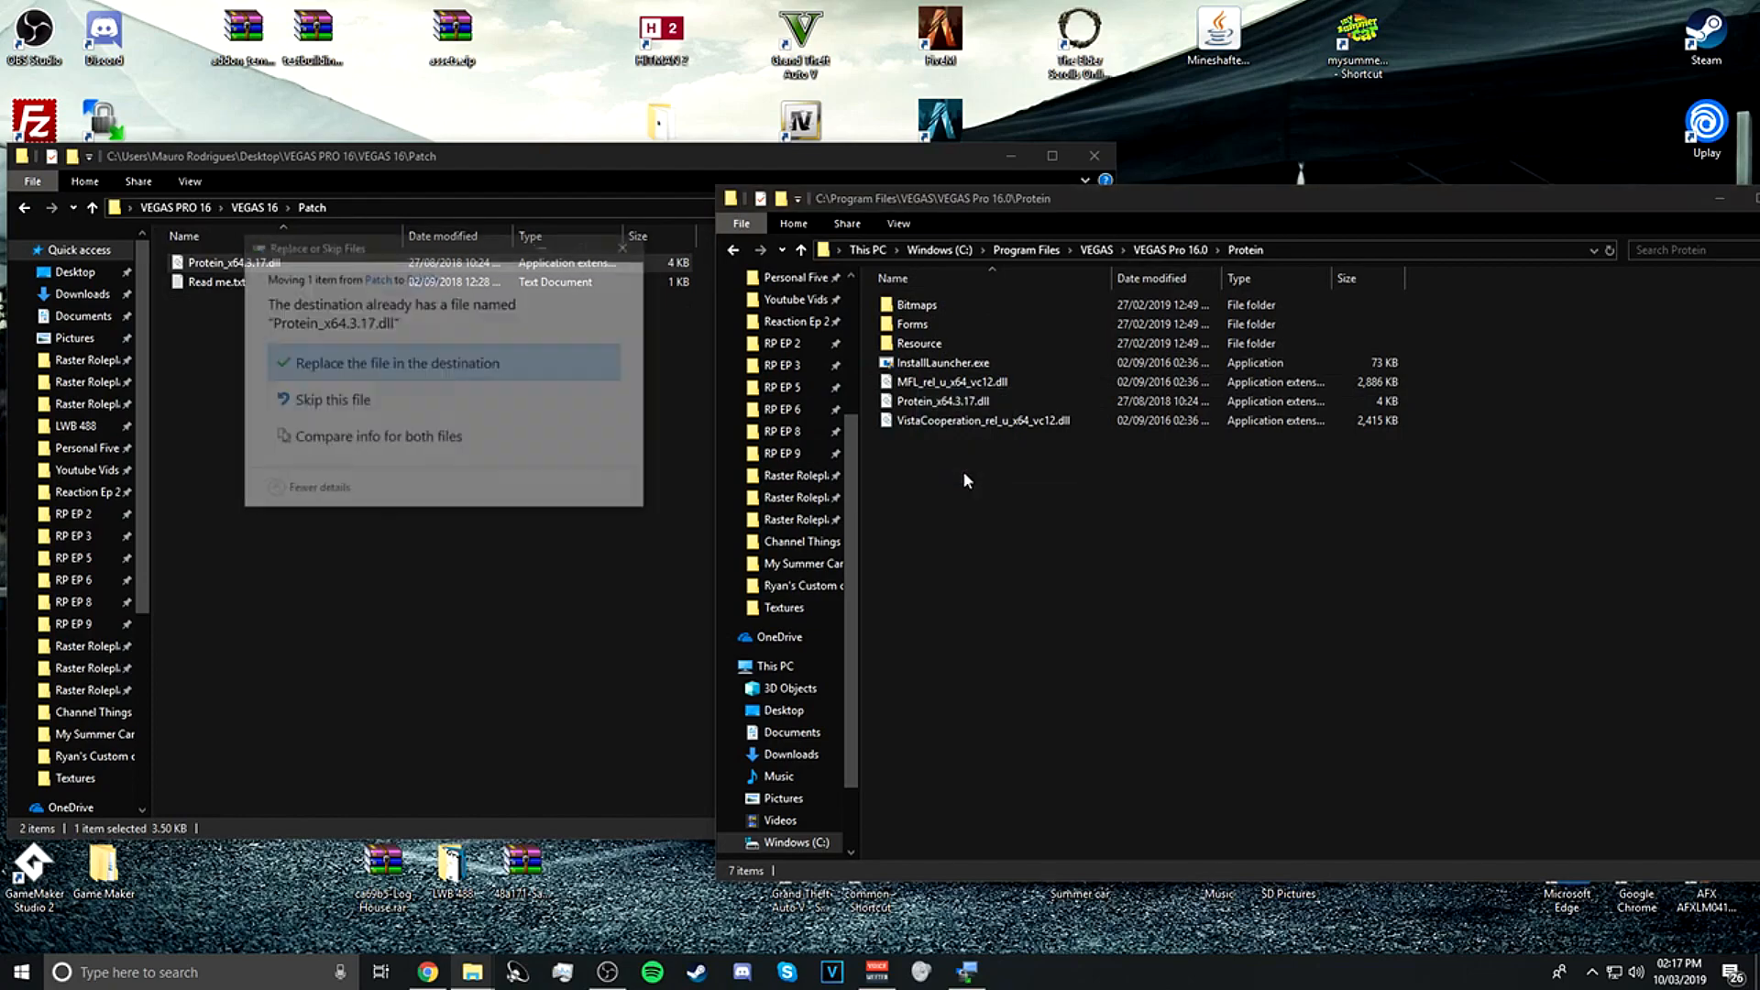
click(395, 363)
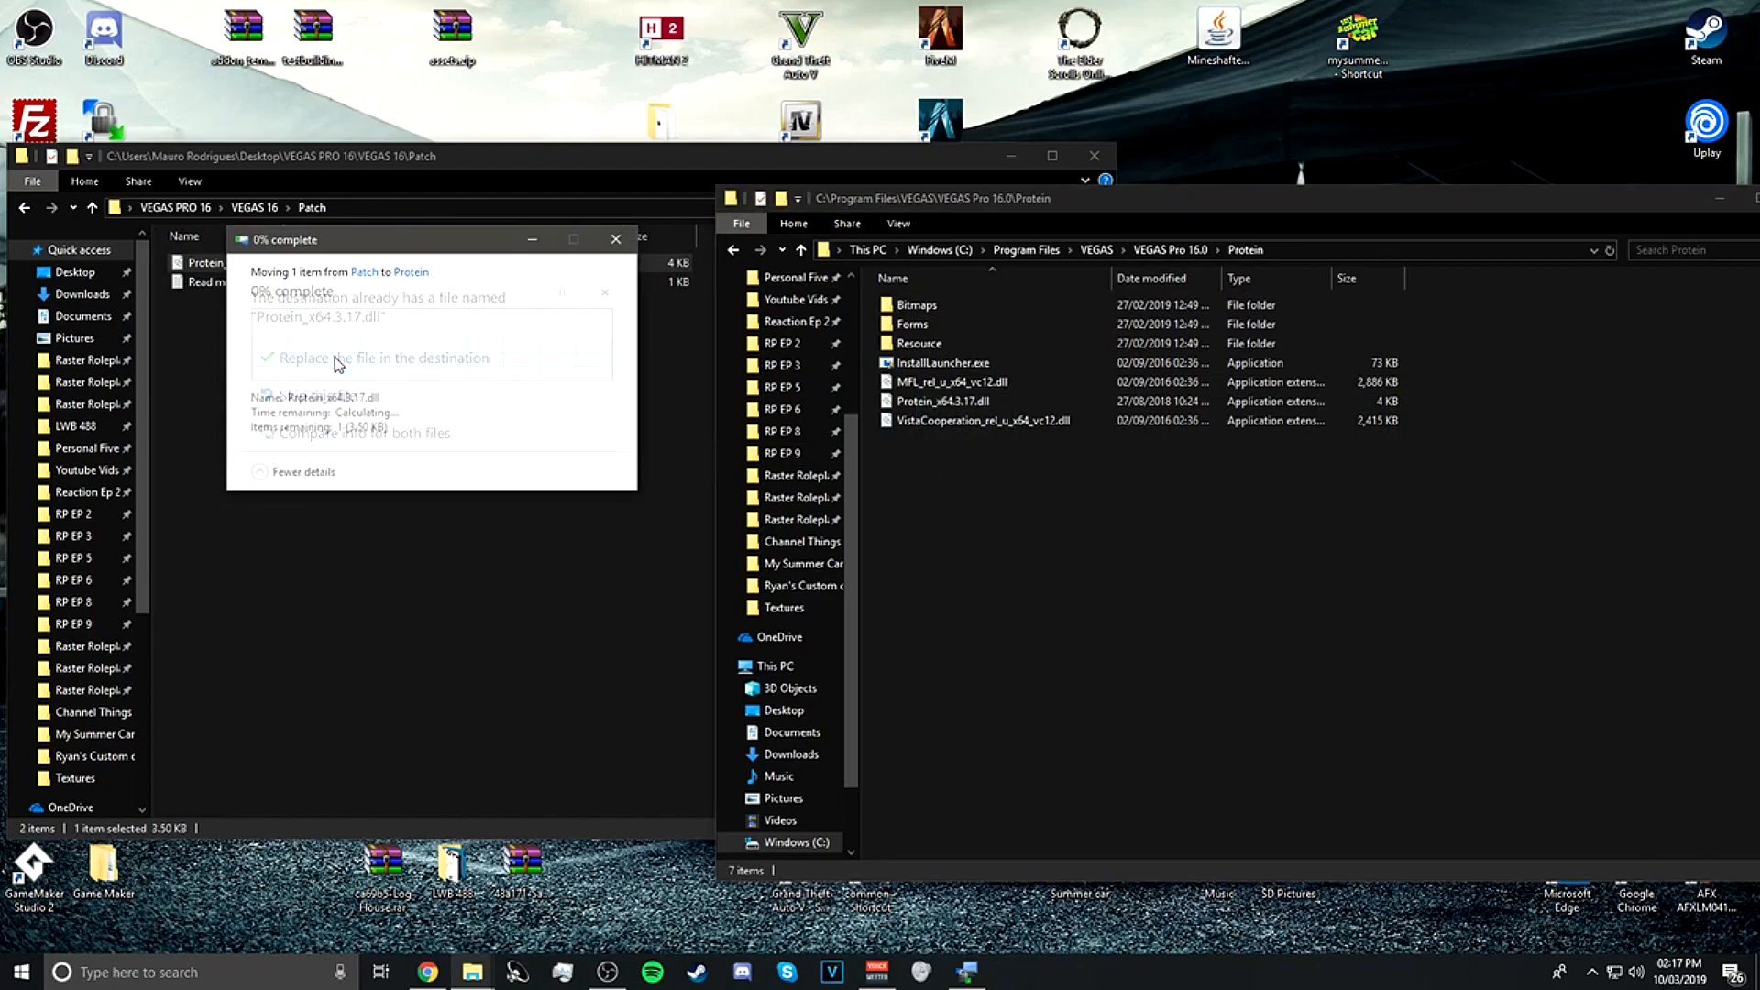
click(380, 357)
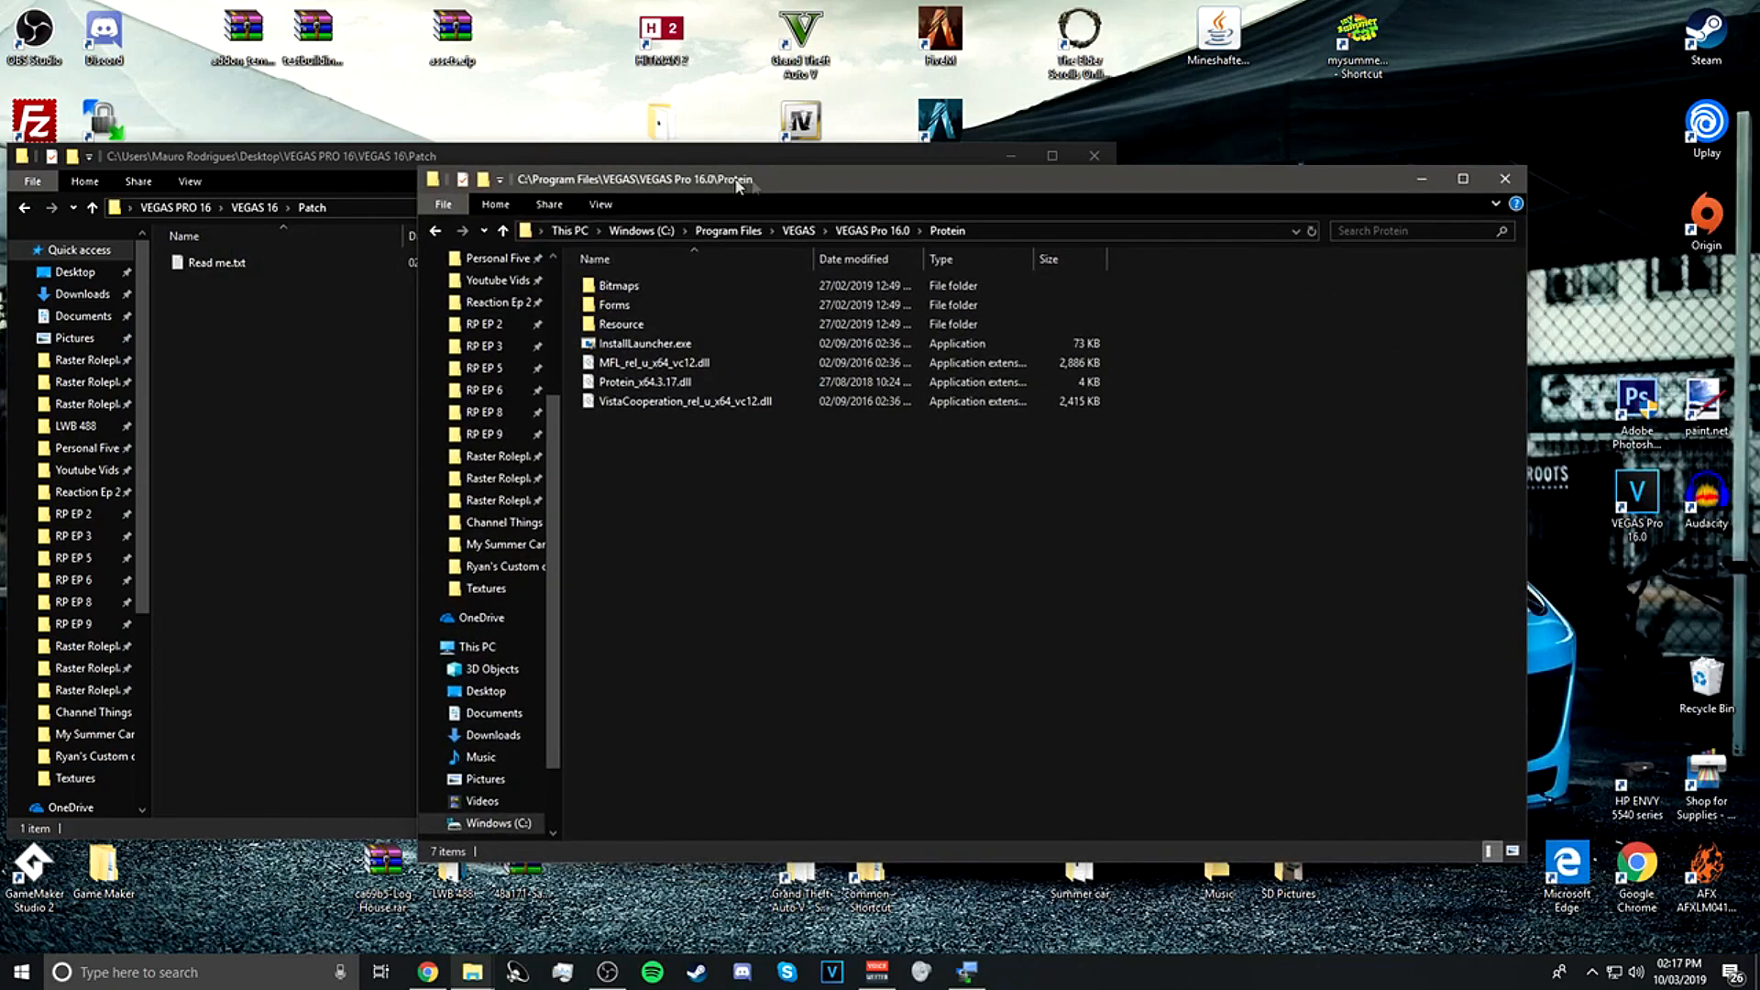
click(1504, 178)
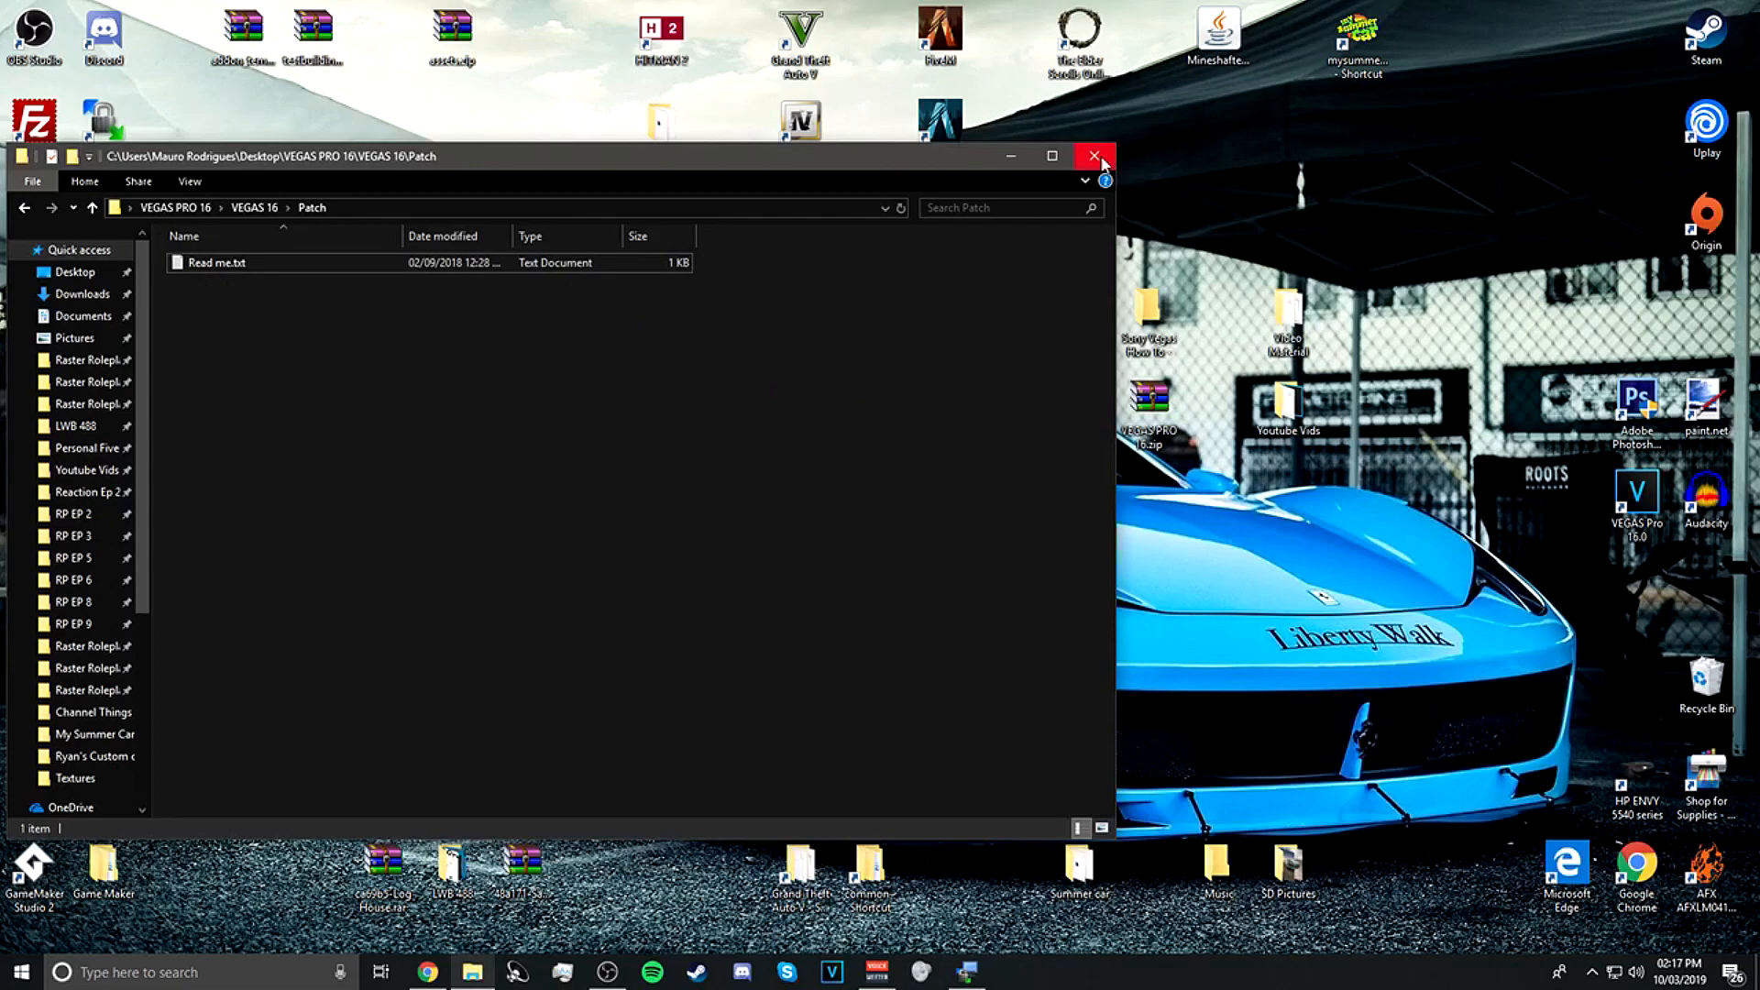
click(1095, 156)
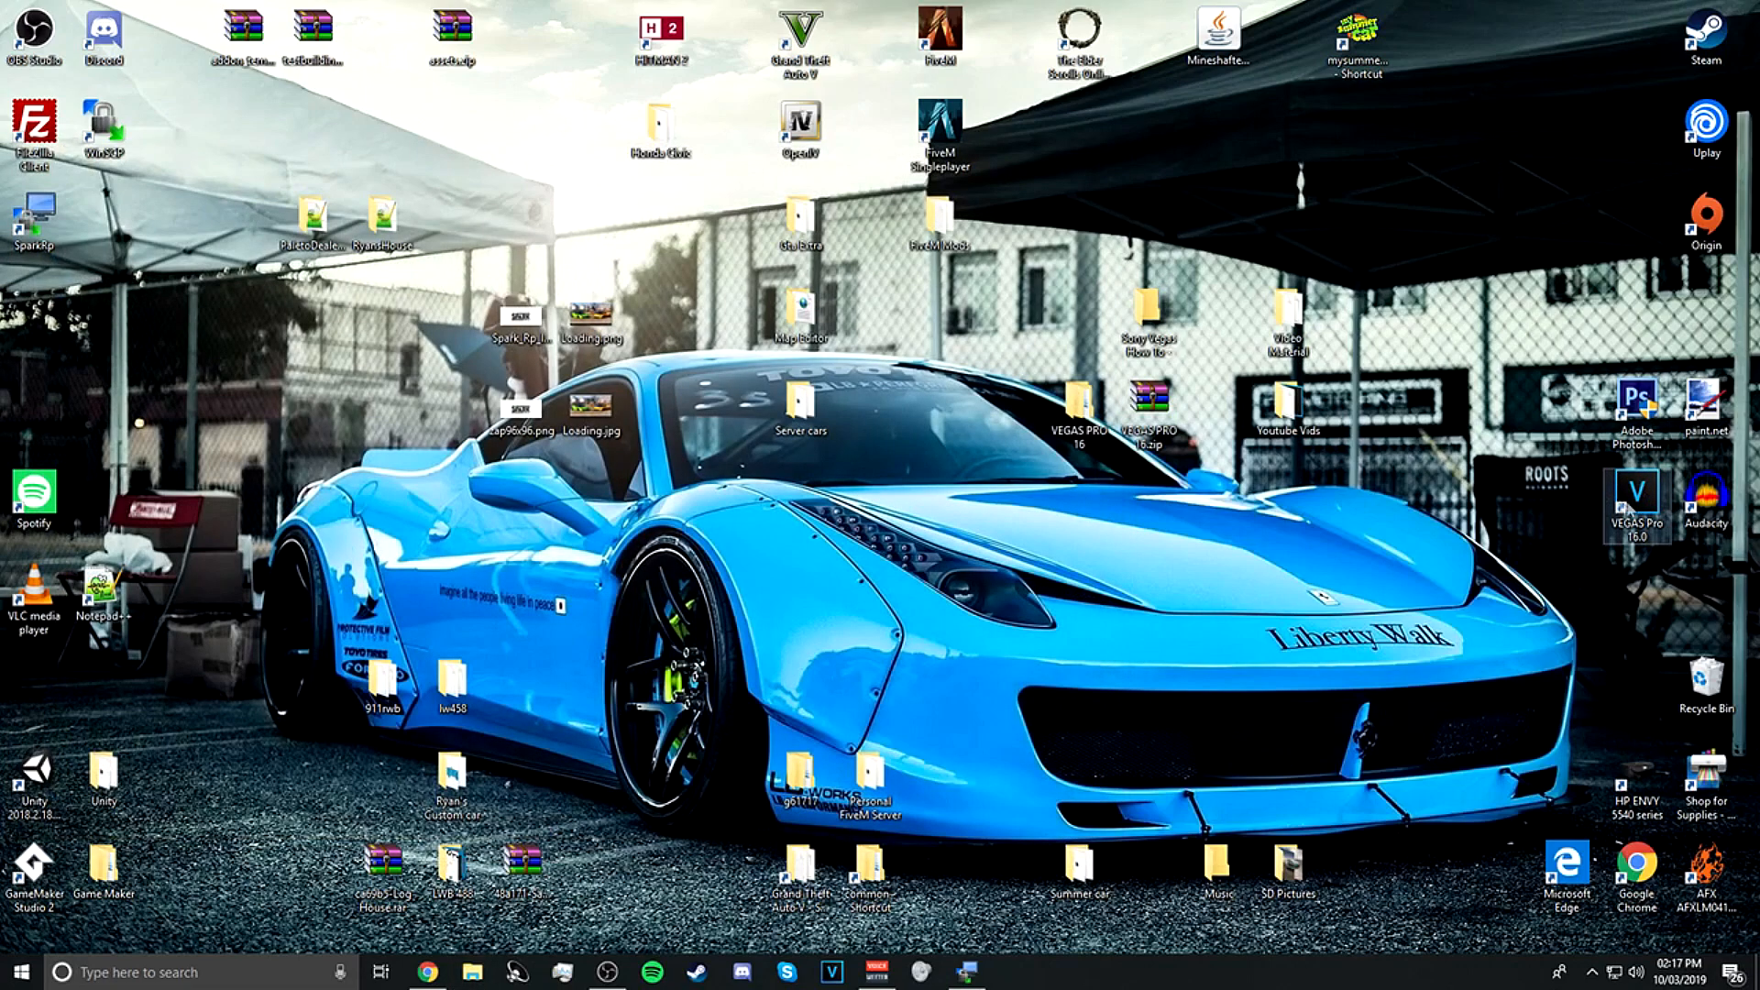
mouse_move(1671, 497)
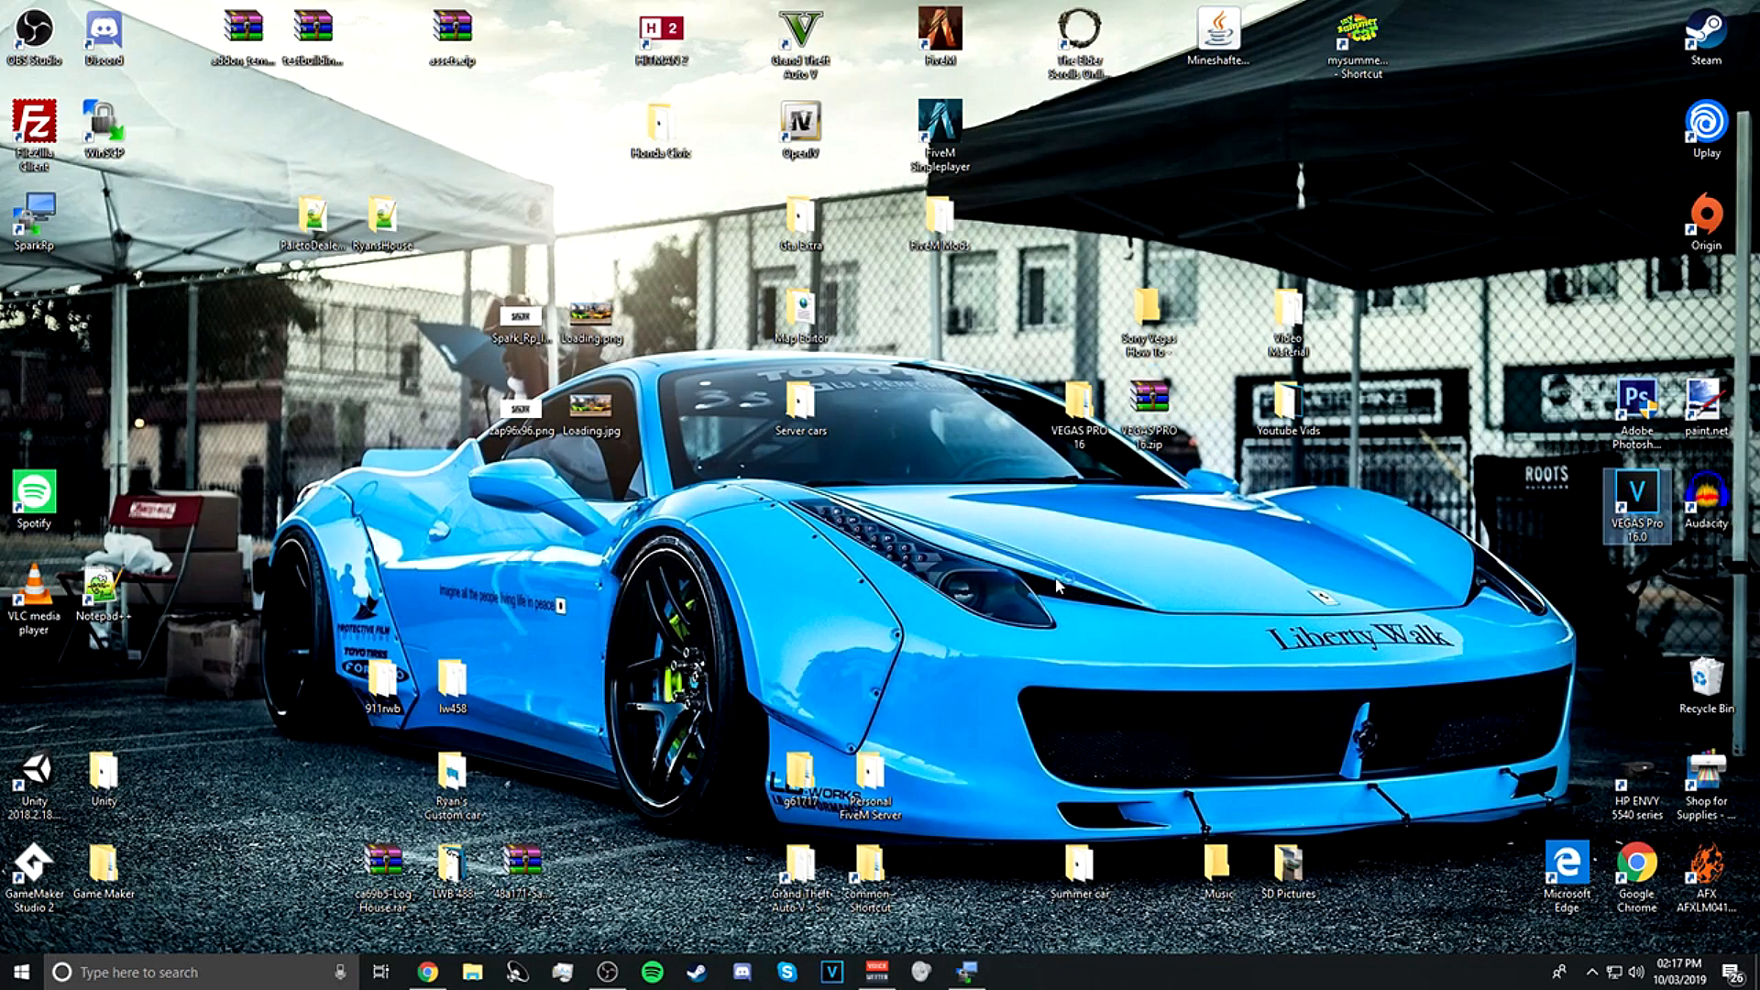
Start VEGAS Pro 16.0 from its desktop shortcut and let the splash screen load
double_click(1638, 493)
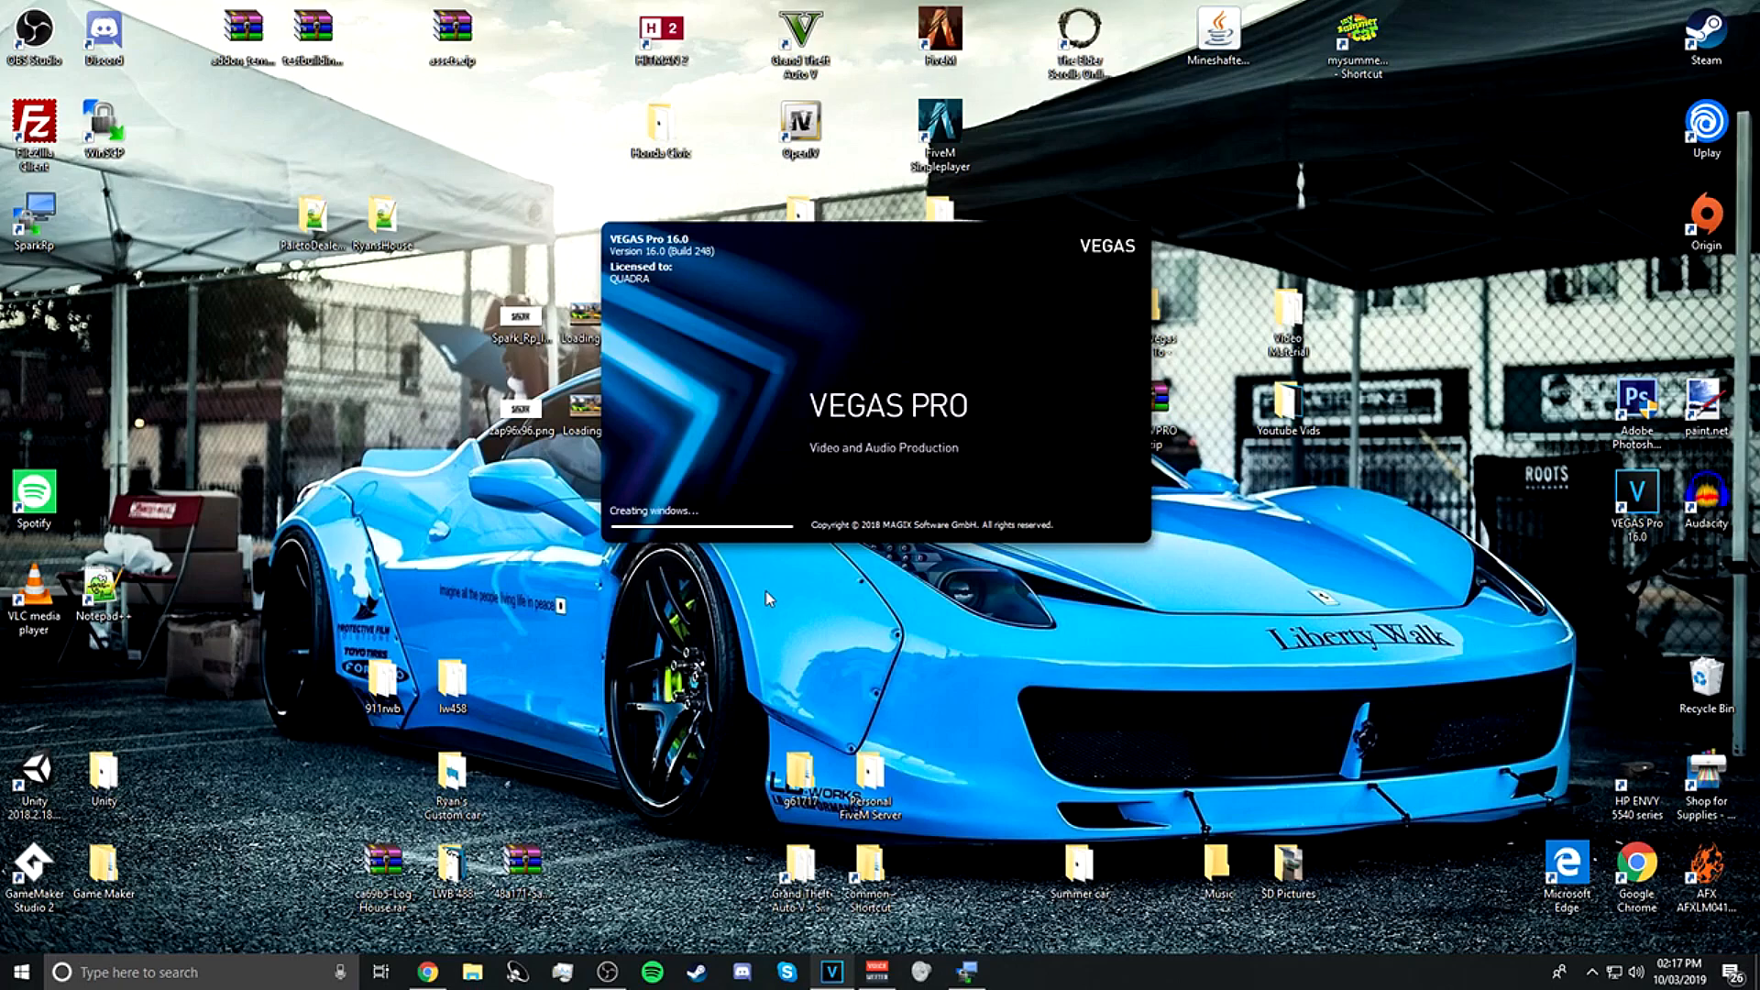
mouse_move(746, 588)
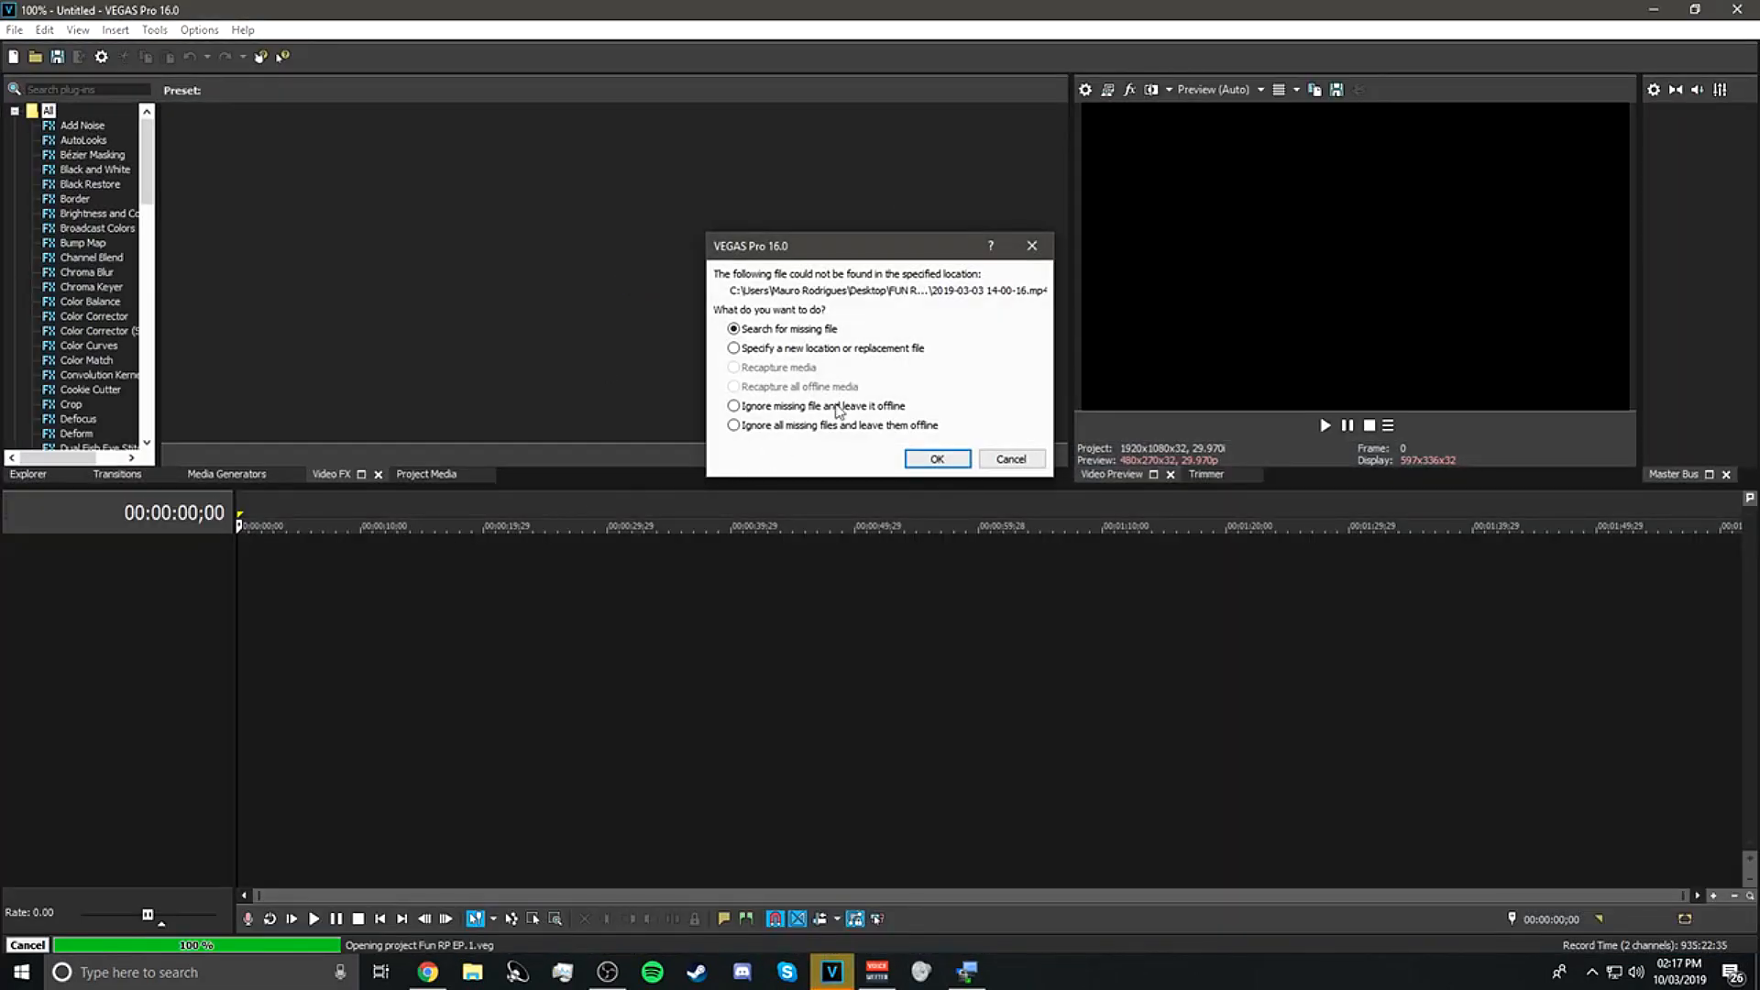
Cancel the missing-file prompt, view Project Media, then the Black Restore and Black and White effect presets in Video FX
click(1008, 458)
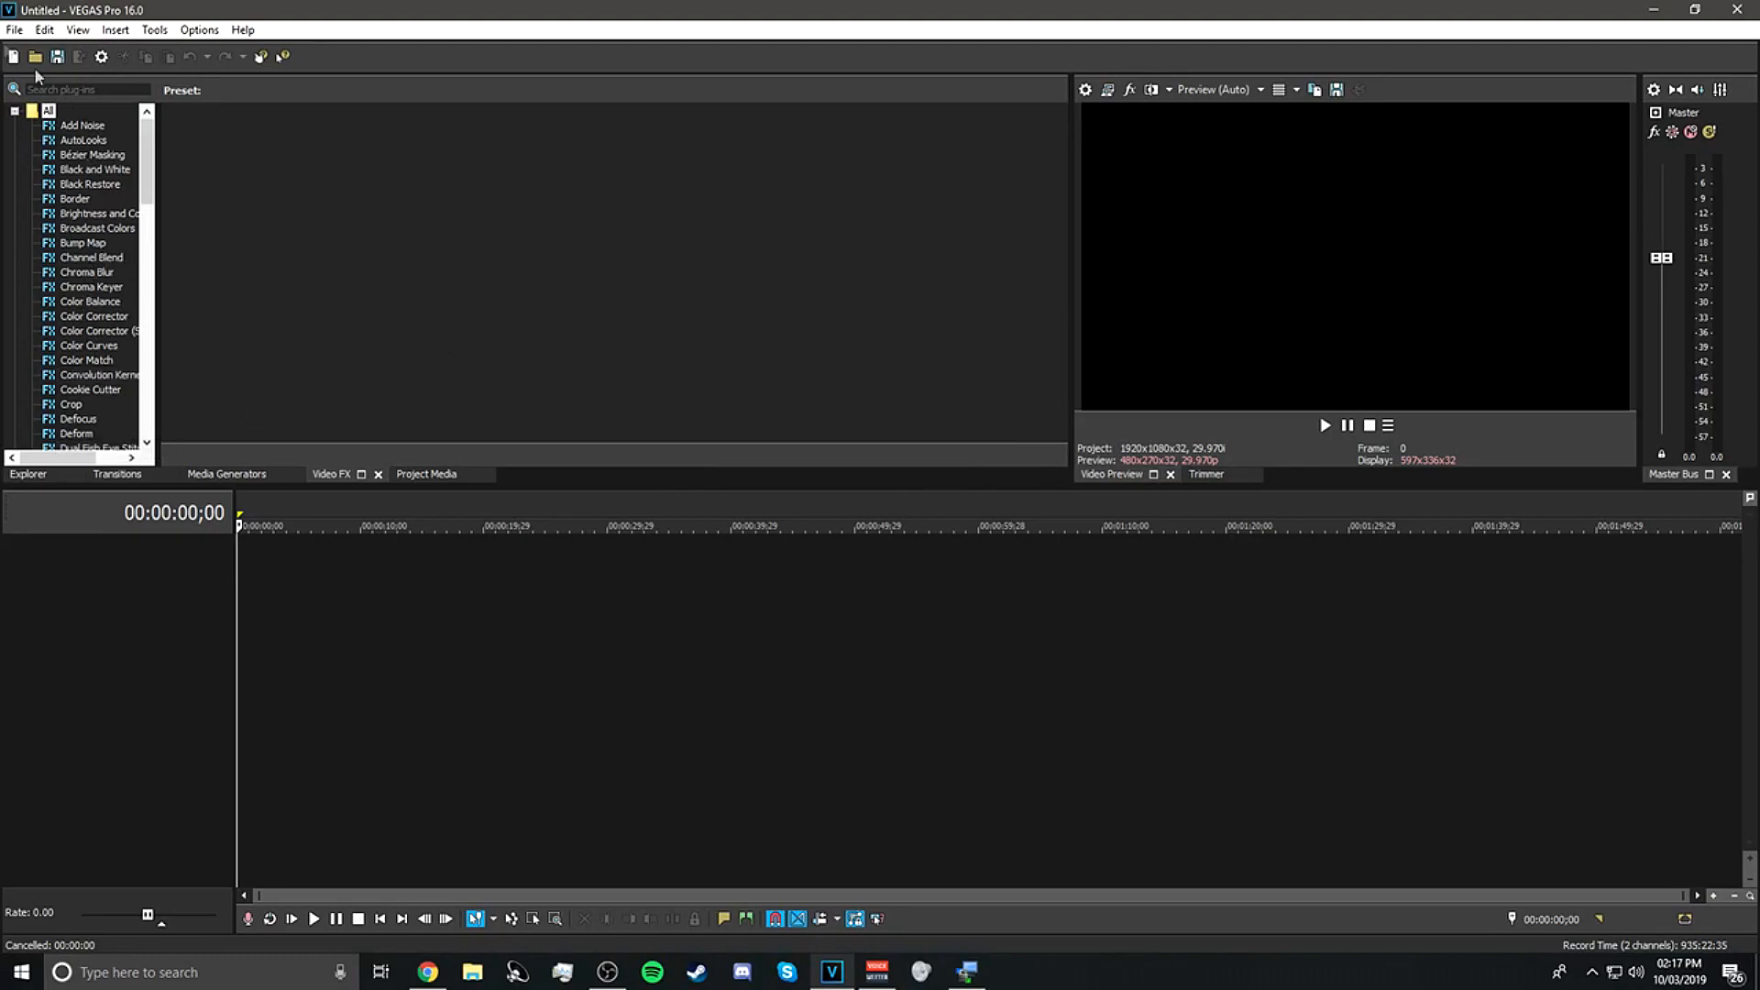
click(15, 29)
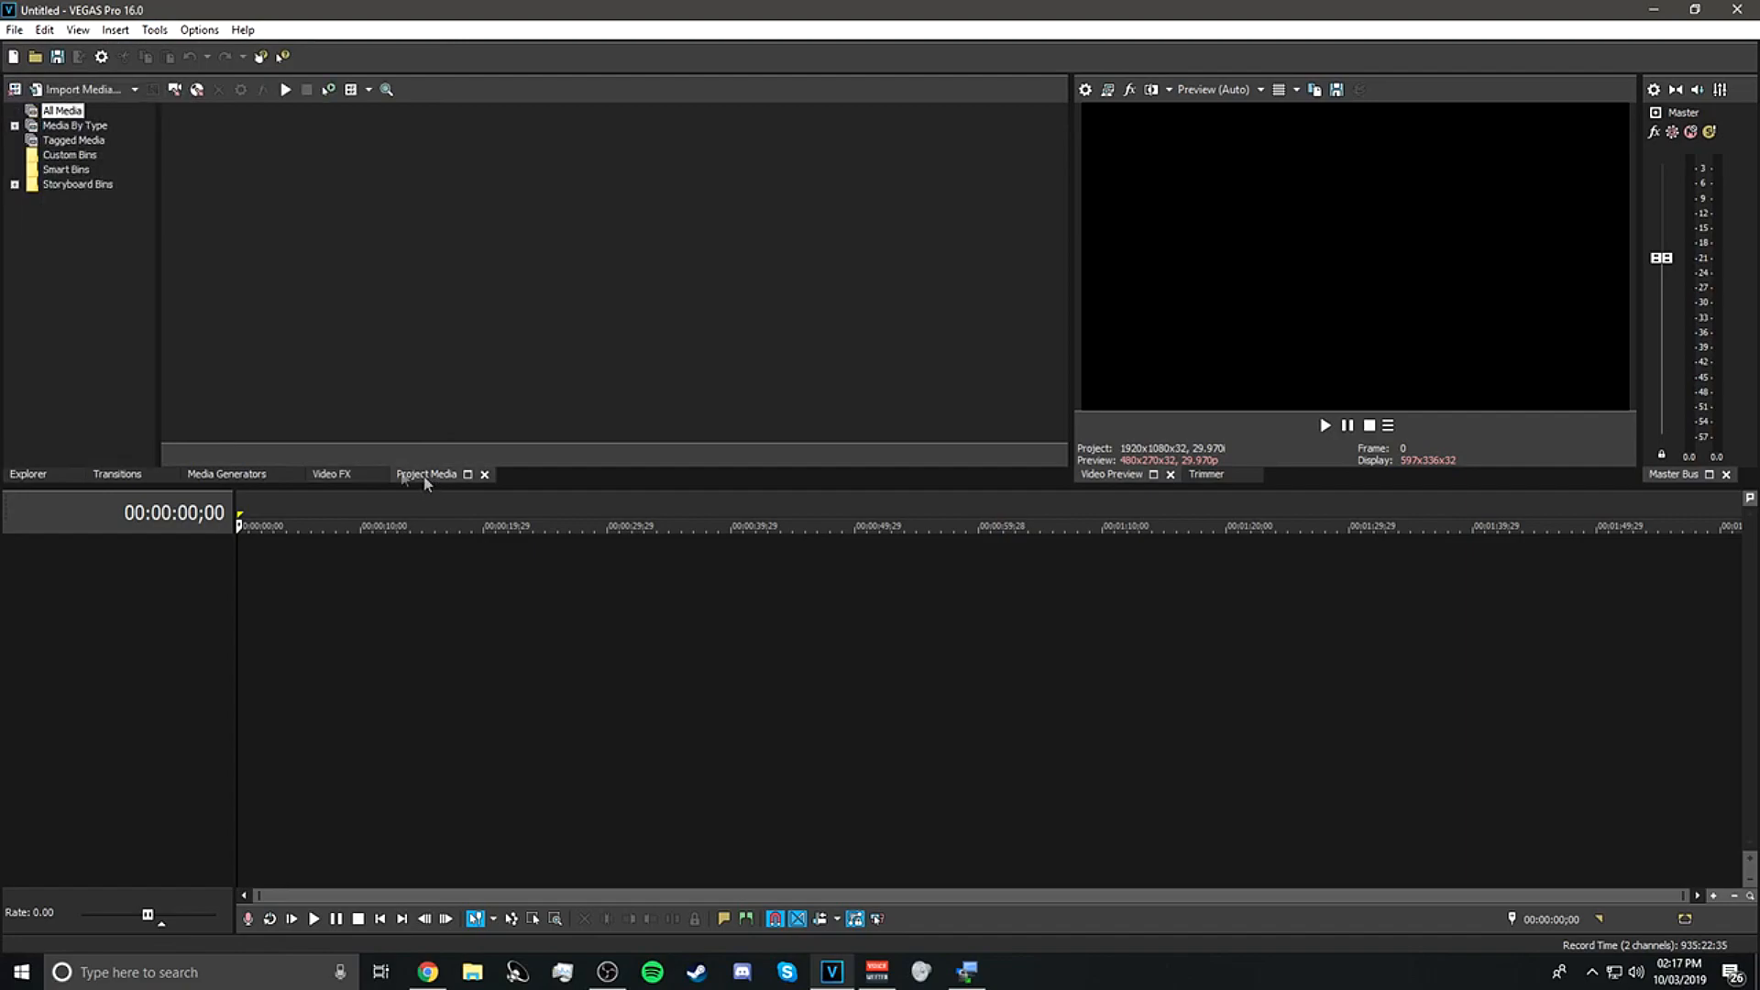
click(330, 473)
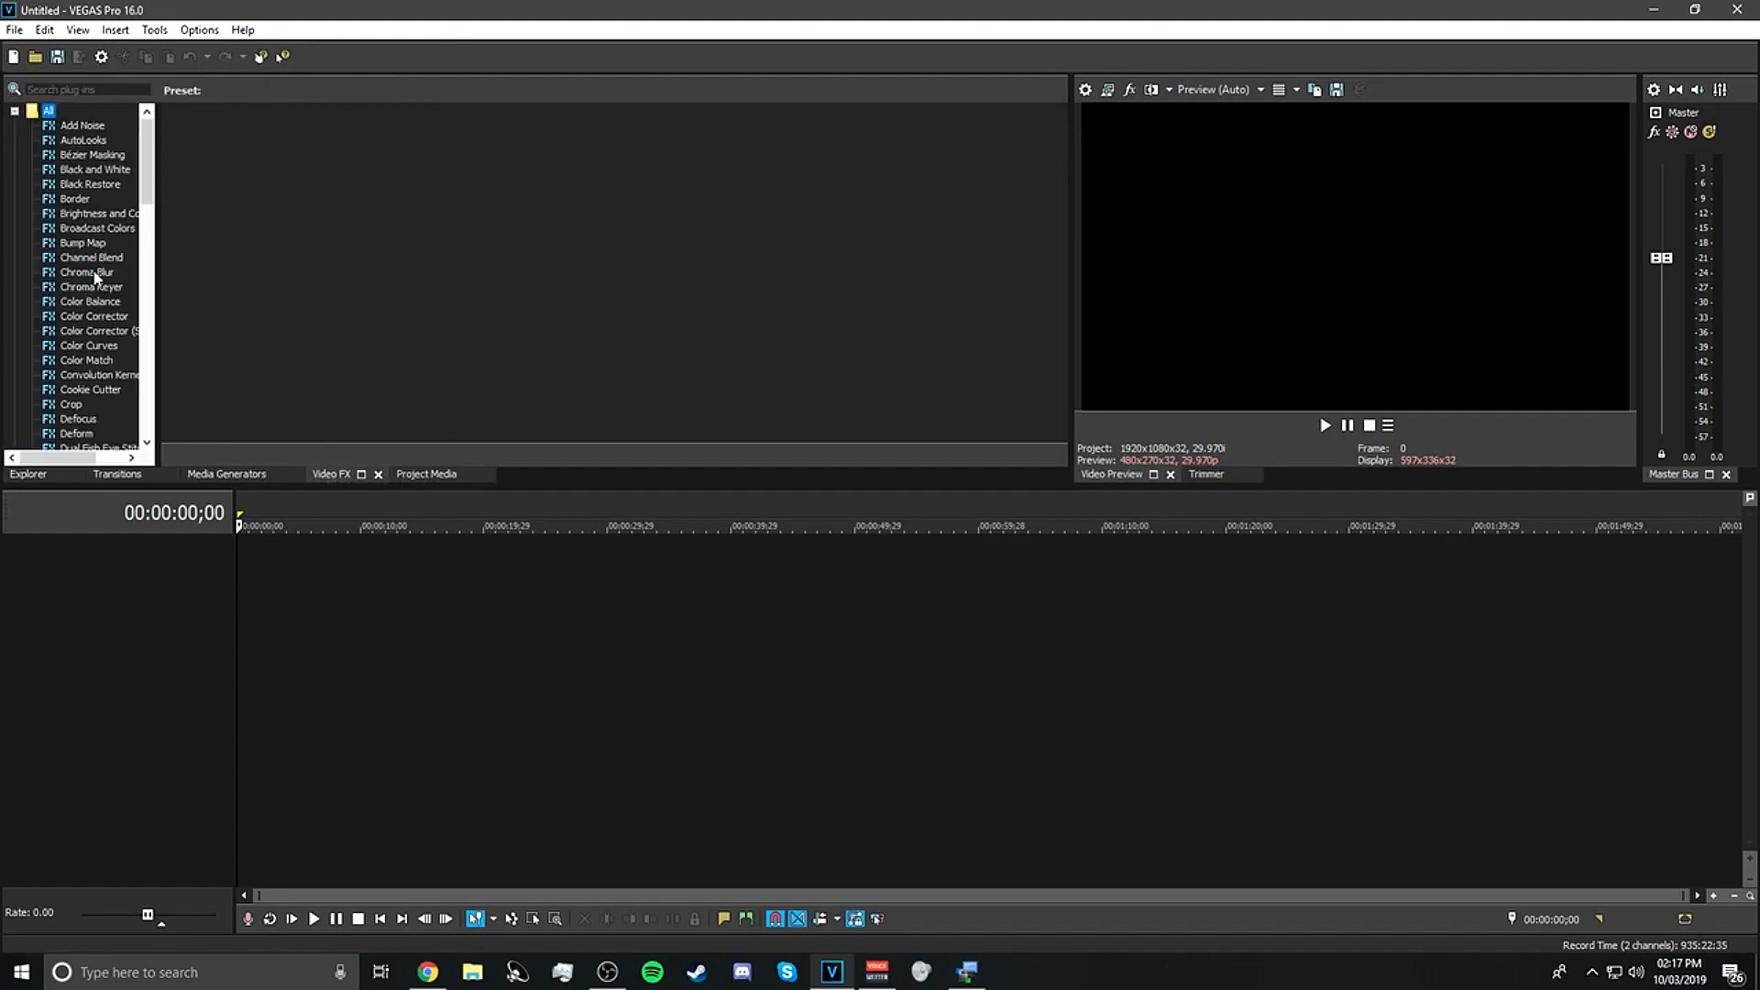
click(90, 184)
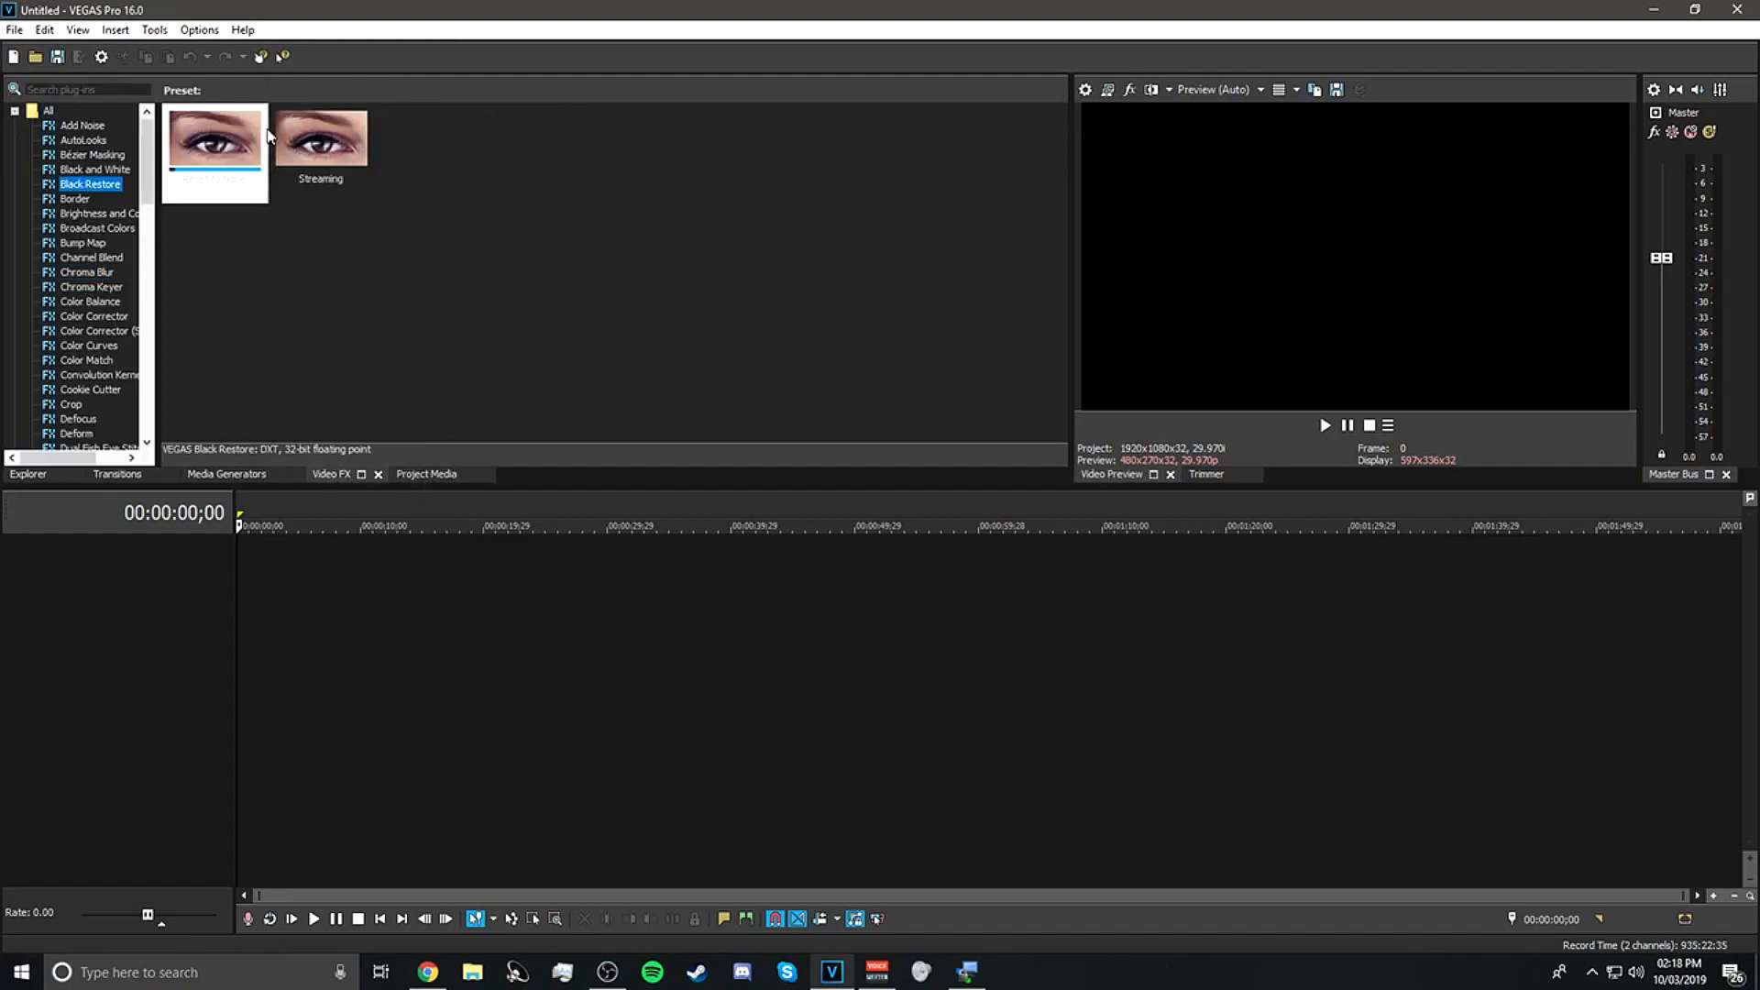
click(95, 169)
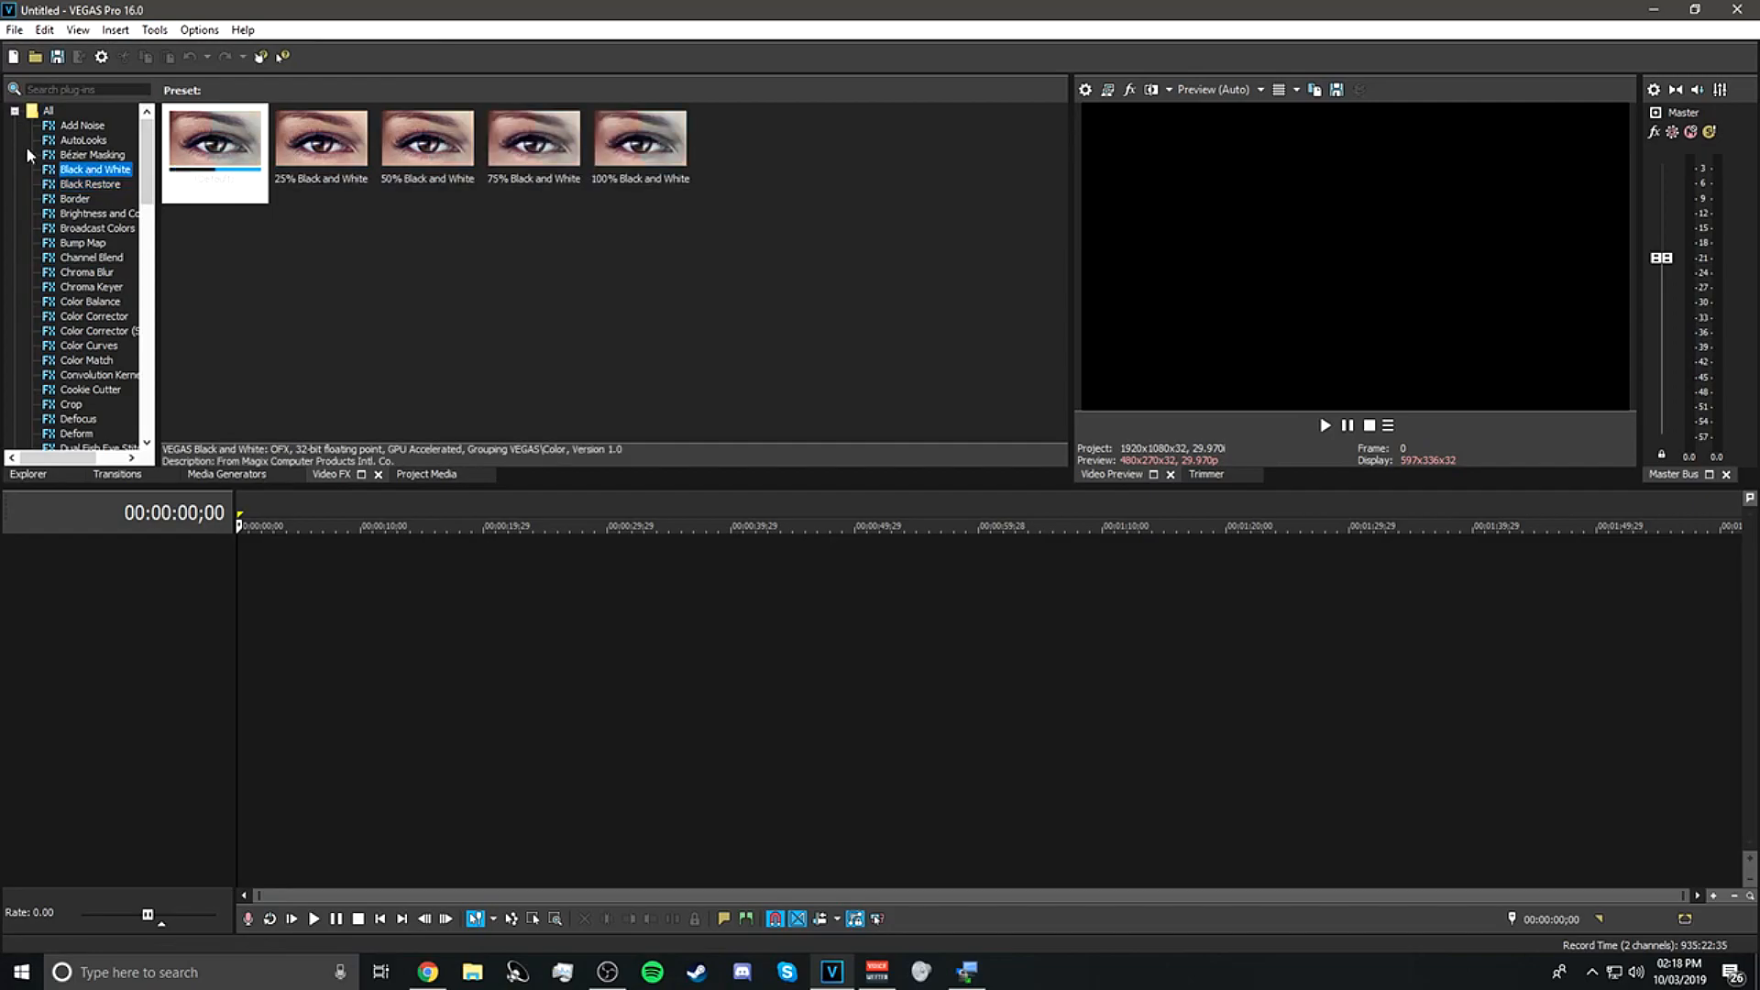
Browse the Media Generators and Transitions panels, viewing the Split transition presets
click(226, 473)
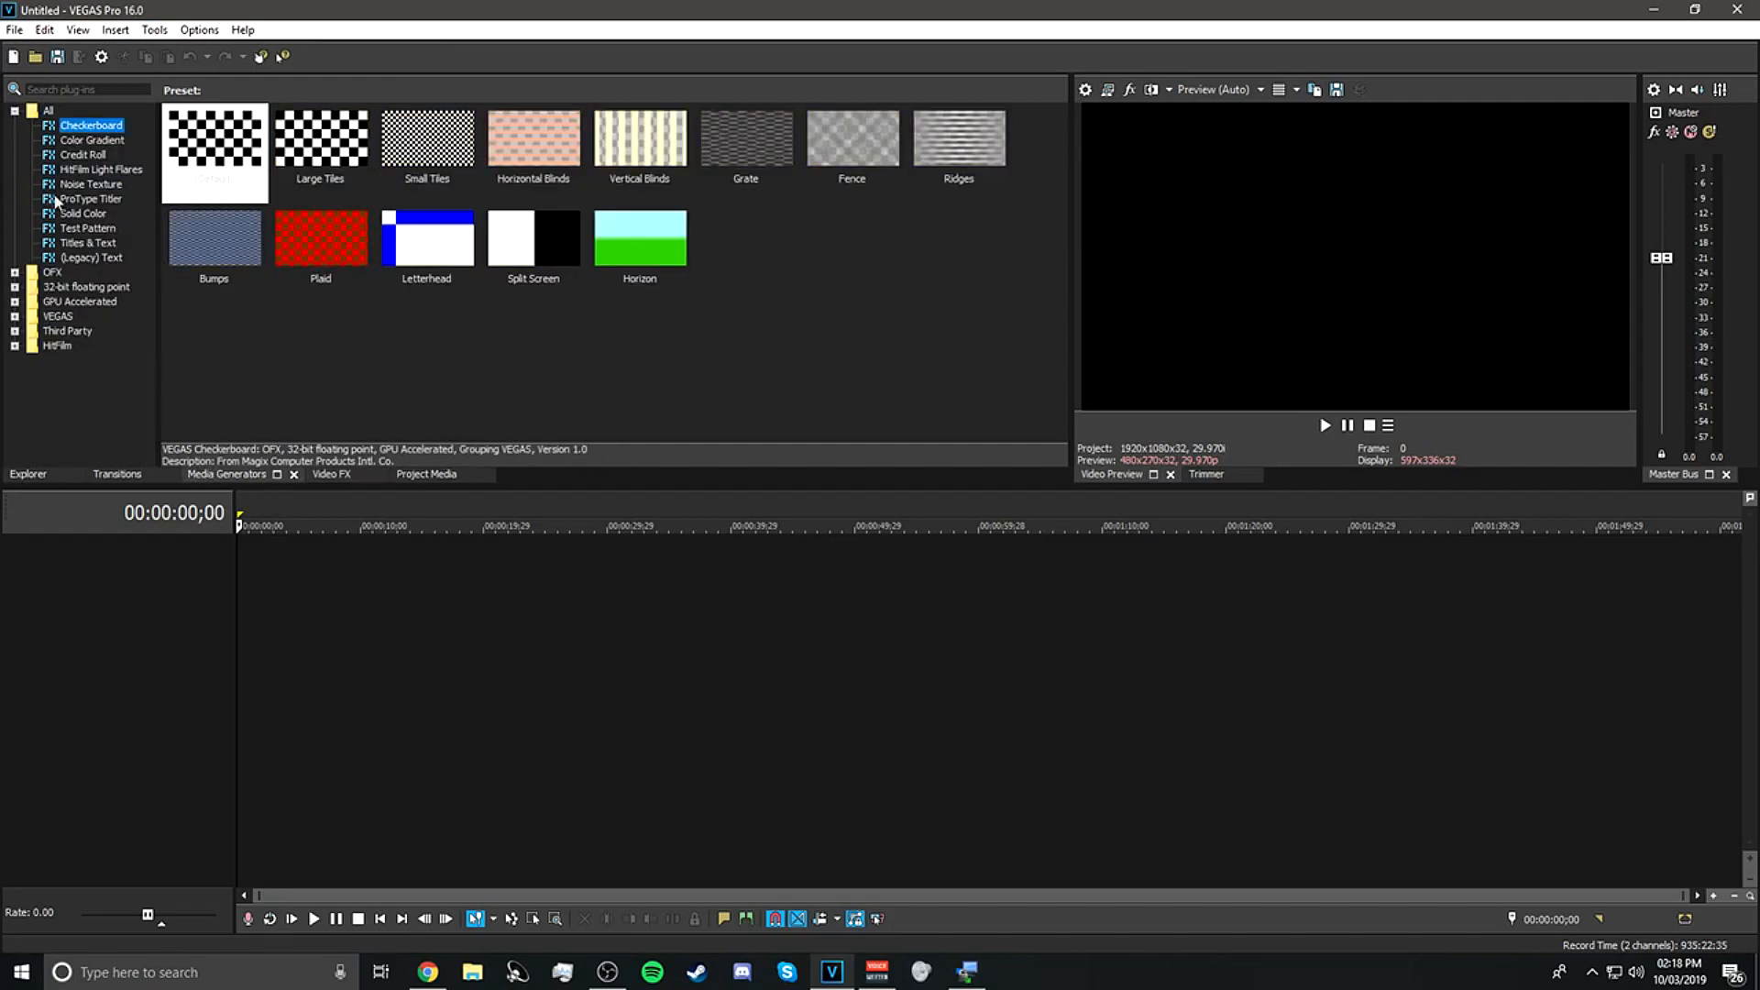
mouse_move(275, 300)
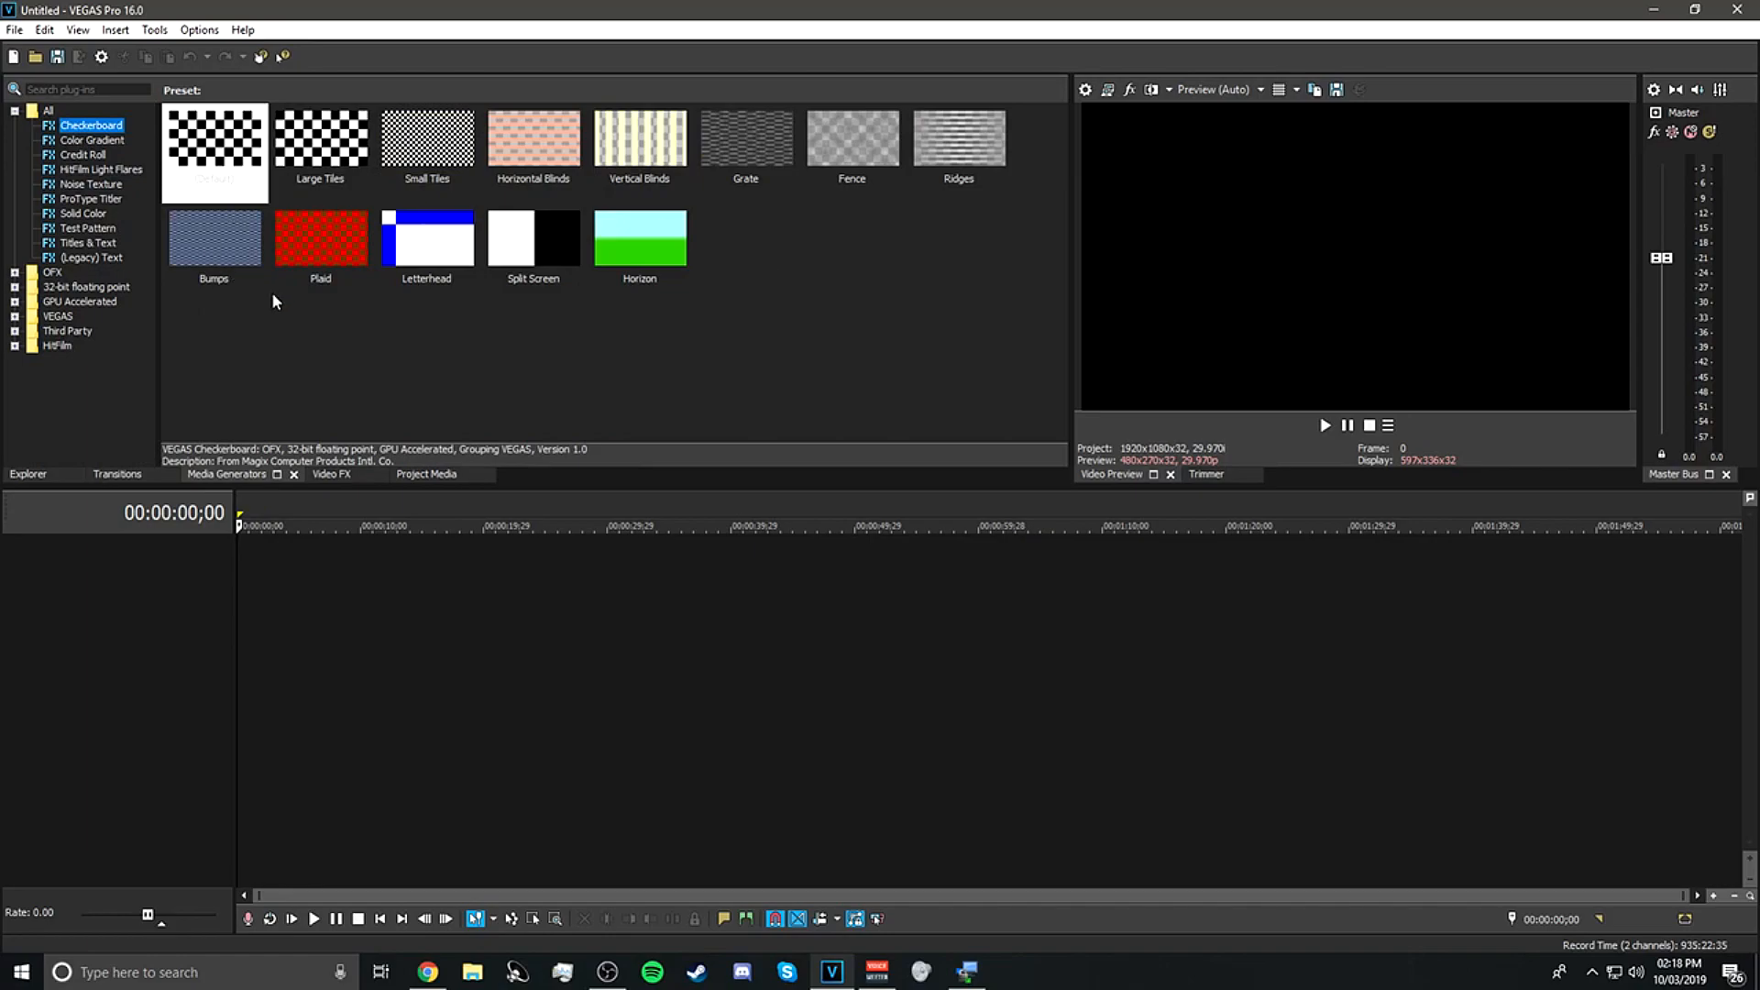
mouse_move(137, 478)
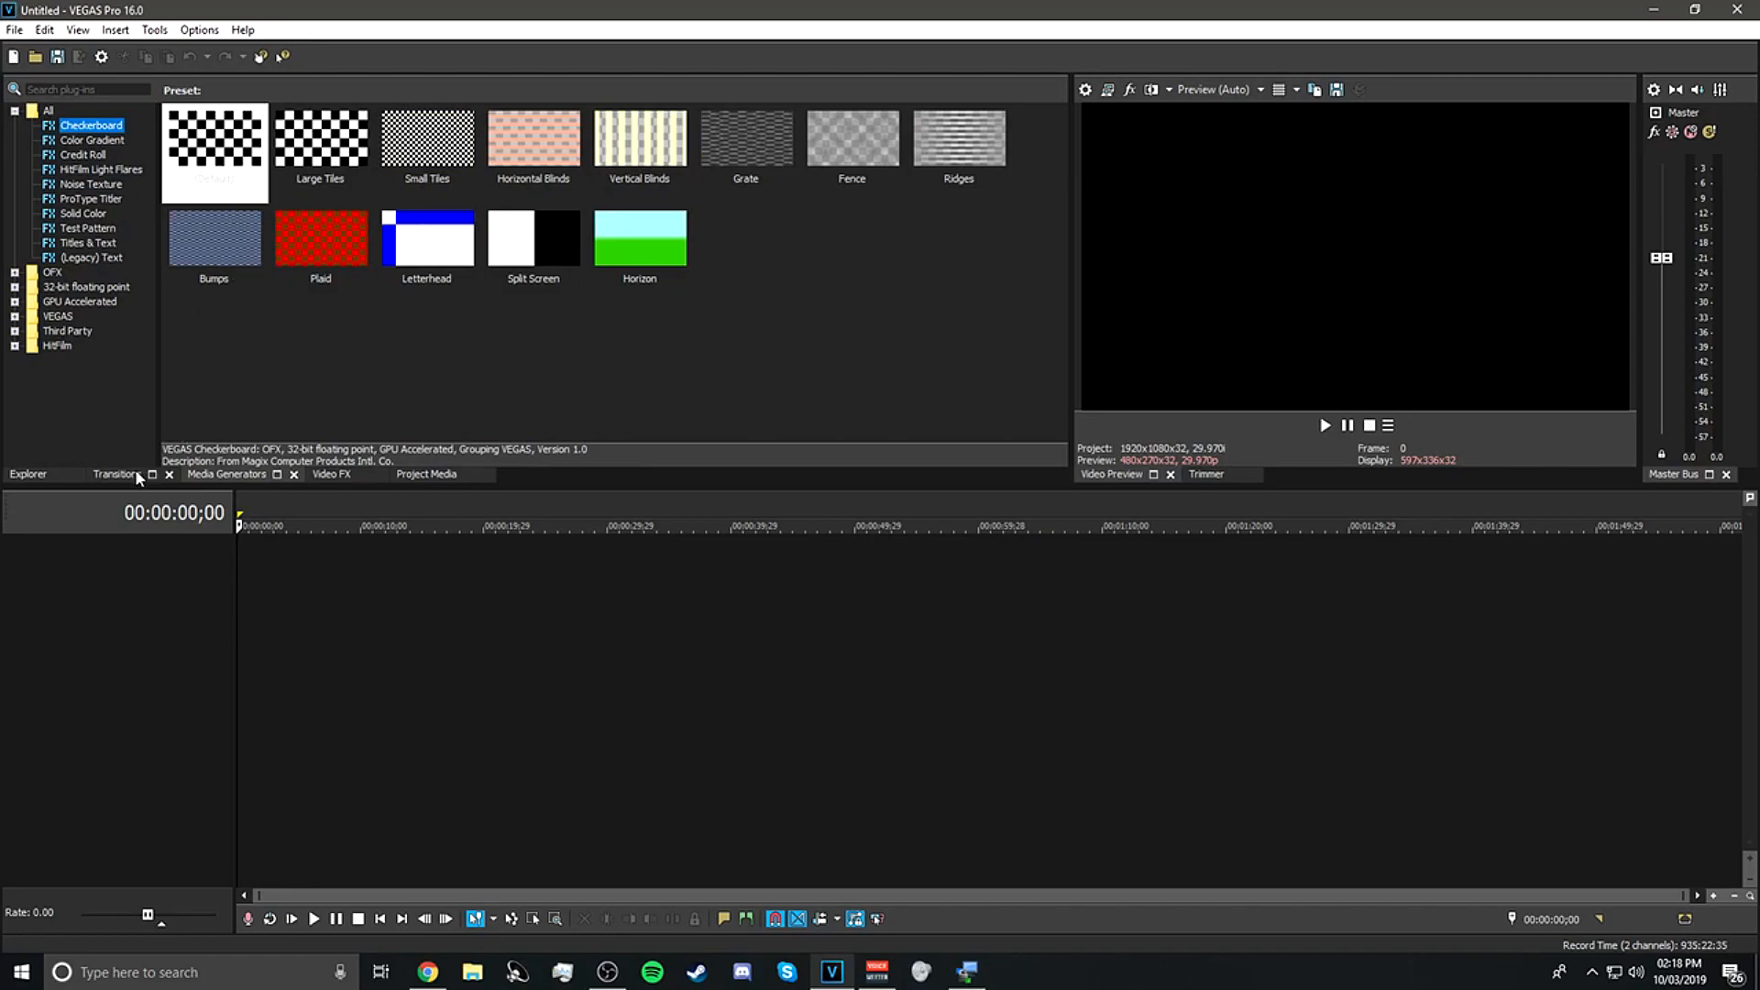
click(117, 473)
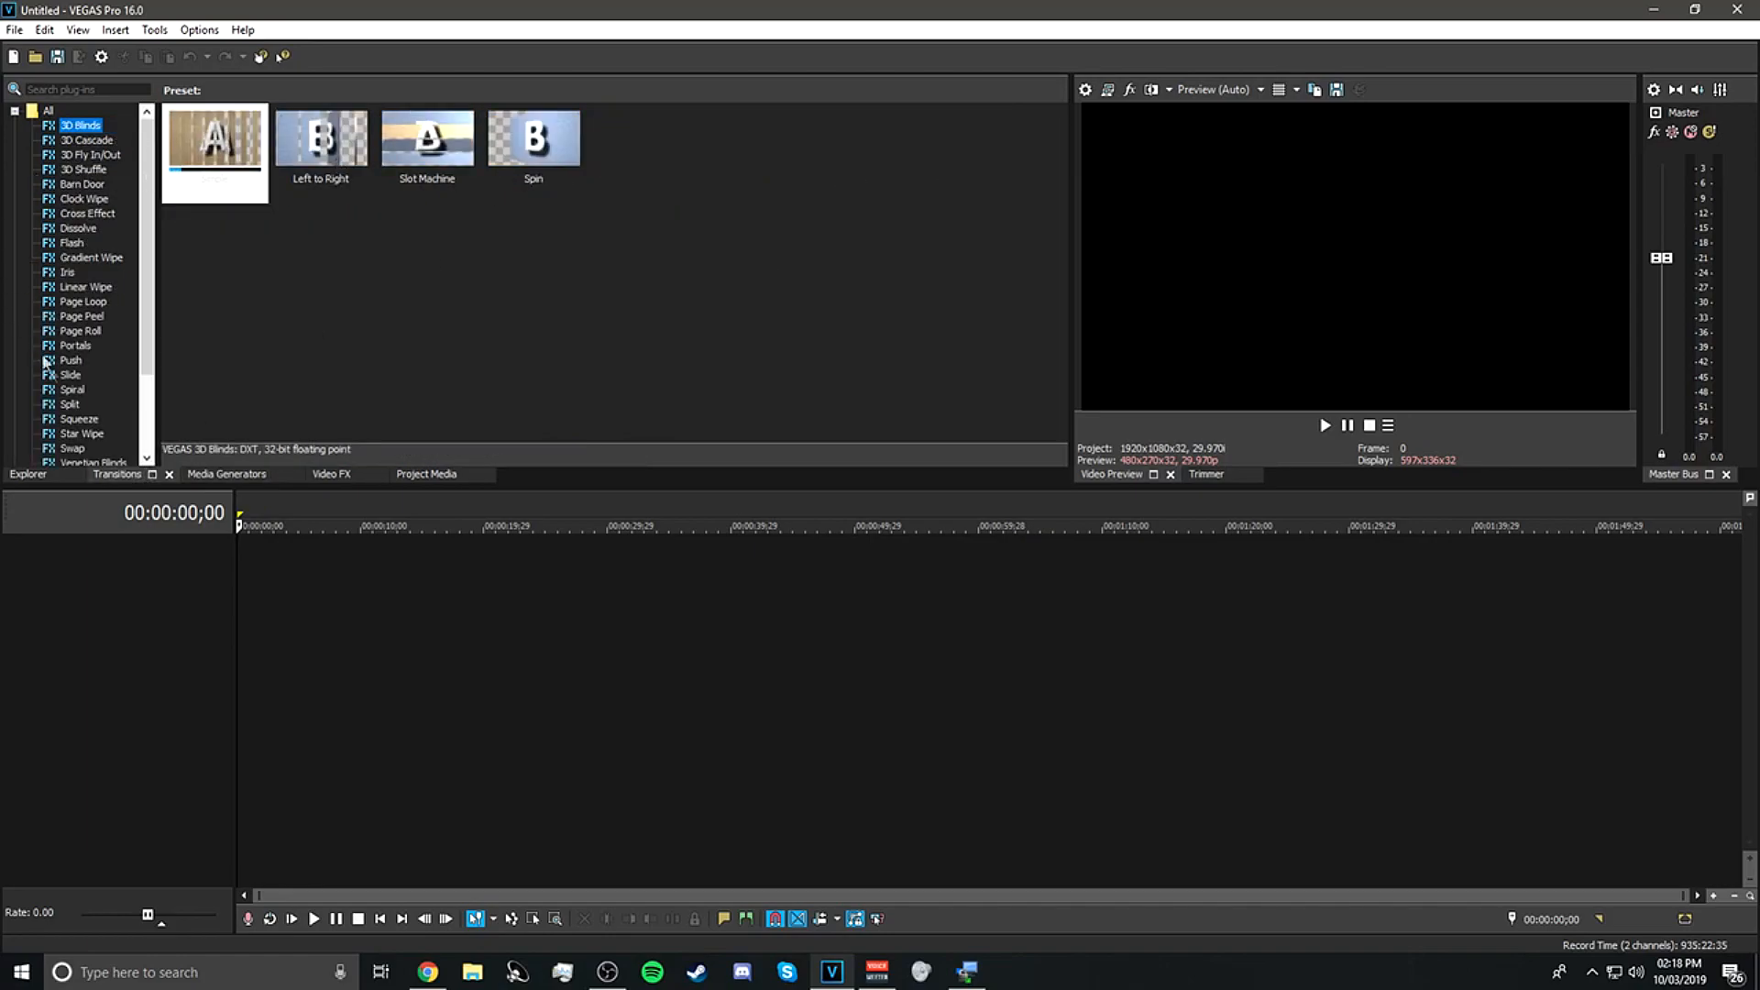
click(67, 403)
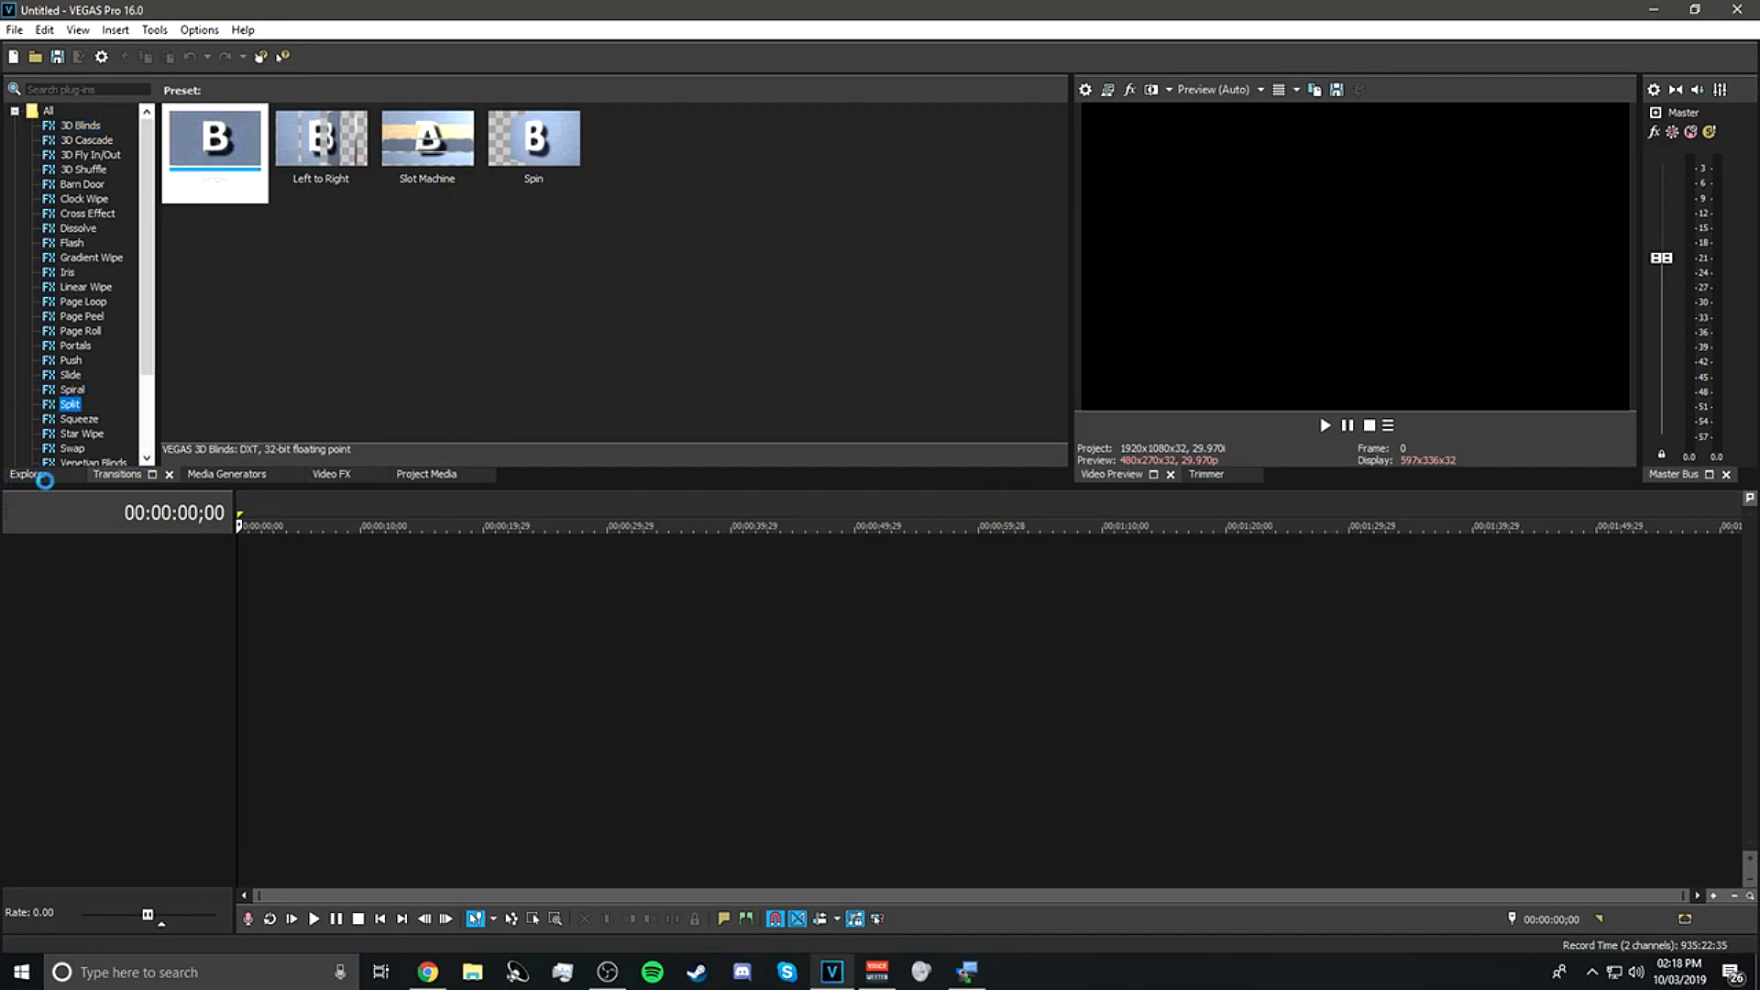
click(68, 403)
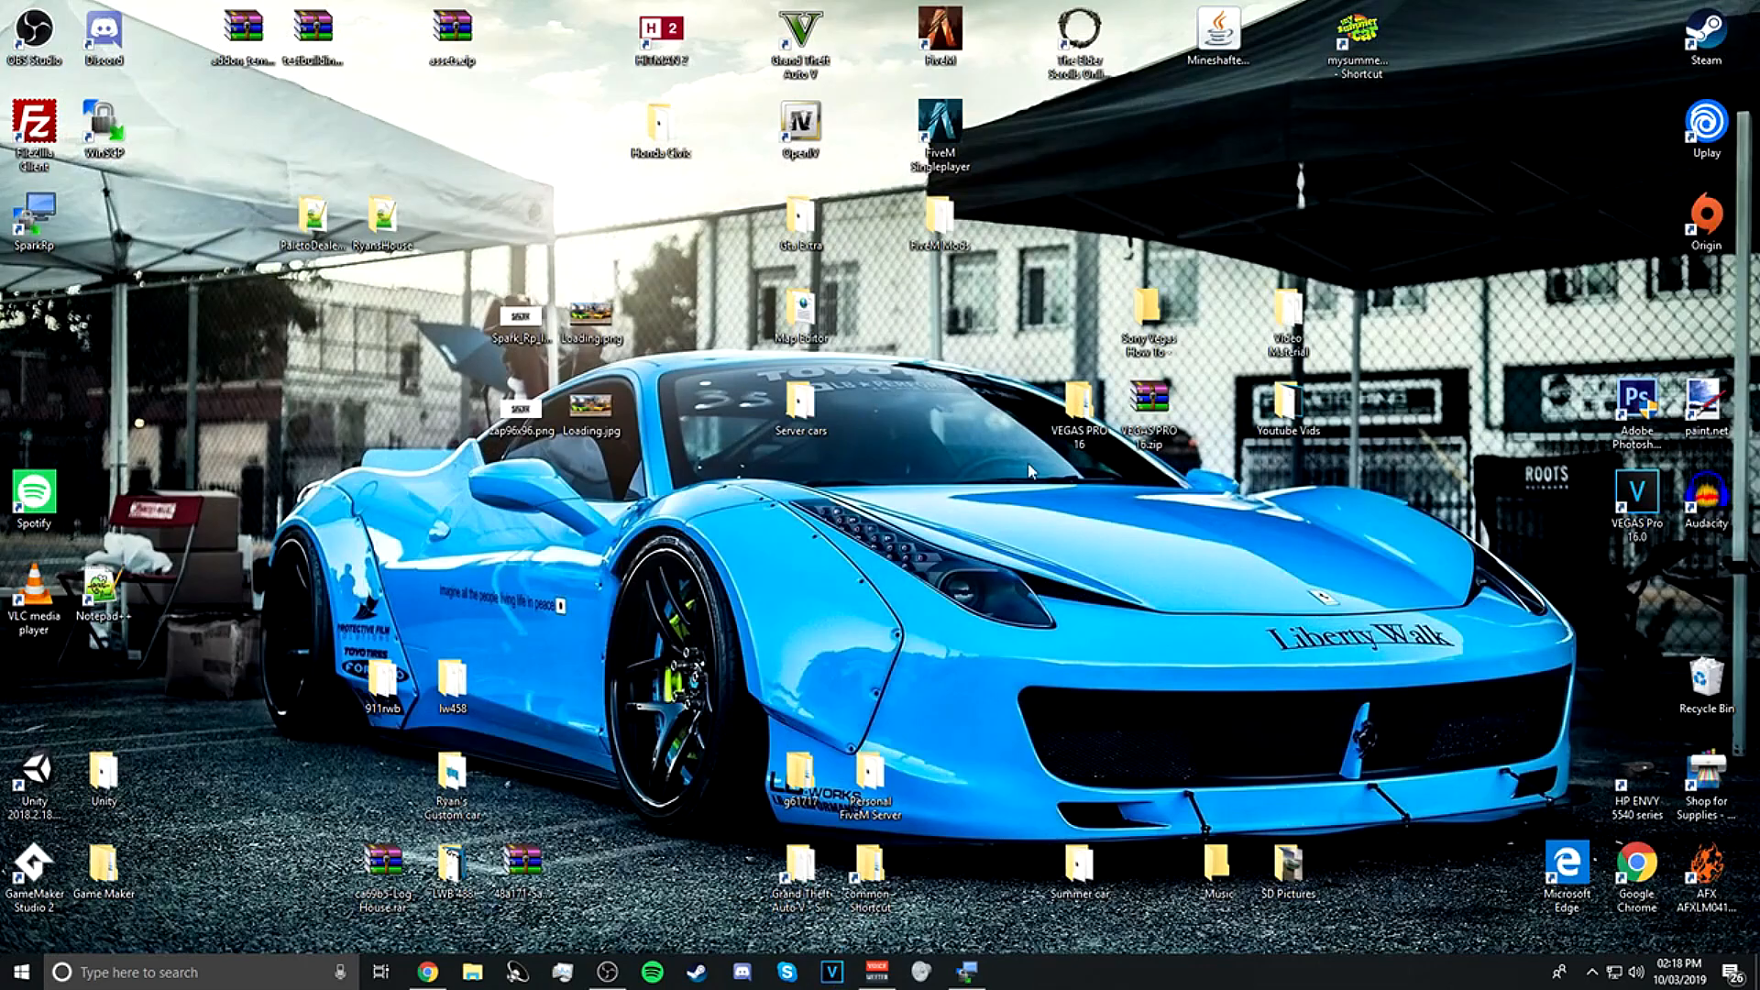
mouse_move(994, 362)
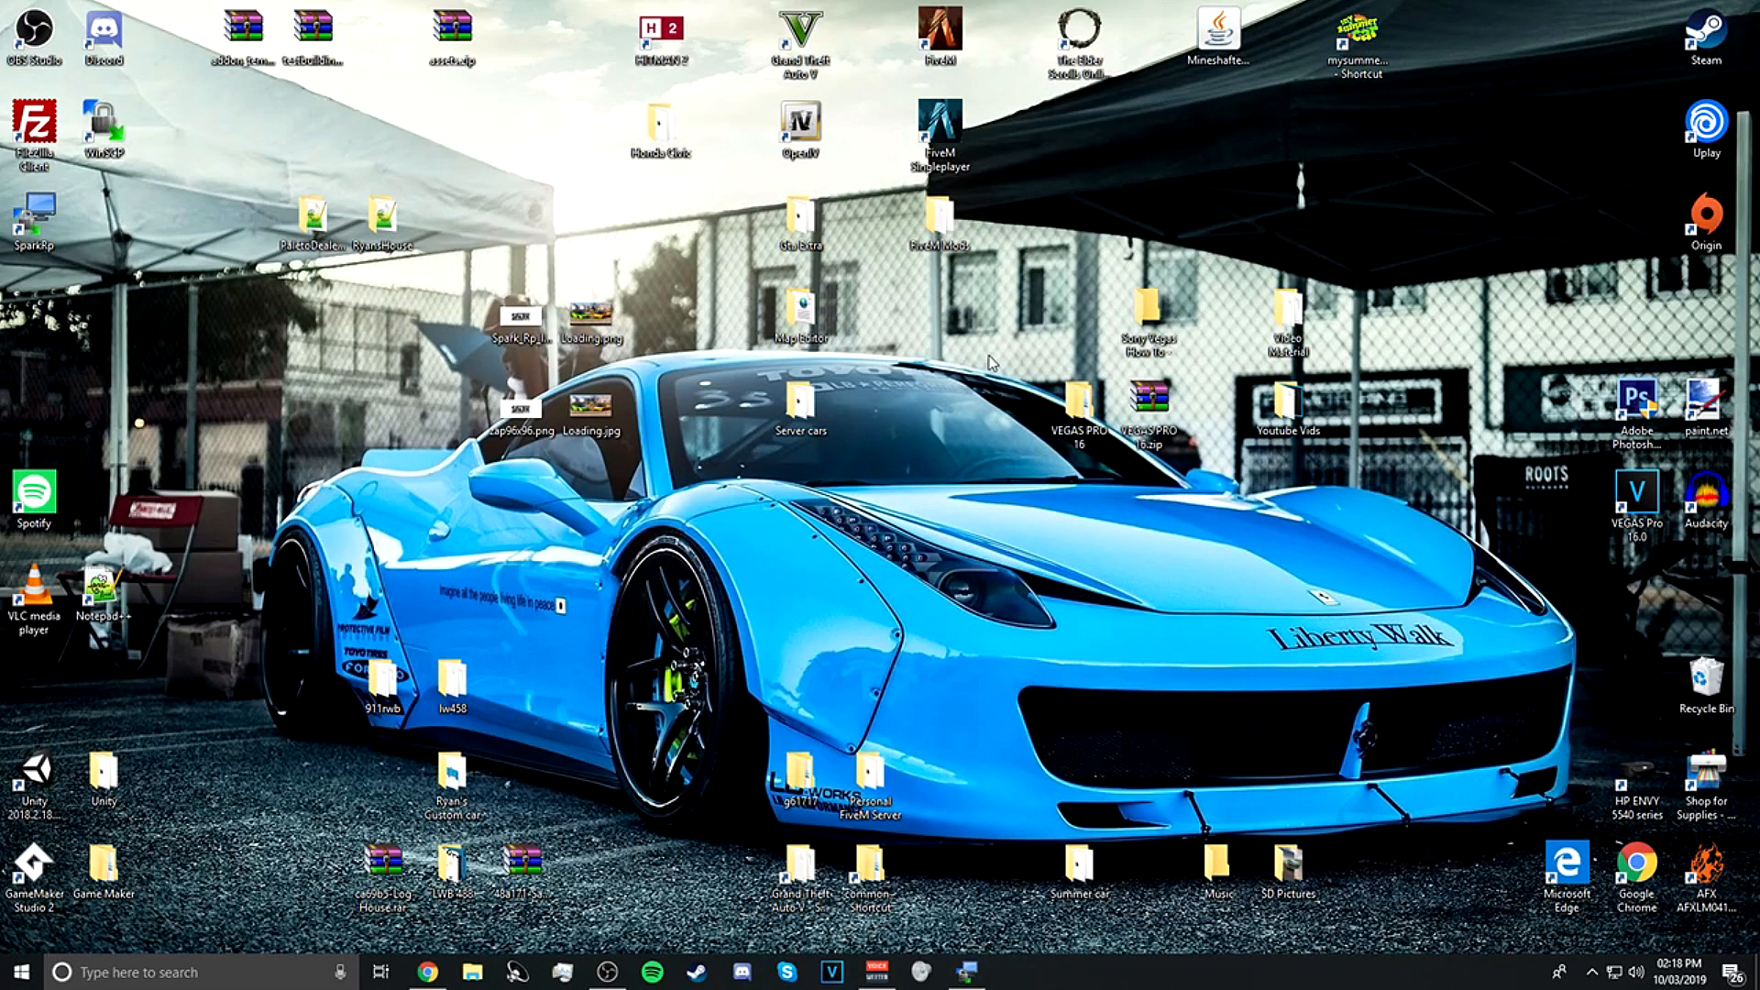
mouse_move(872, 604)
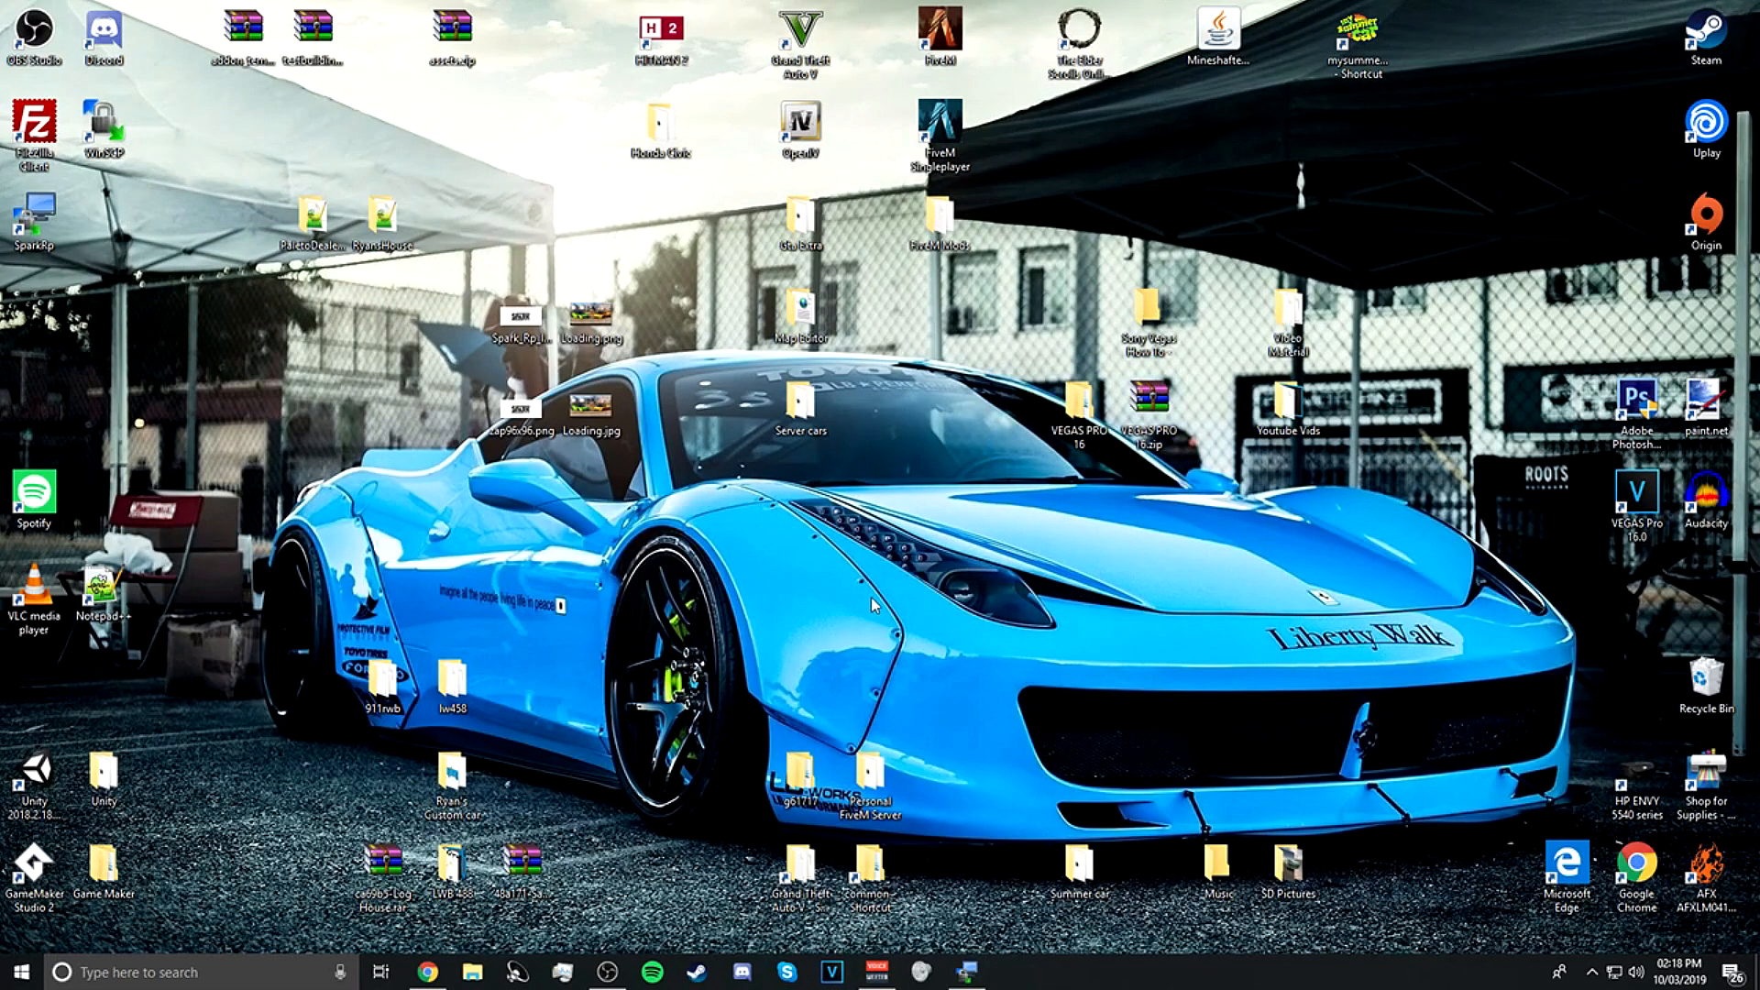
mouse_move(425, 971)
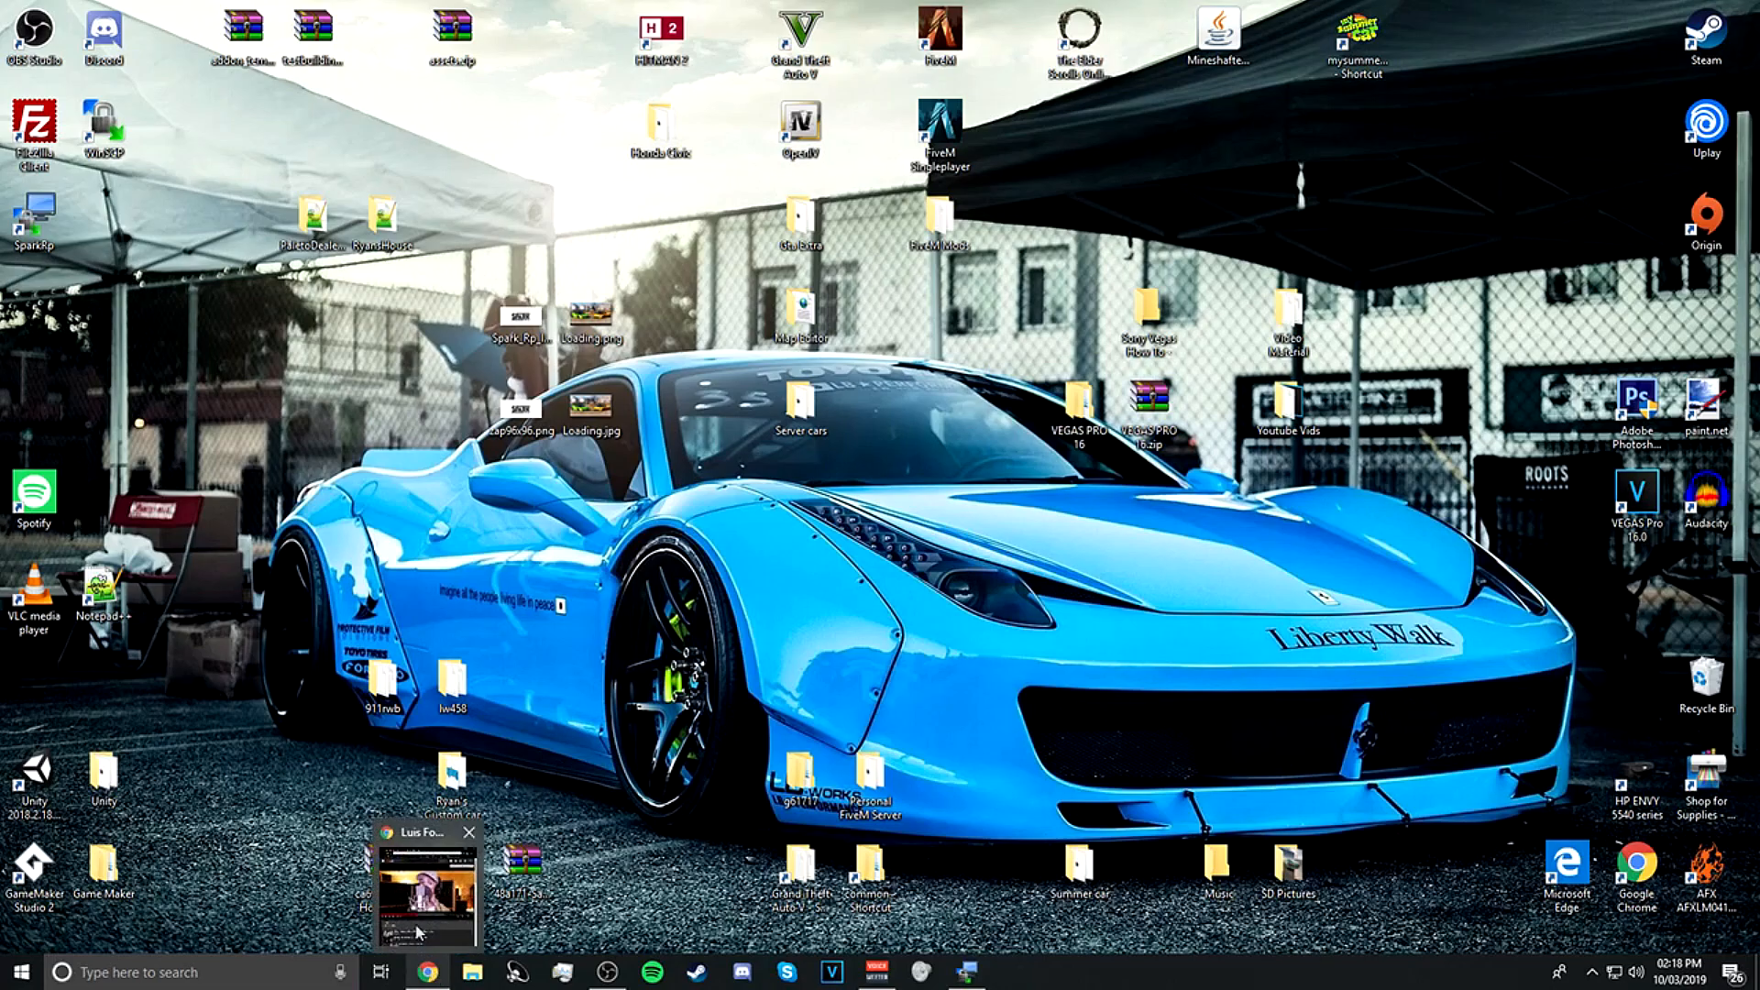
click(424, 898)
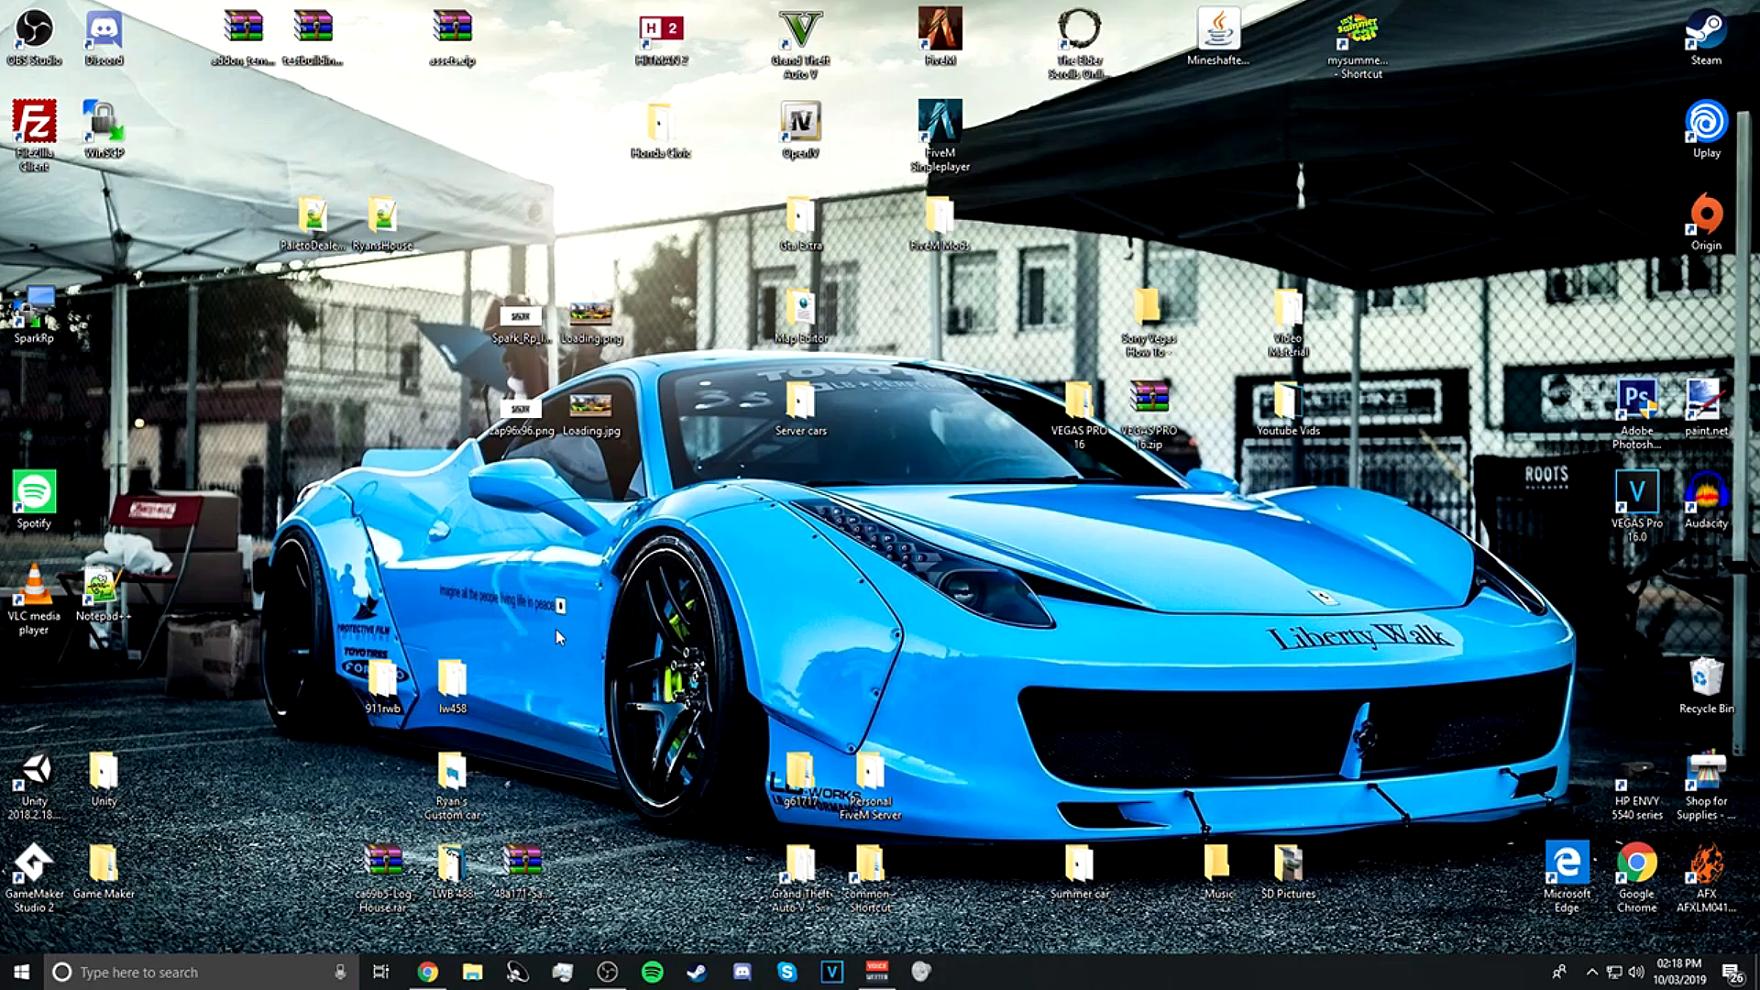
mouse_move(684, 421)
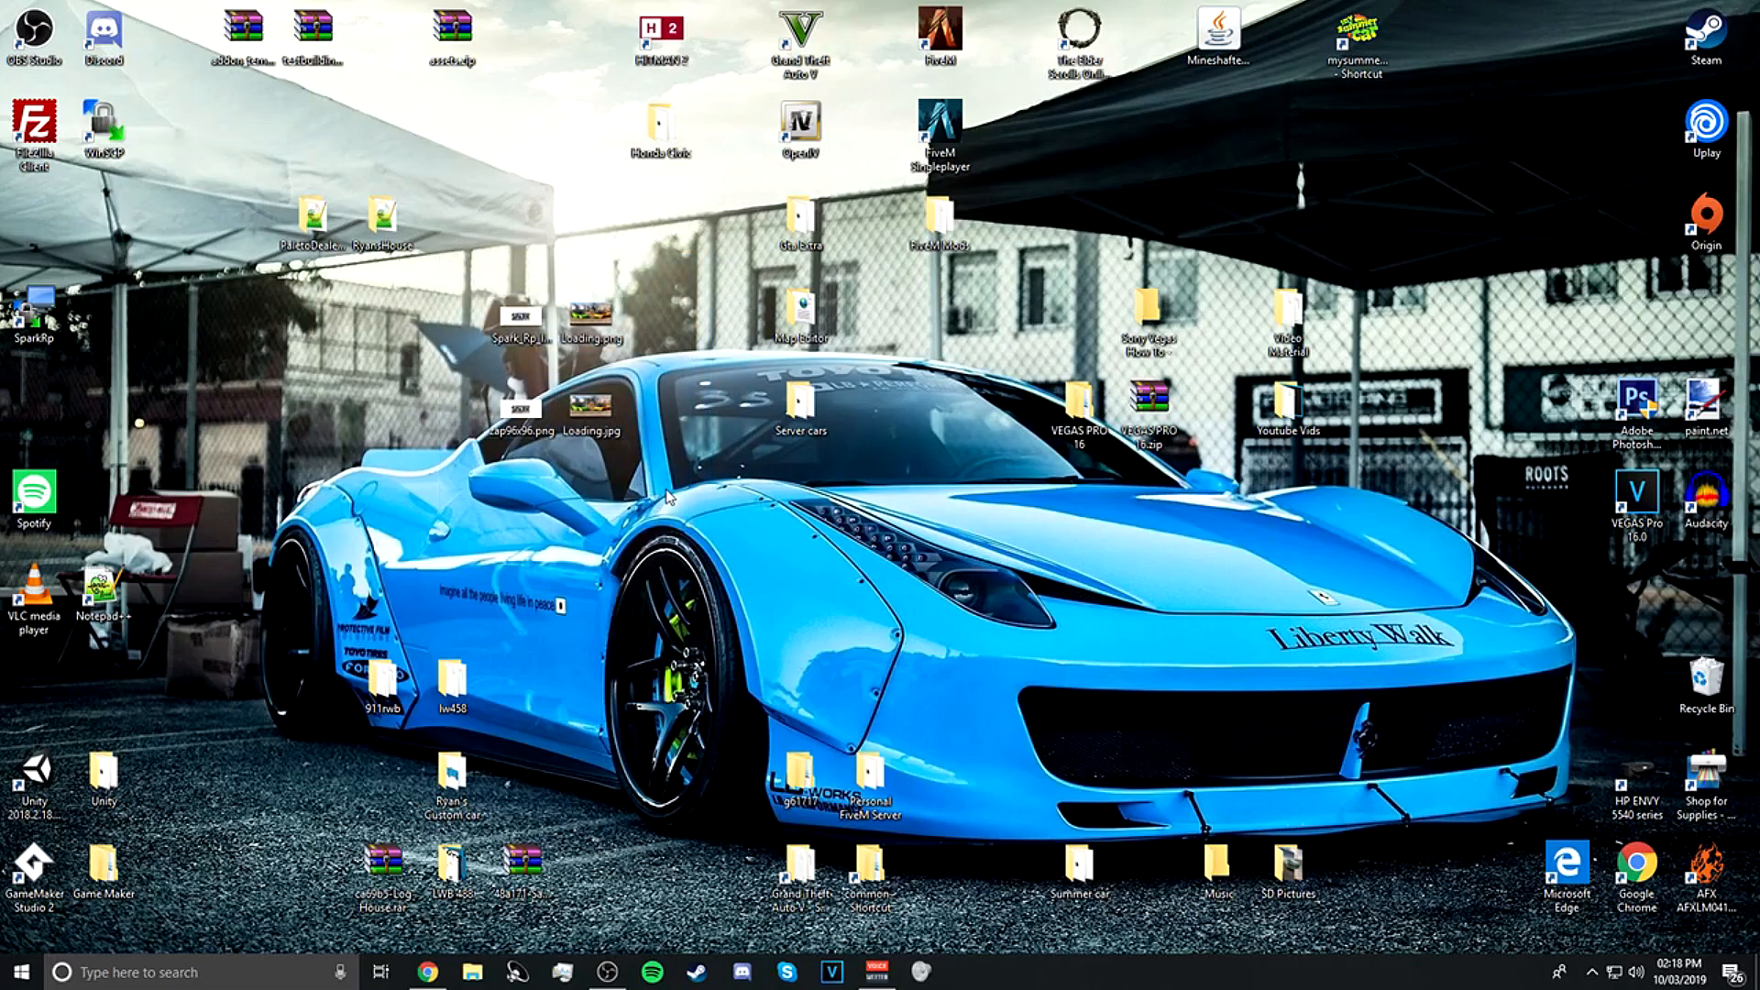
mouse_move(490, 299)
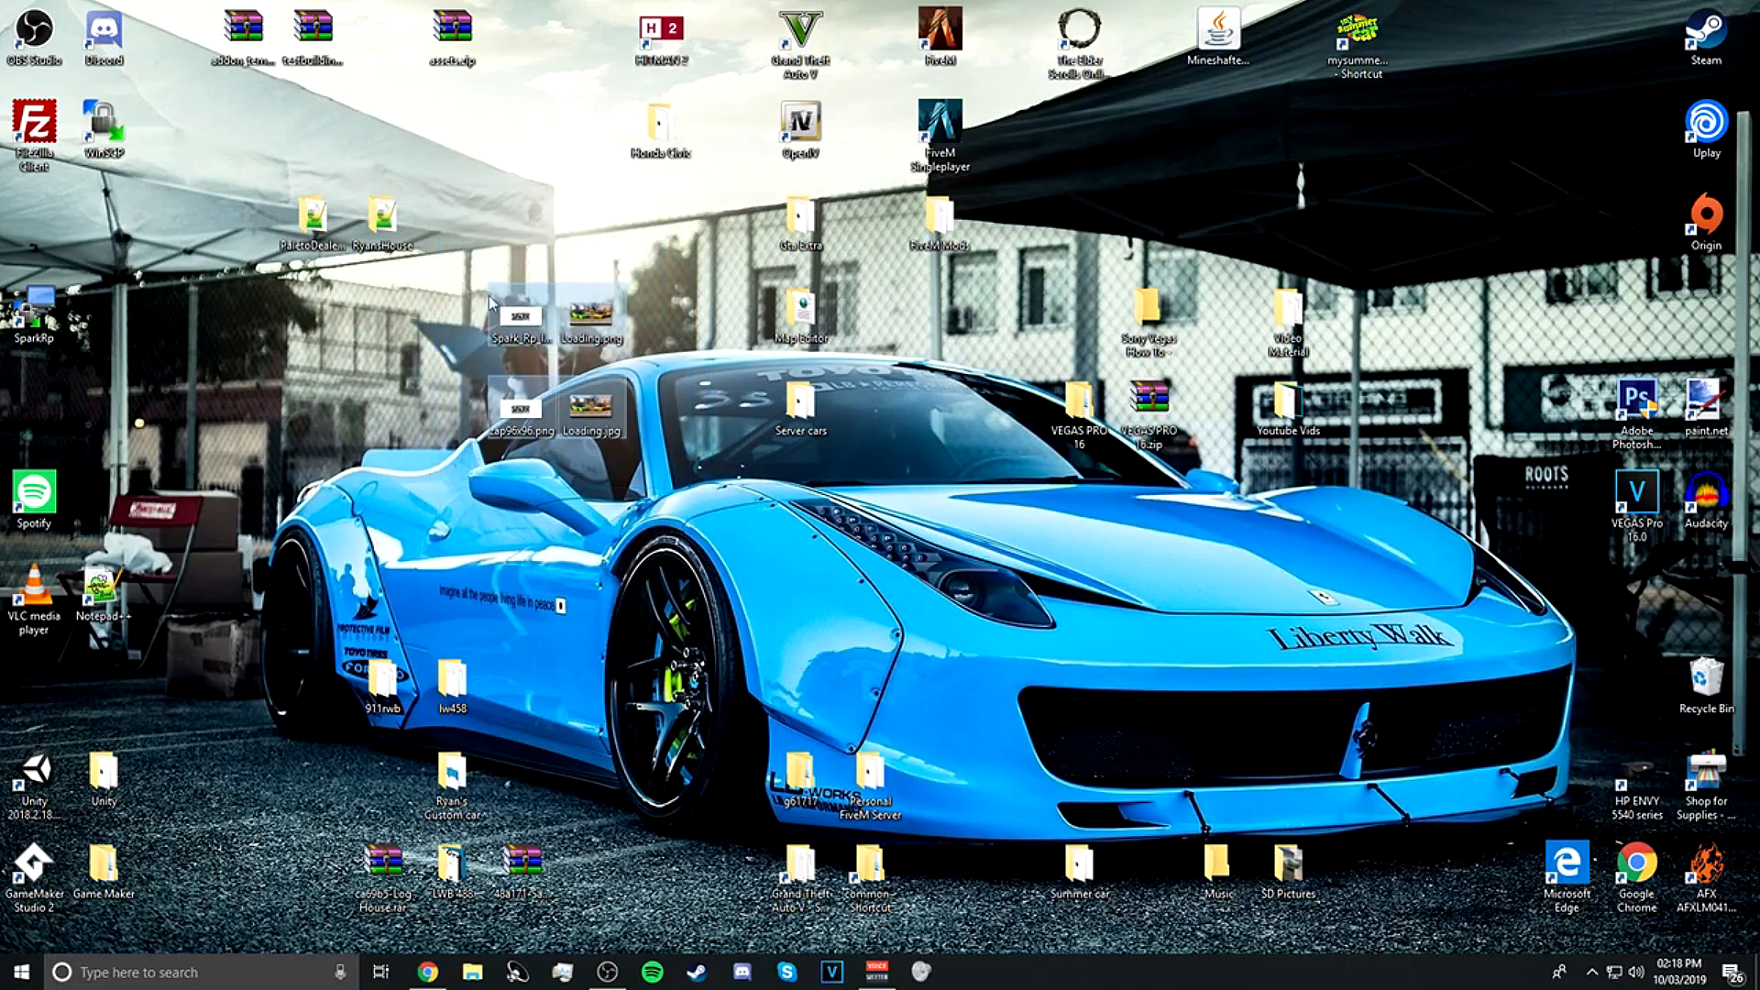